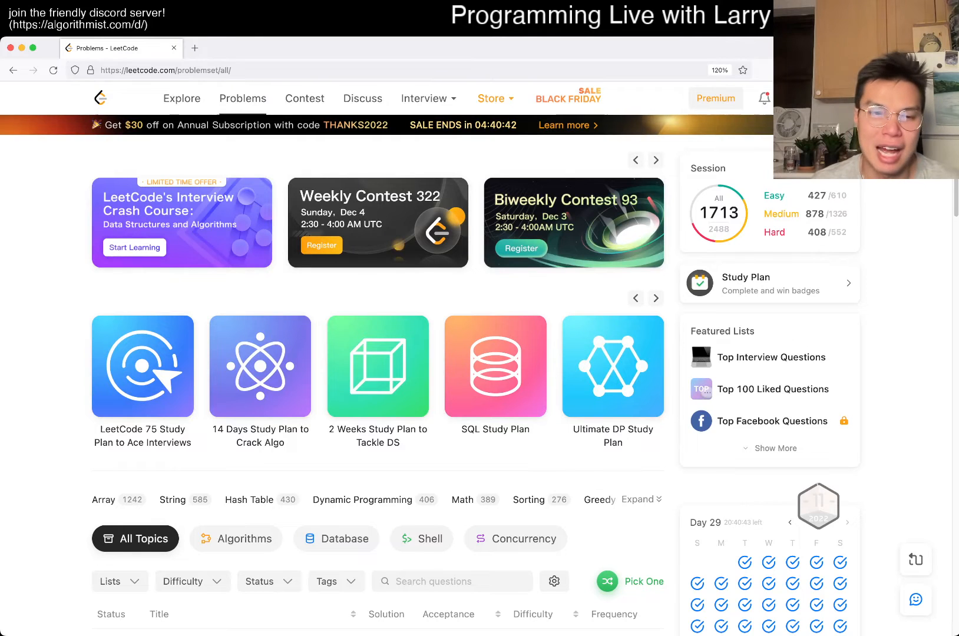
# Filter the problem list to Medium difficulty and reach for the status filter.
pyautogui.scroll(-3)
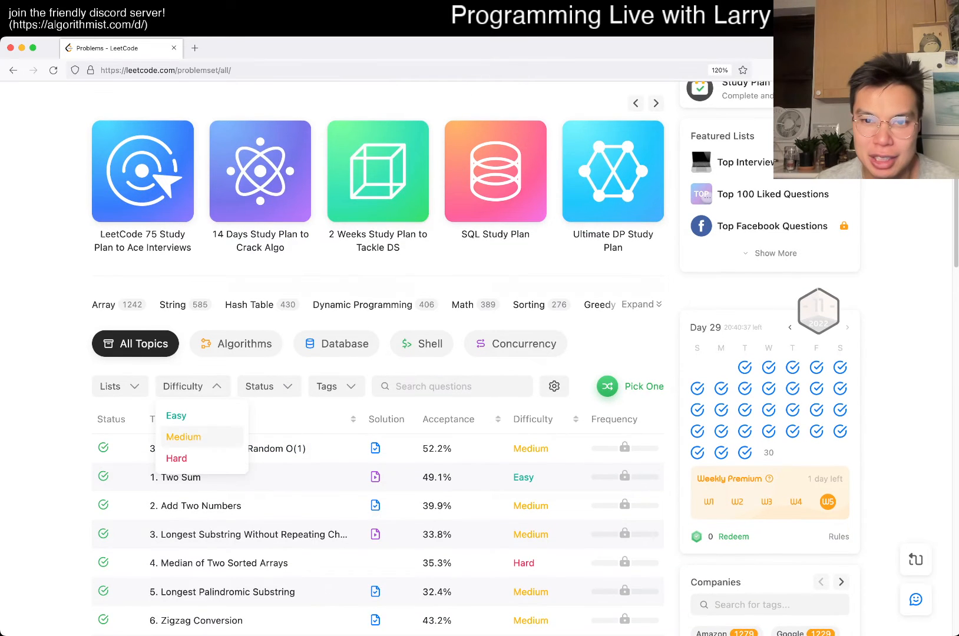
pyautogui.click(184, 438)
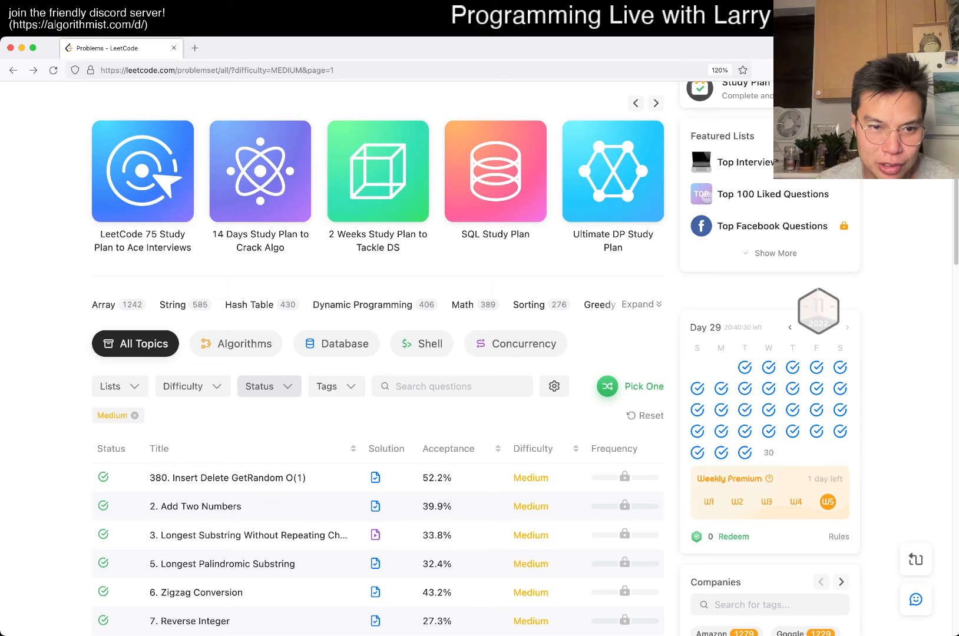
pyautogui.click(267, 386)
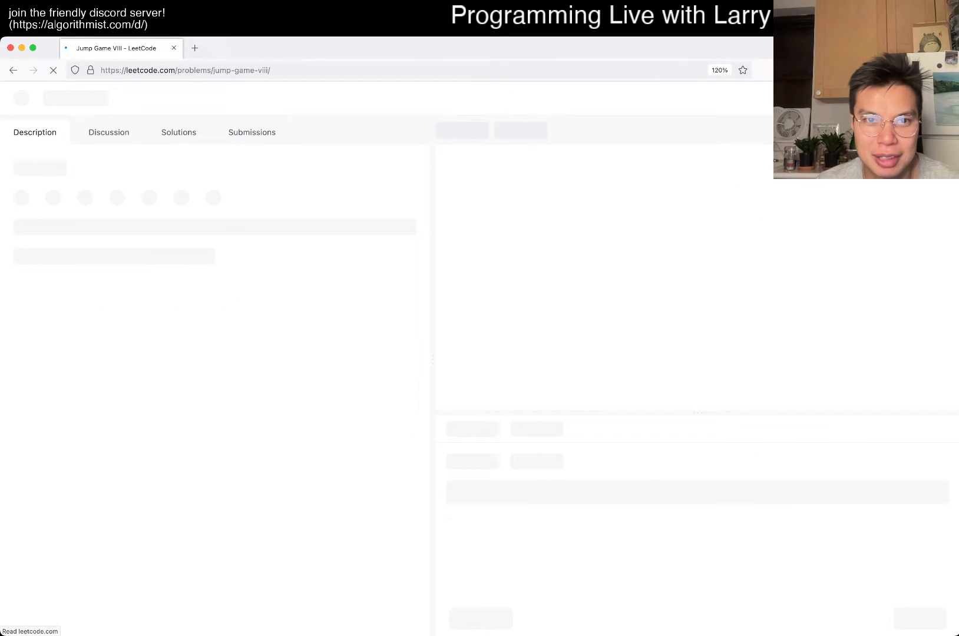
# Pick random Medium Todo problems, skipping premium-locked ones, until Design a File Sharing System loads.
pyautogui.click(13, 69)
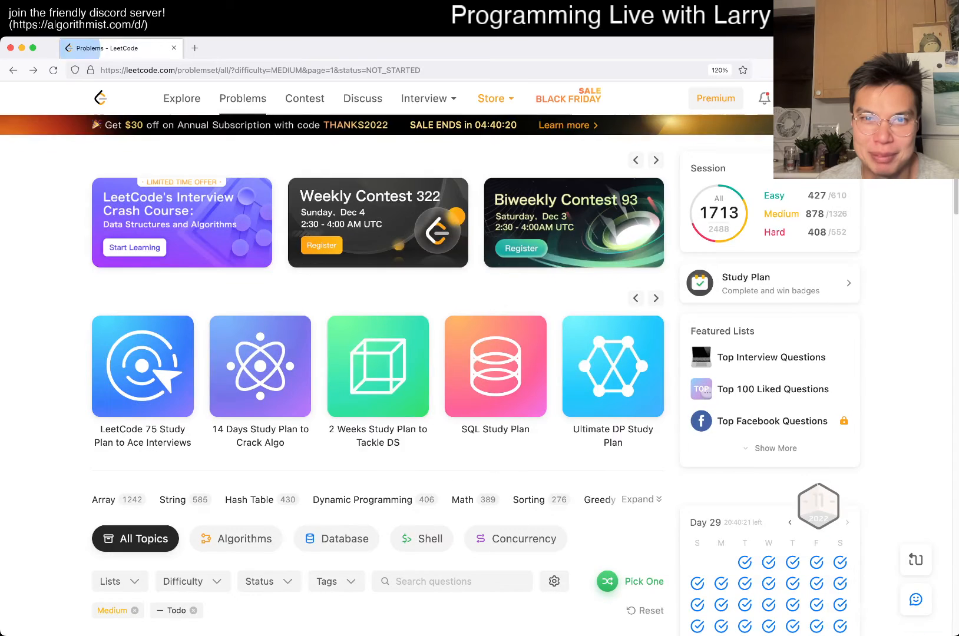
pyautogui.scroll(-3)
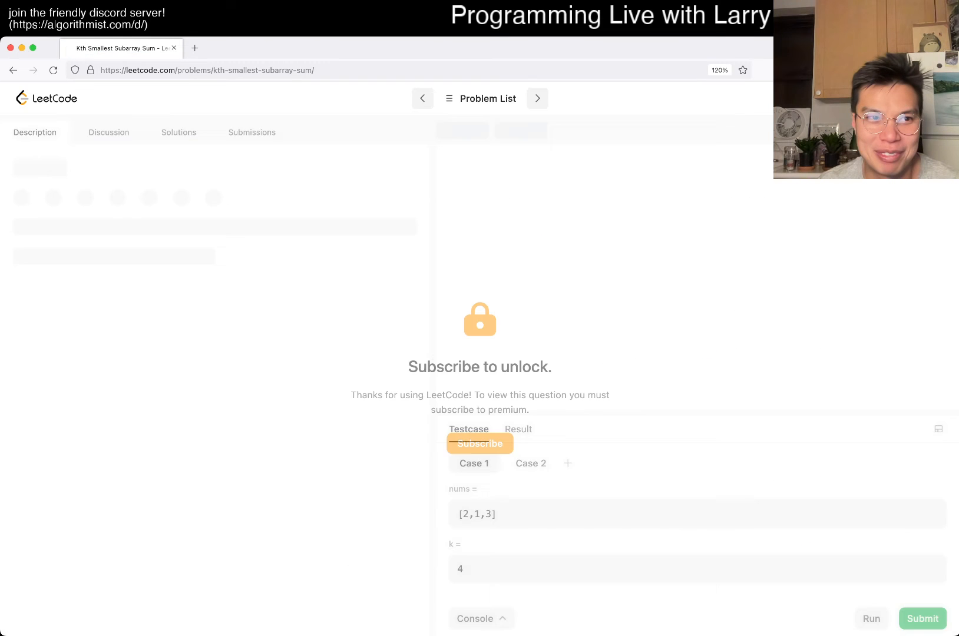
pyautogui.click(488, 99)
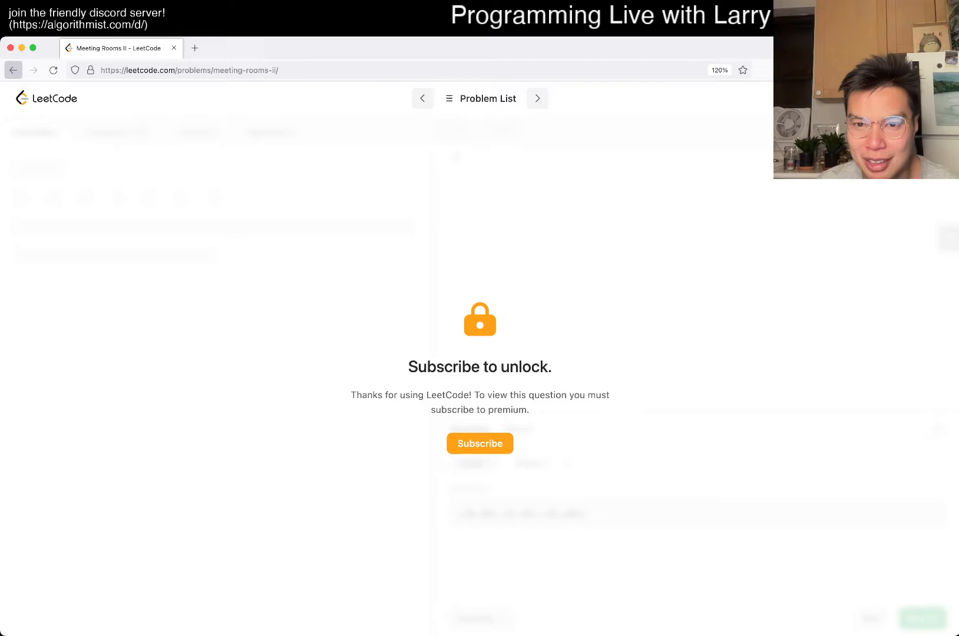
pyautogui.click(536, 99)
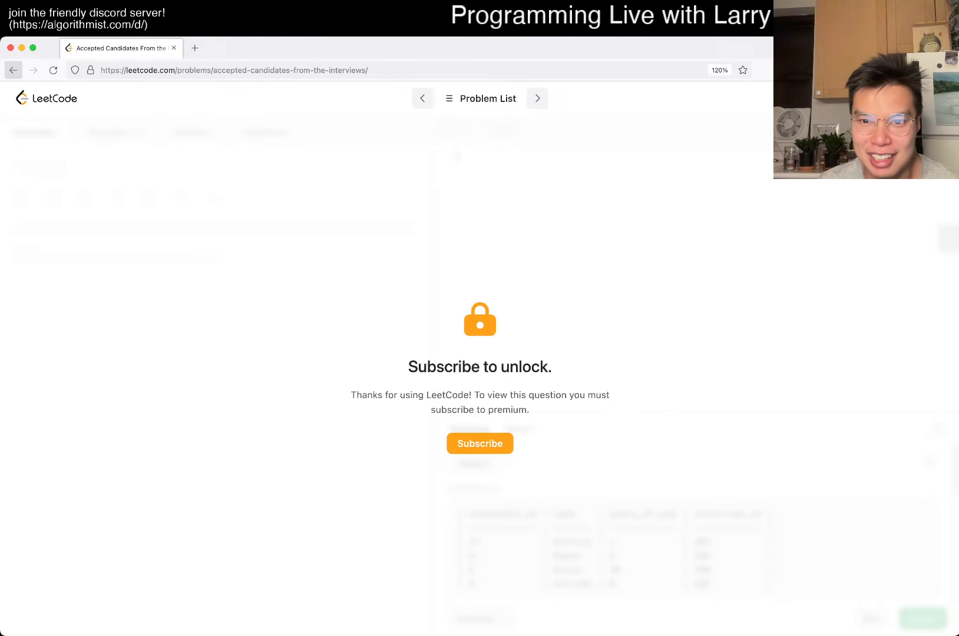
pyautogui.click(536, 99)
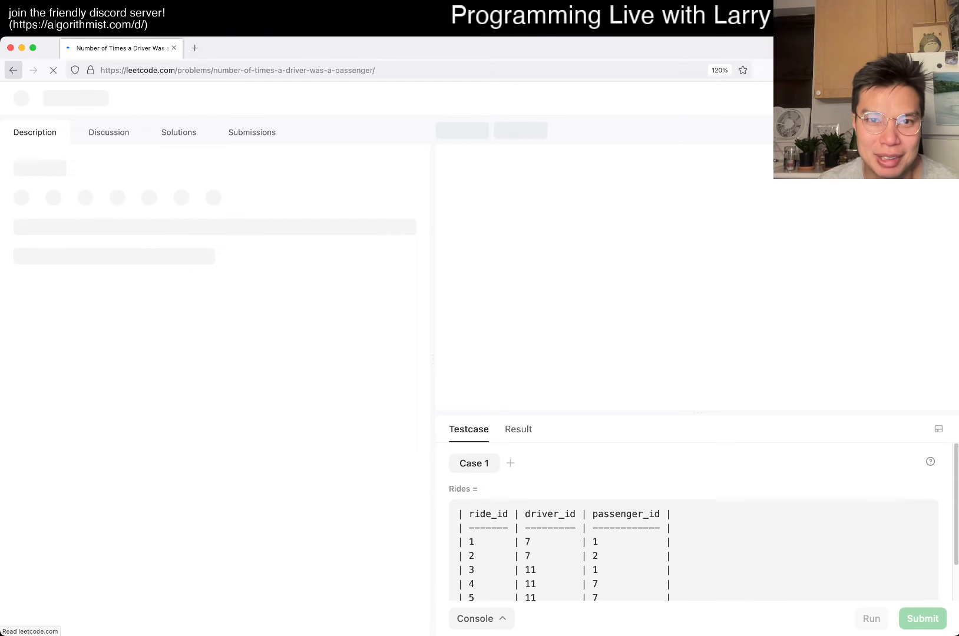
pyautogui.click(13, 69)
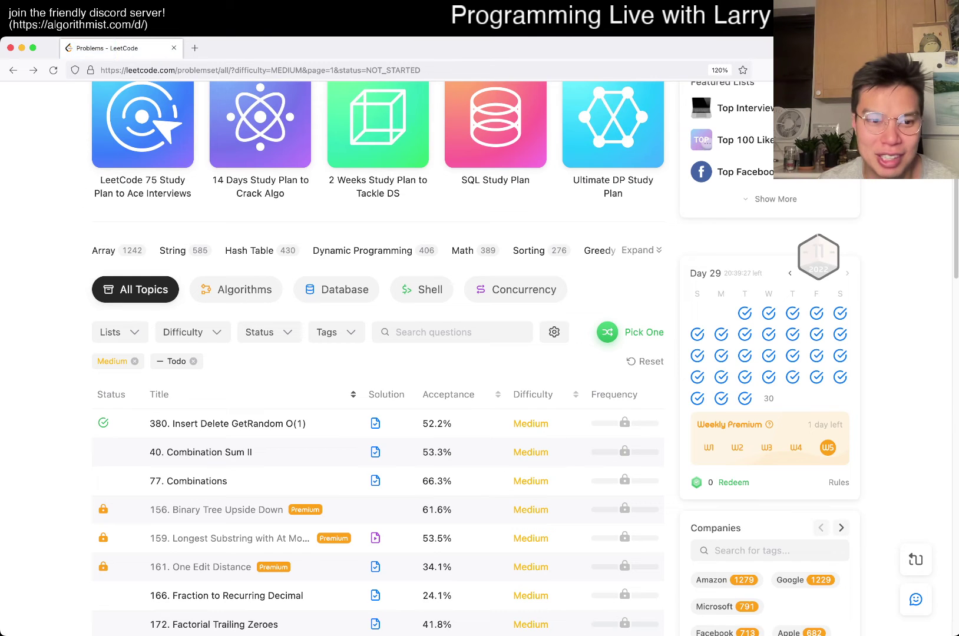
pyautogui.click(630, 333)
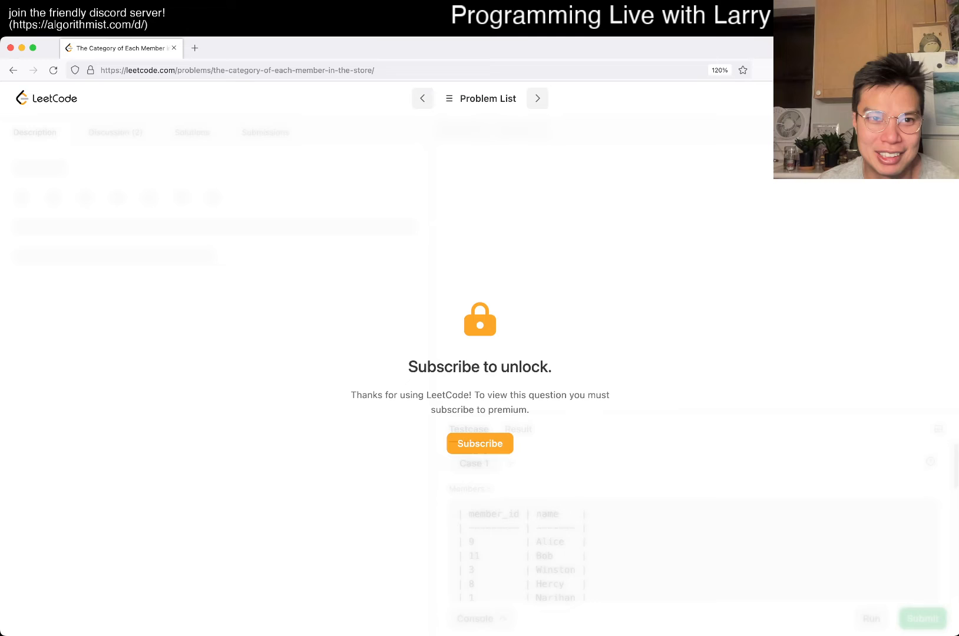
pyautogui.click(488, 99)
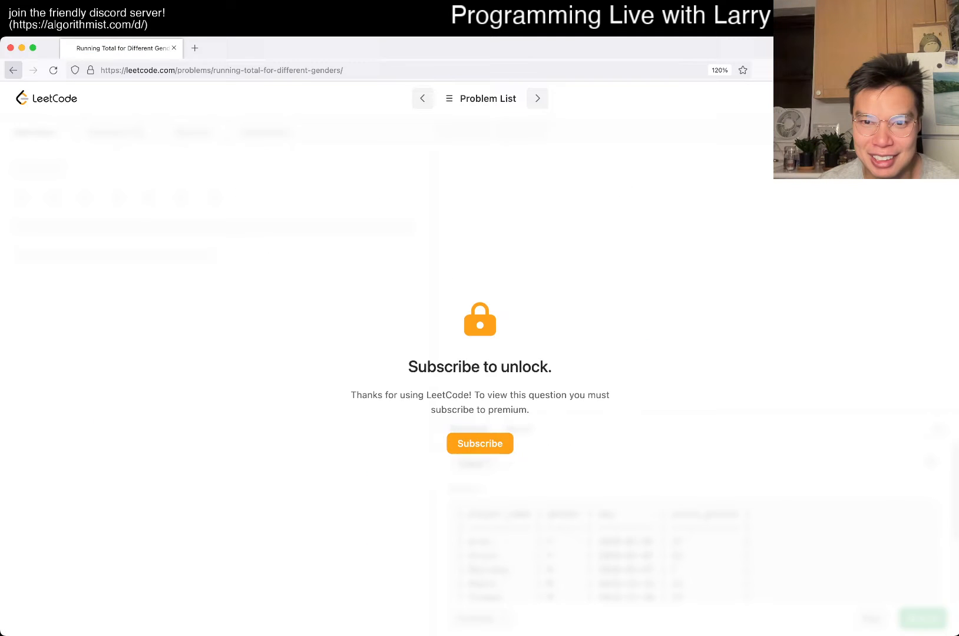
pyautogui.click(536, 99)
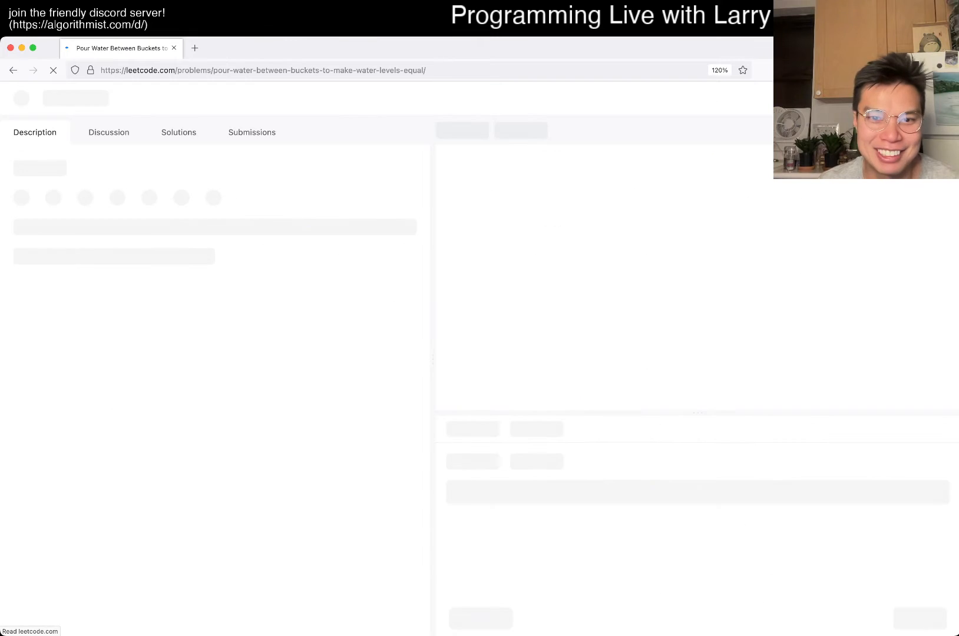
pyautogui.click(13, 69)
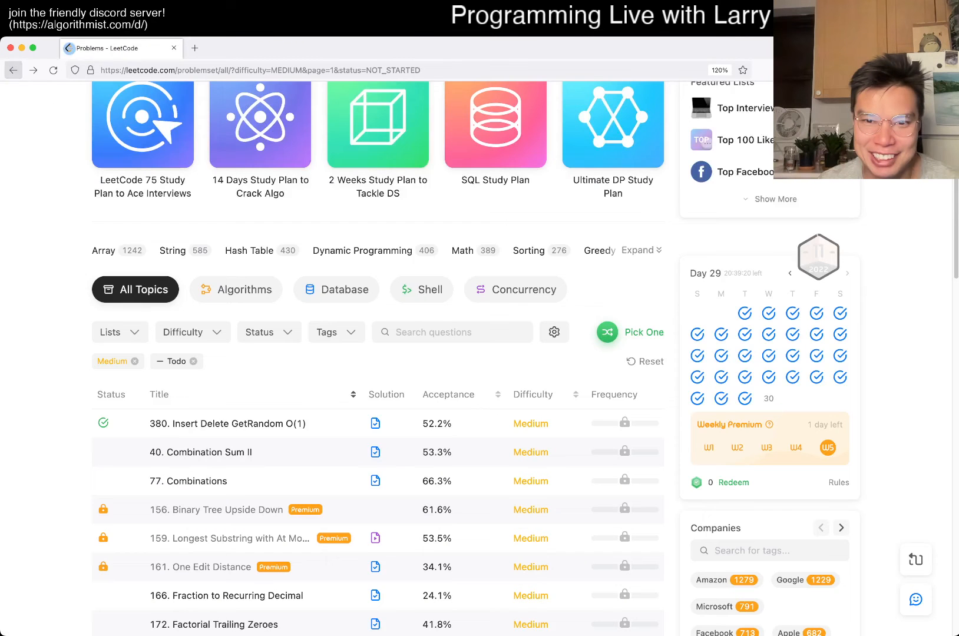
pyautogui.click(644, 332)
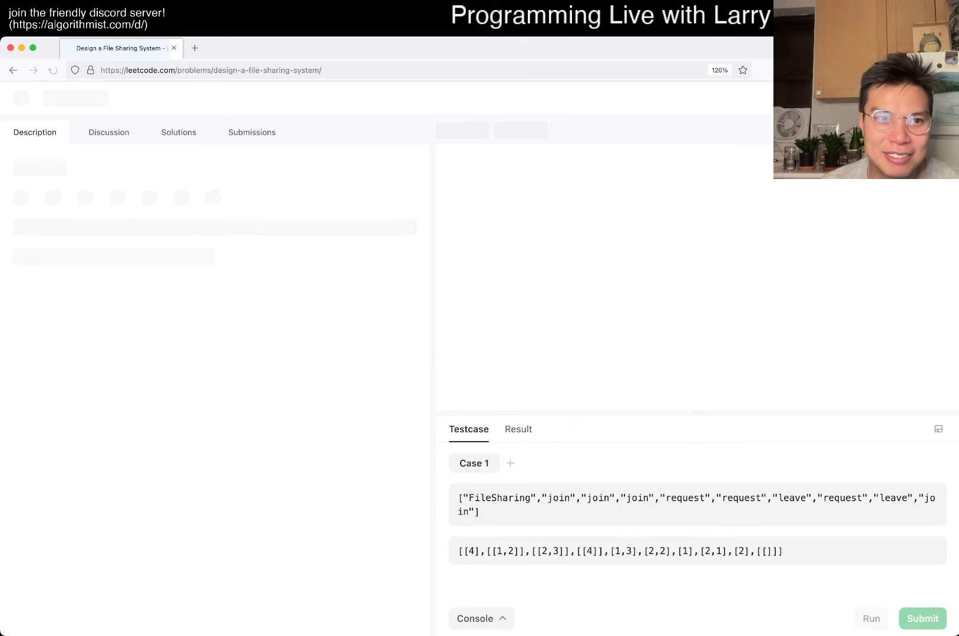
# Move to problem 874 Walking Robot Simulation and read through its description and examples.
pyautogui.click(13, 69)
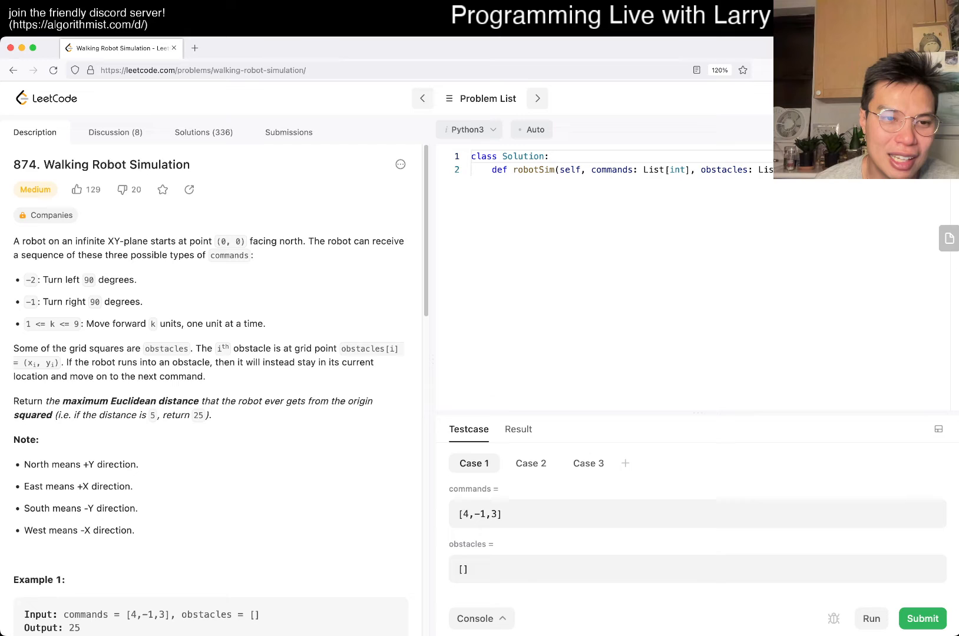
pyautogui.scroll(-3)
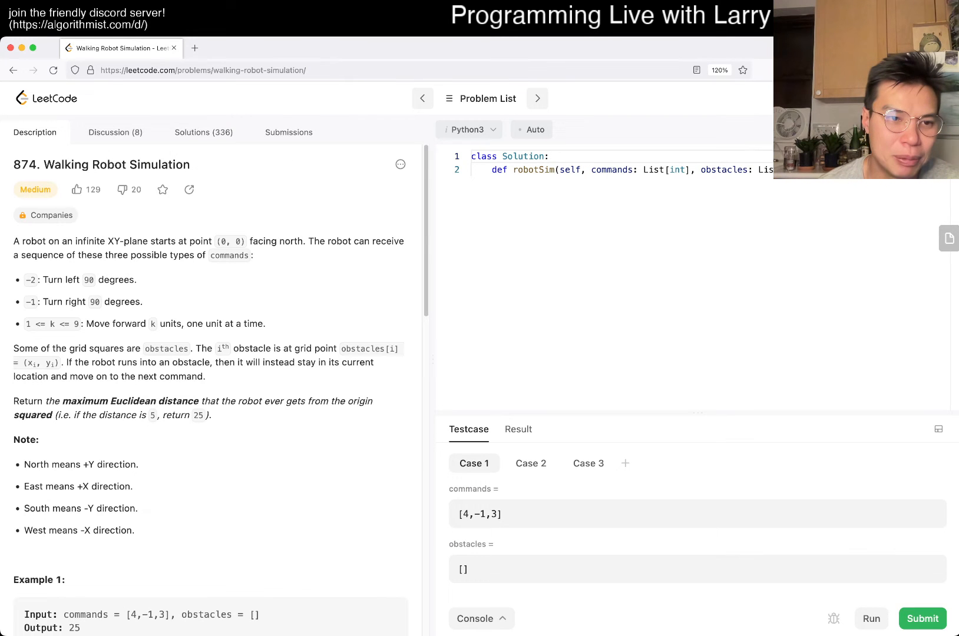
pyautogui.doubleClick(74, 324)
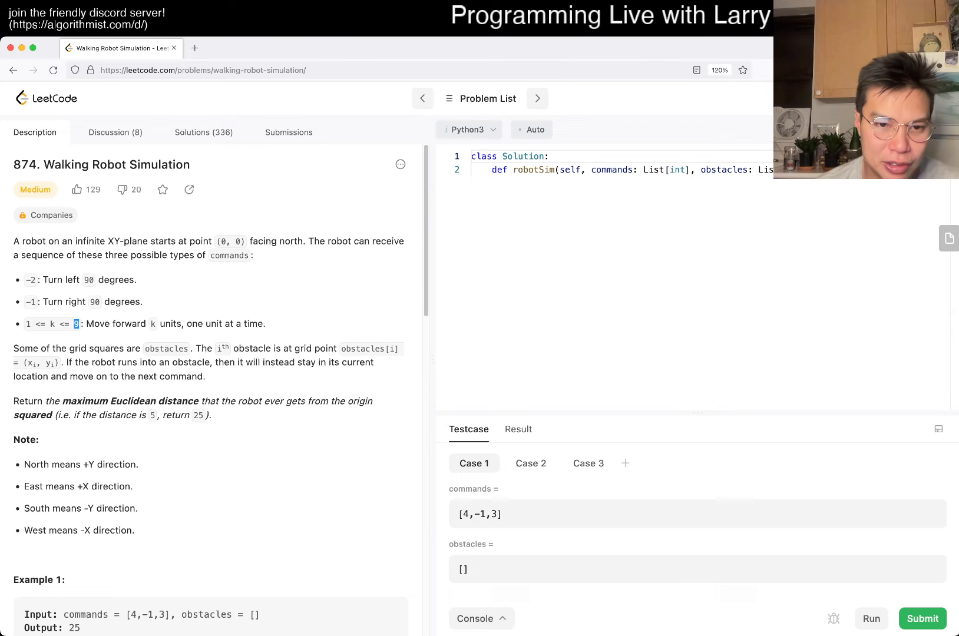
pyautogui.scroll(-3)
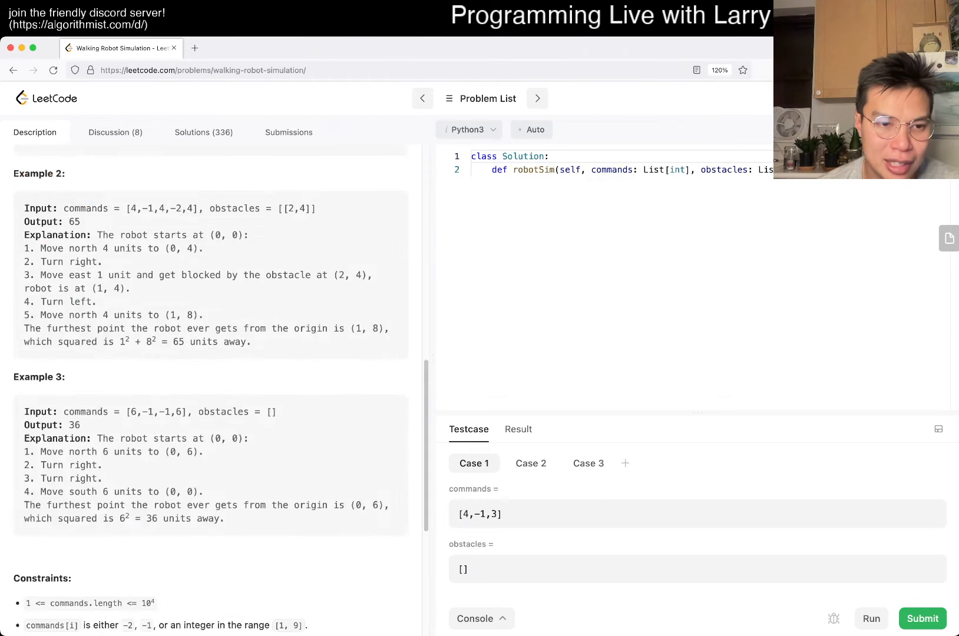
pyautogui.scroll(3)
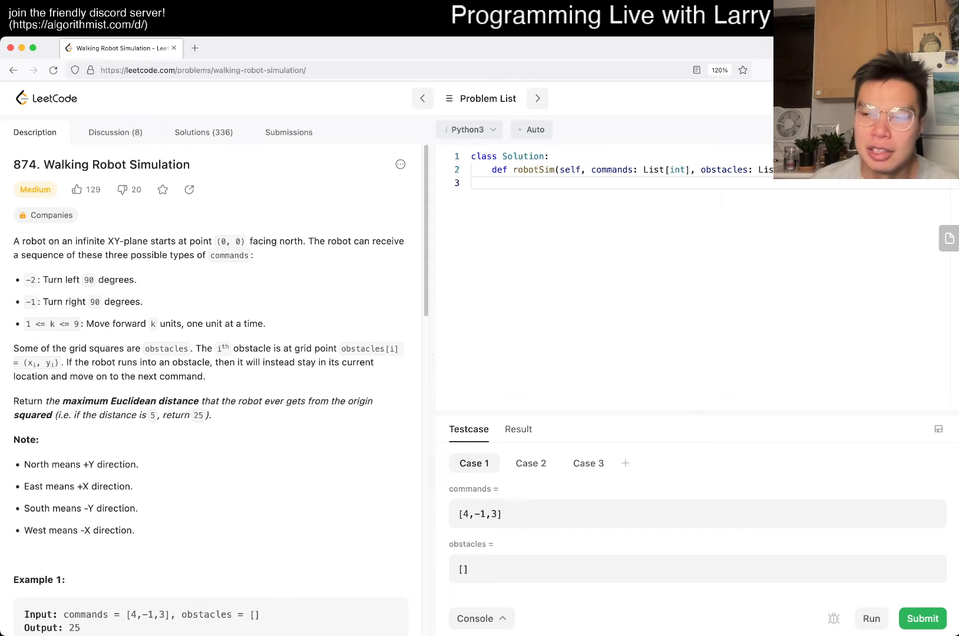
# Define directions = [(0, 1), (-1, 0), (0, -1), (1, 0)] at the top of robotSim.
pyautogui.write('dx')
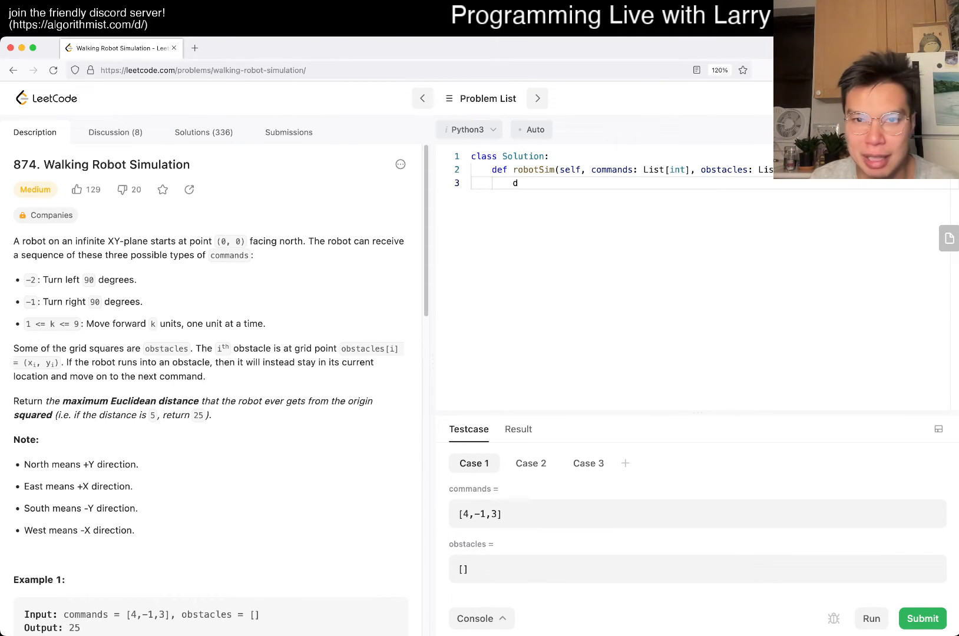
pyautogui.write('irections = [')
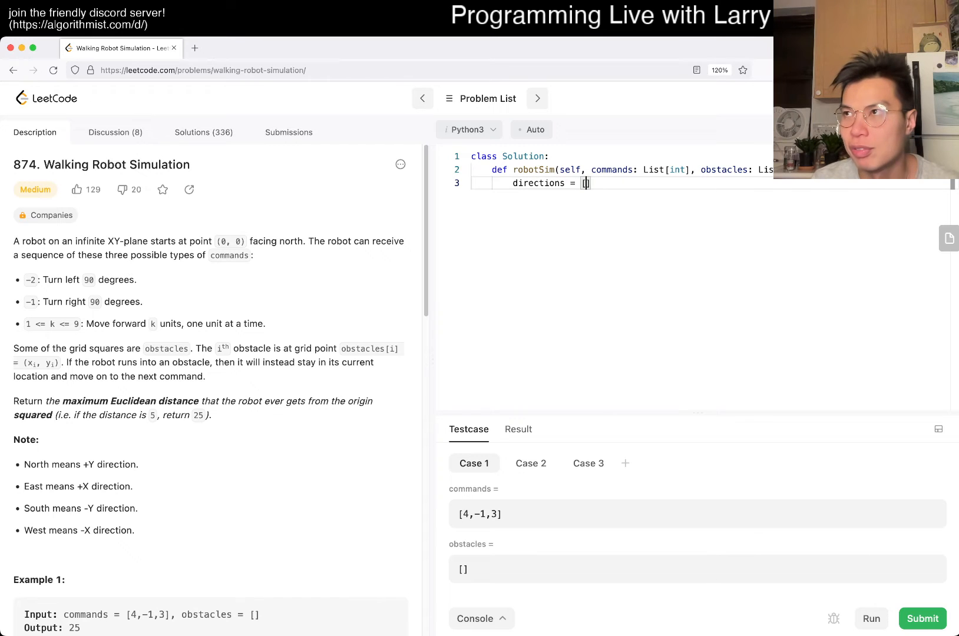
pyautogui.write('()')
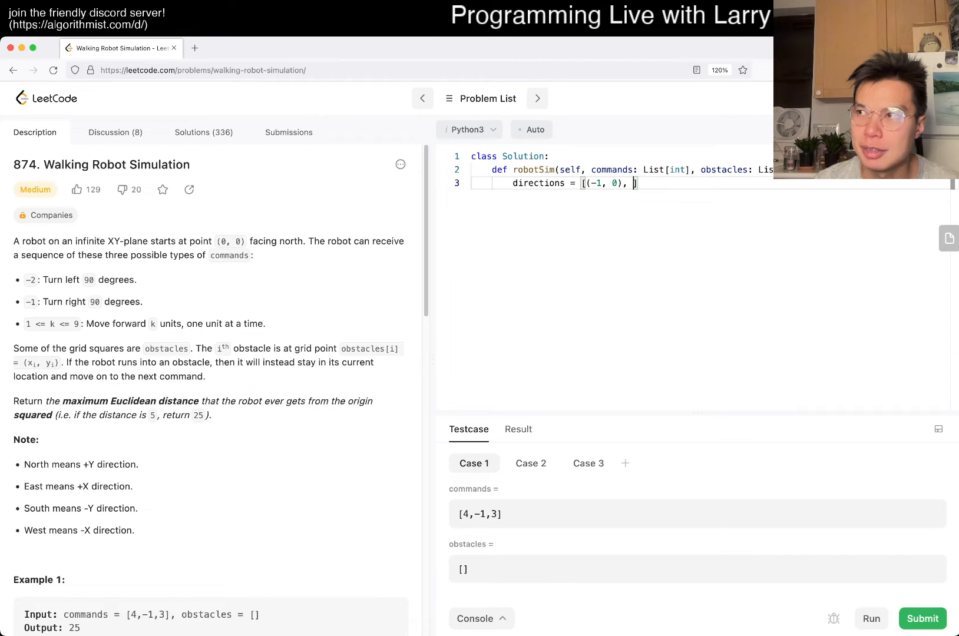
pyautogui.write('(')
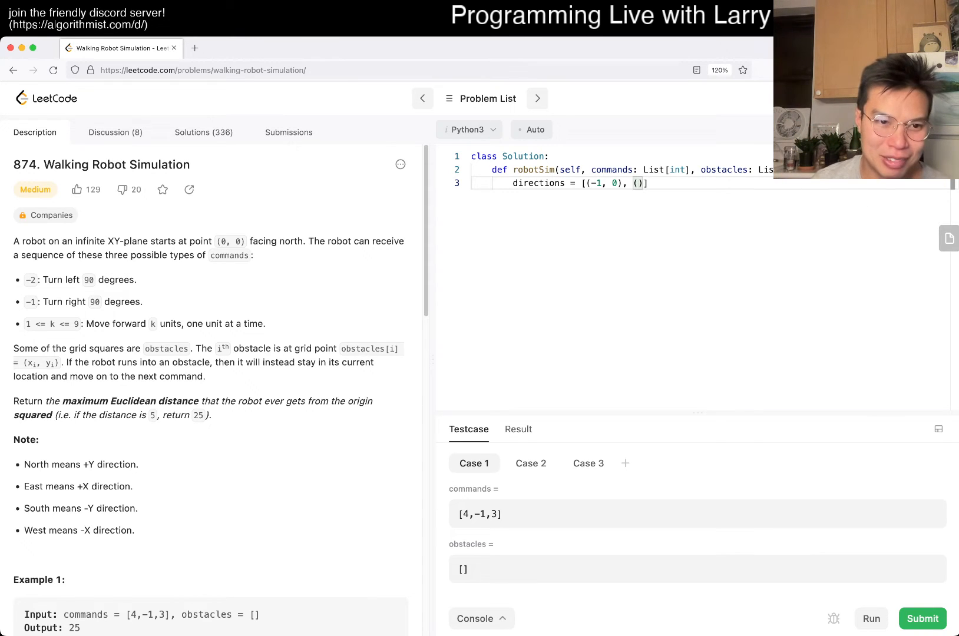
pyautogui.scroll(-3)
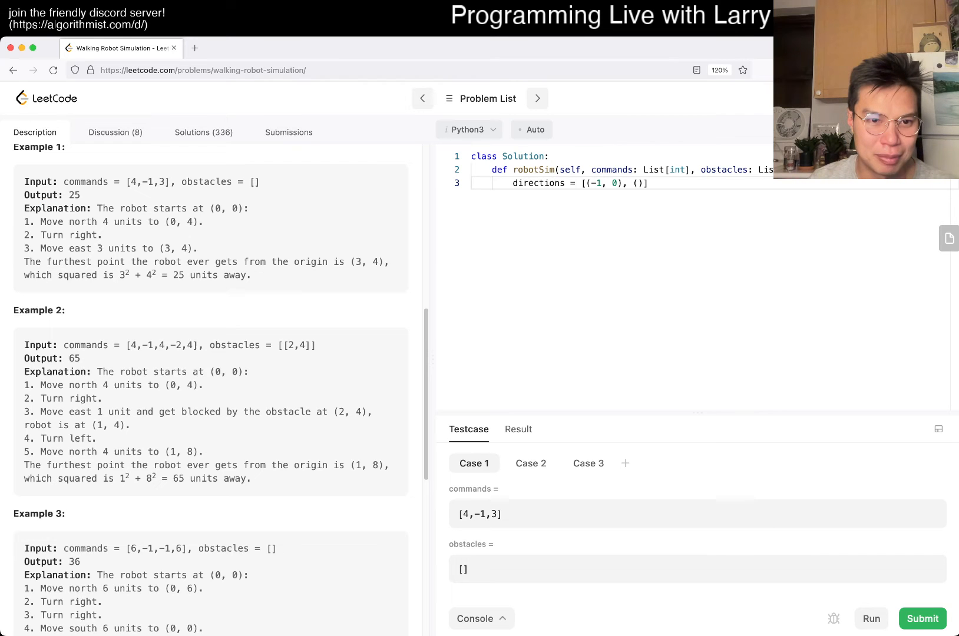
pyautogui.scroll(3)
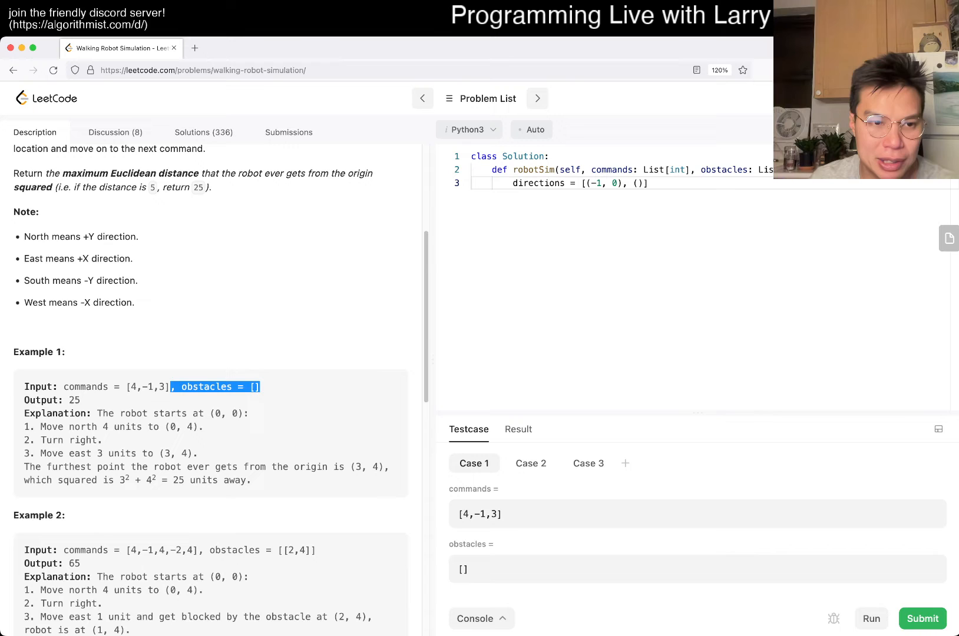
pyautogui.scroll(3)
pyautogui.write('0')
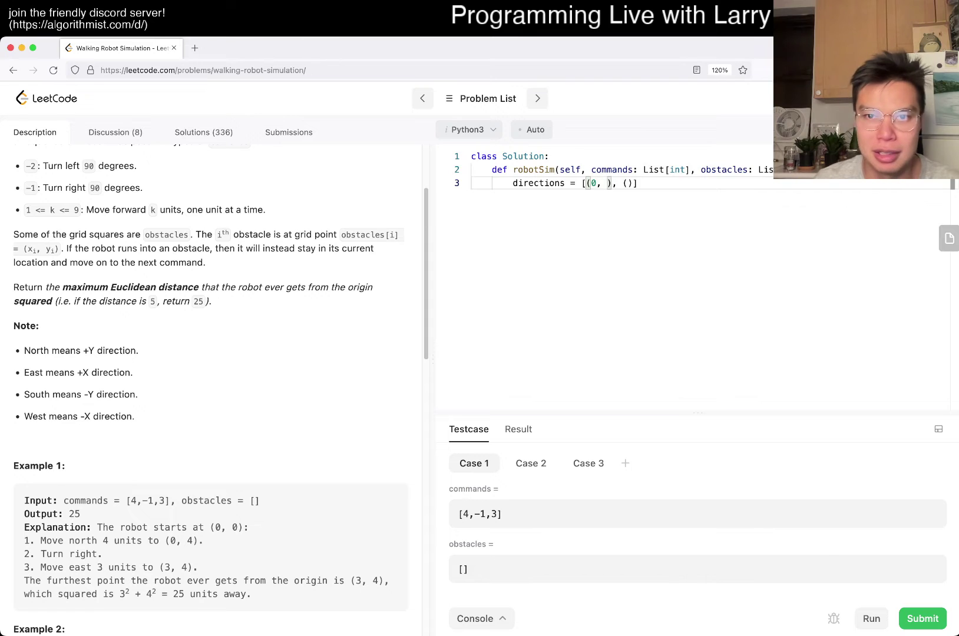
pyautogui.write('1')
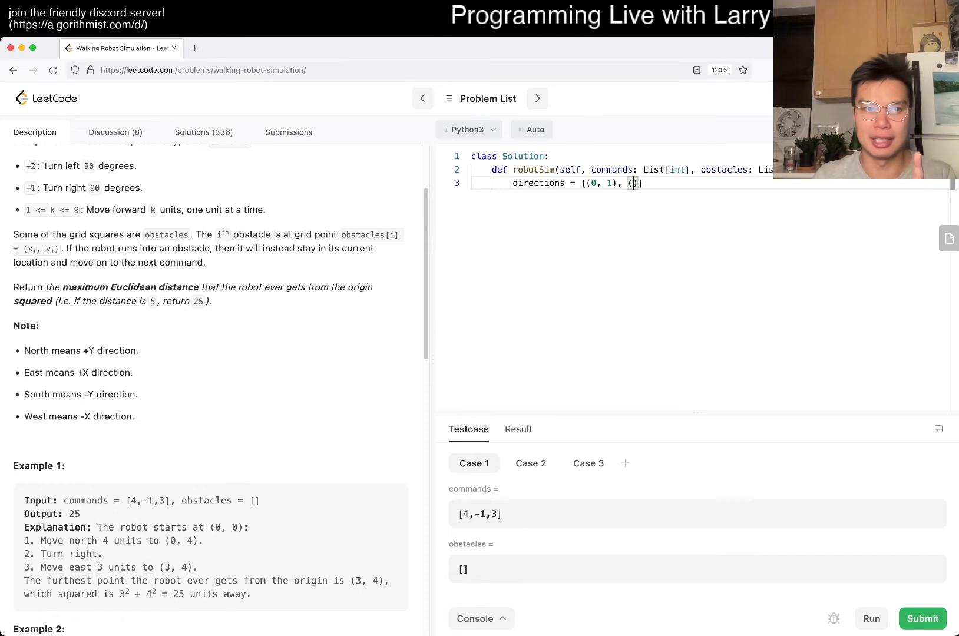
pyautogui.scroll(3)
pyautogui.write('-1, 0')
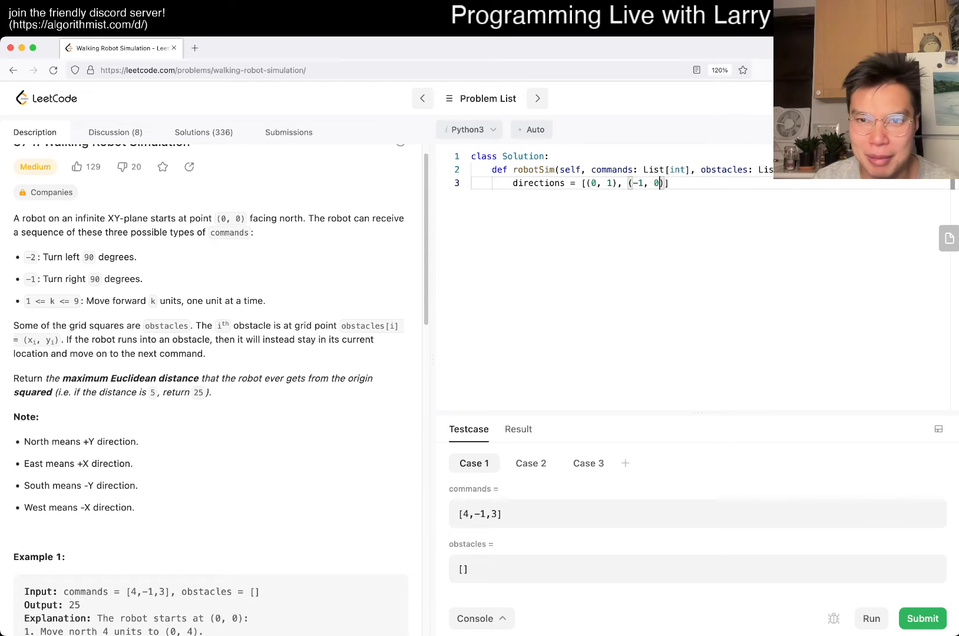
pyautogui.write('())')
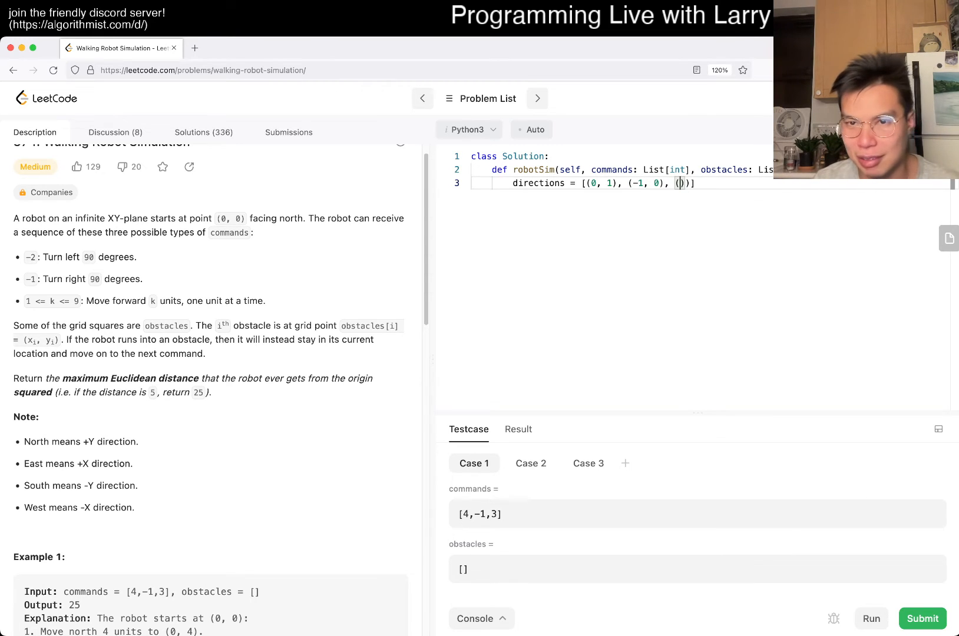
pyautogui.write('0, 01')
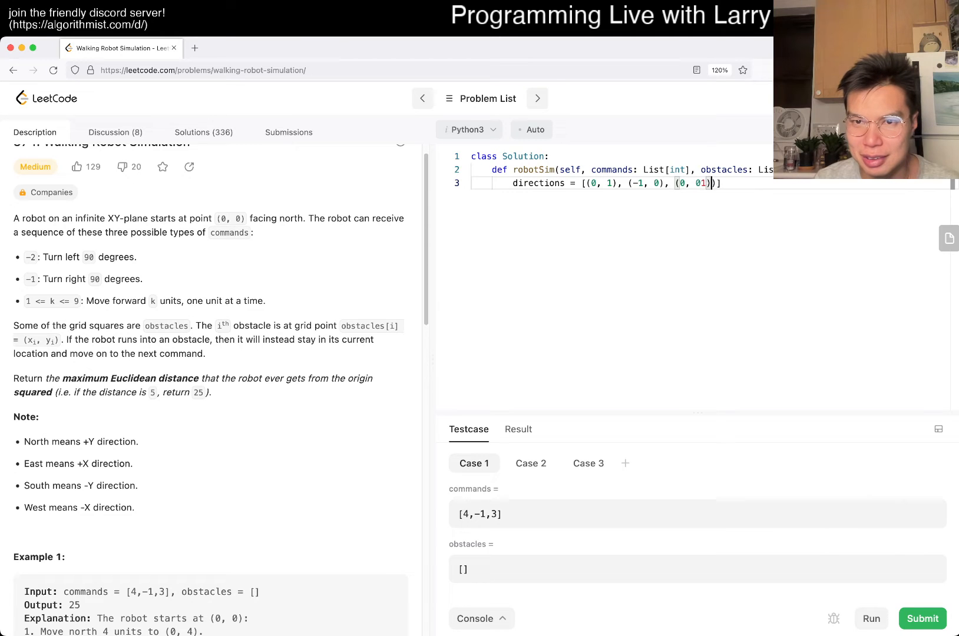
pyautogui.write('-1')
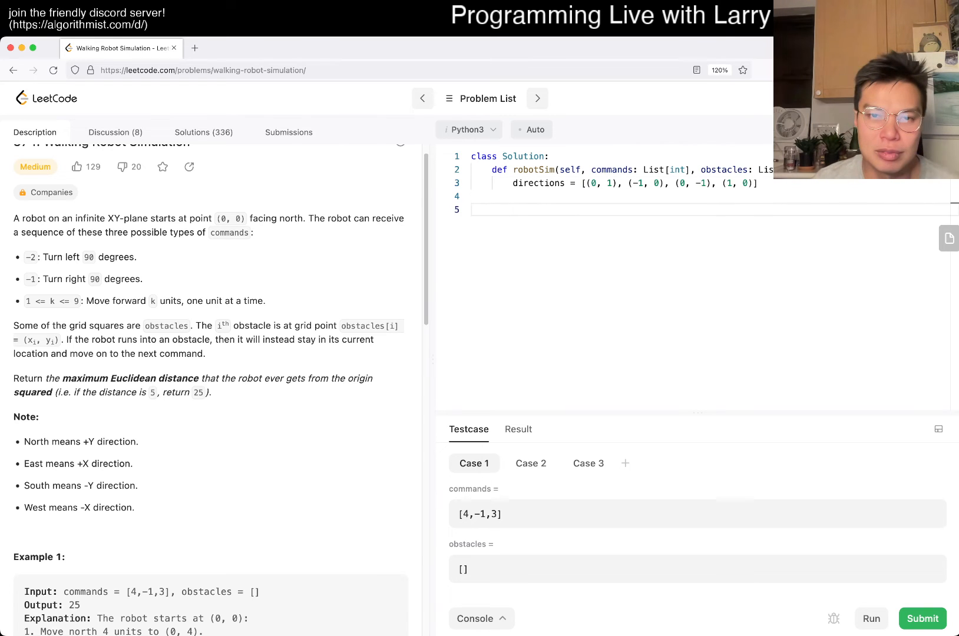
# Initialize current = 0, x, y = 0, 0 and max_distance = 0 below the directions list.
pyautogui.write('current =')
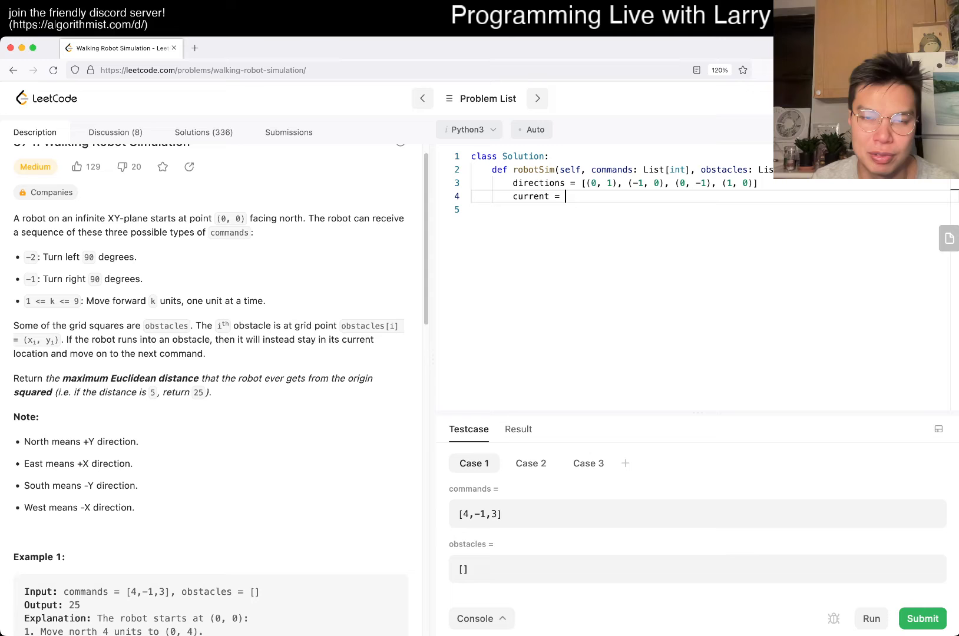
pyautogui.write('0')
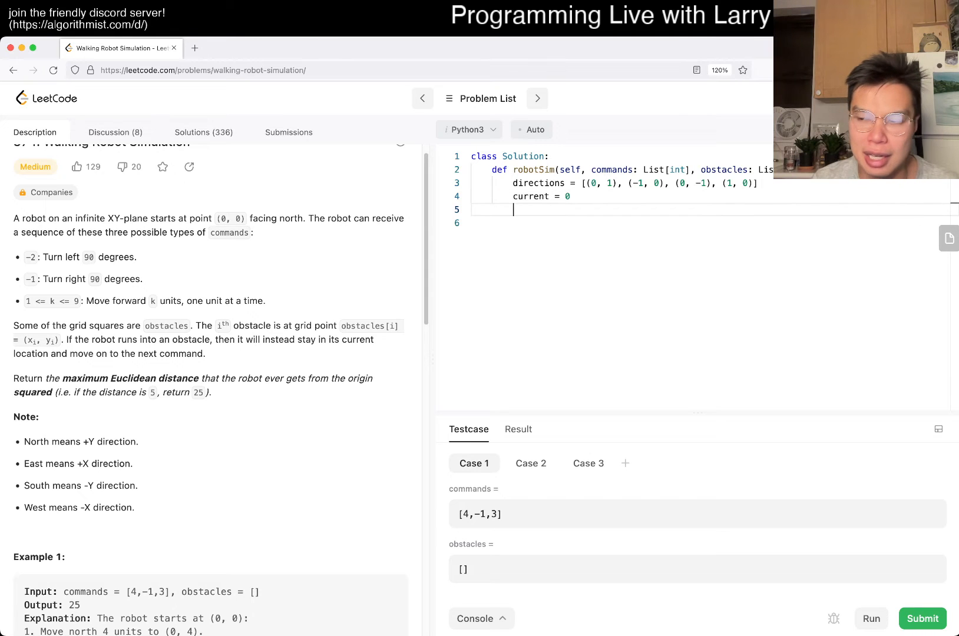
pyautogui.press('enter')
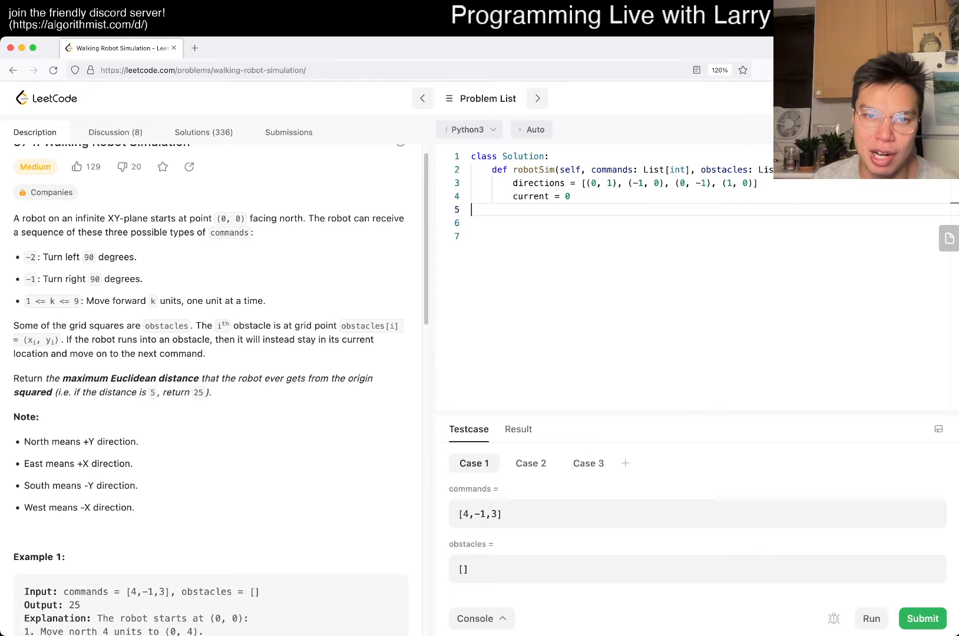
pyautogui.write('x, y =')
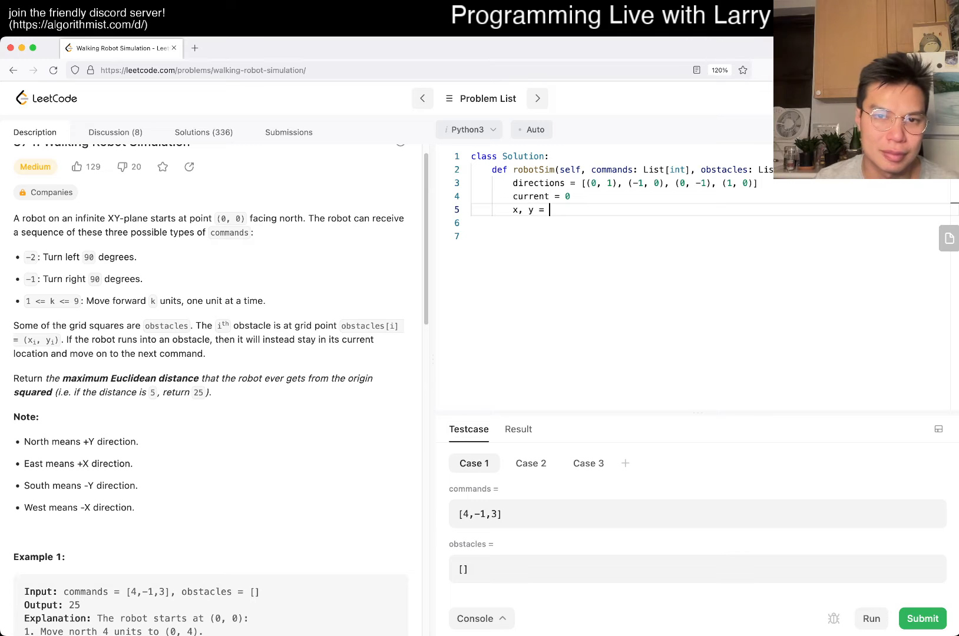
pyautogui.write('0, 0')
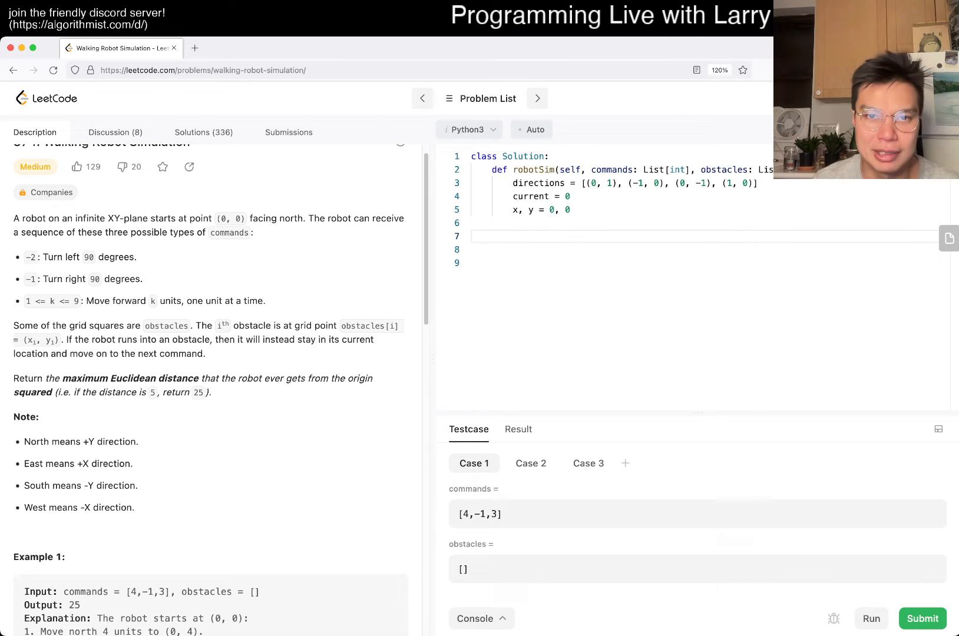
pyautogui.write('max')
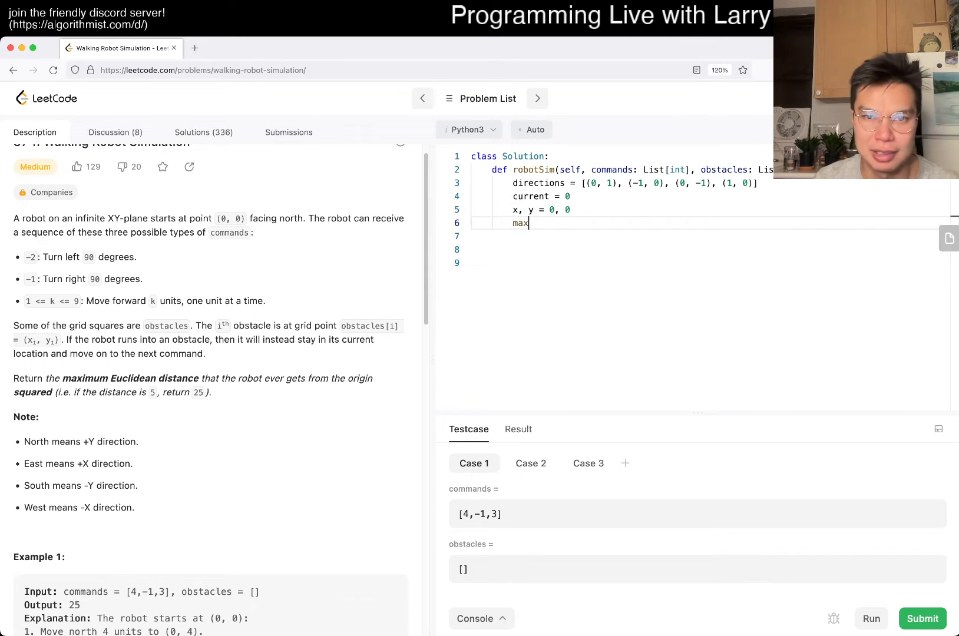
pyautogui.write('_distace = 0')
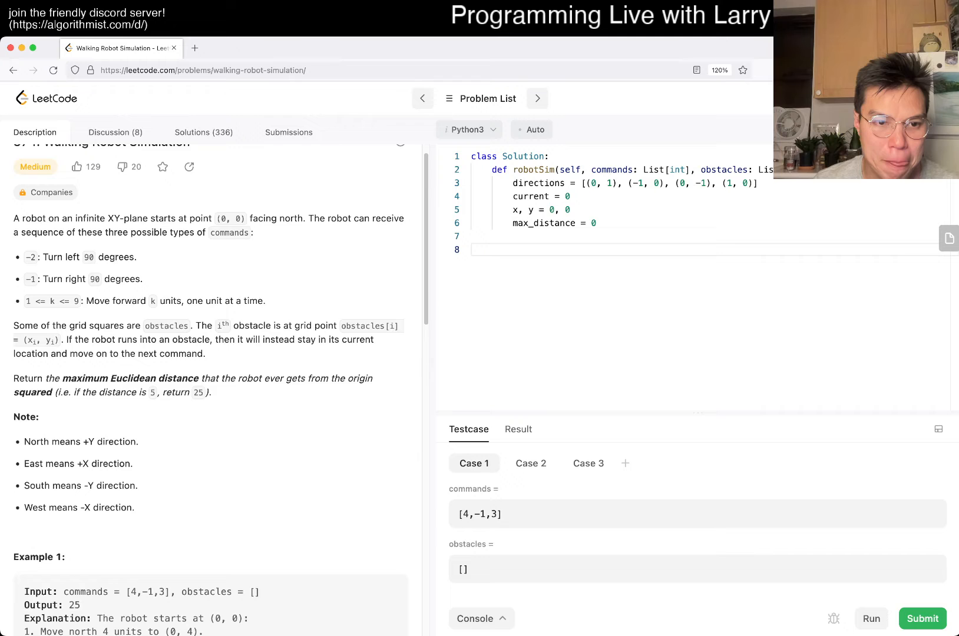
pyautogui.scroll(-3)
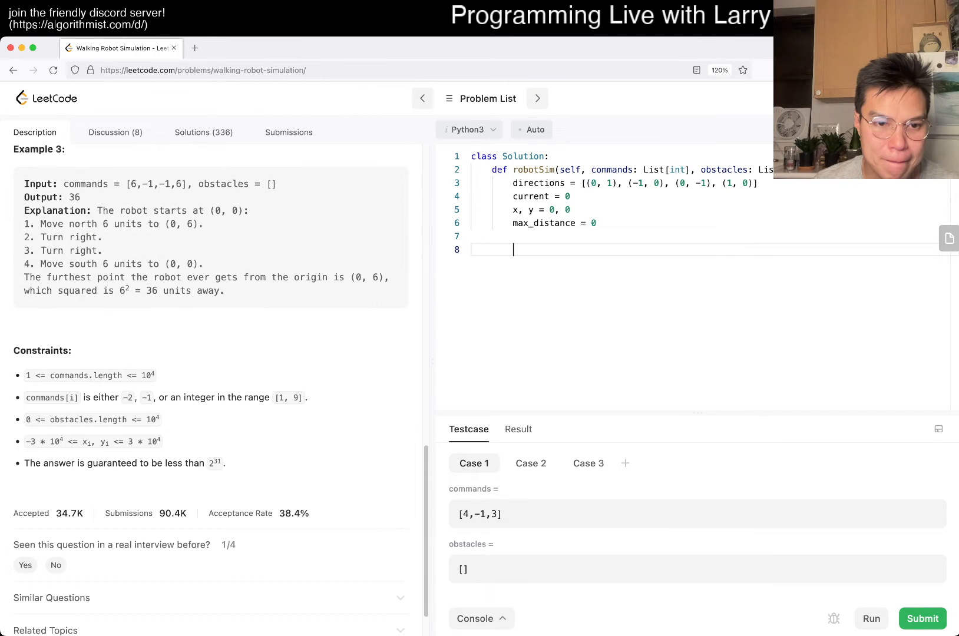
pyautogui.scroll(3)
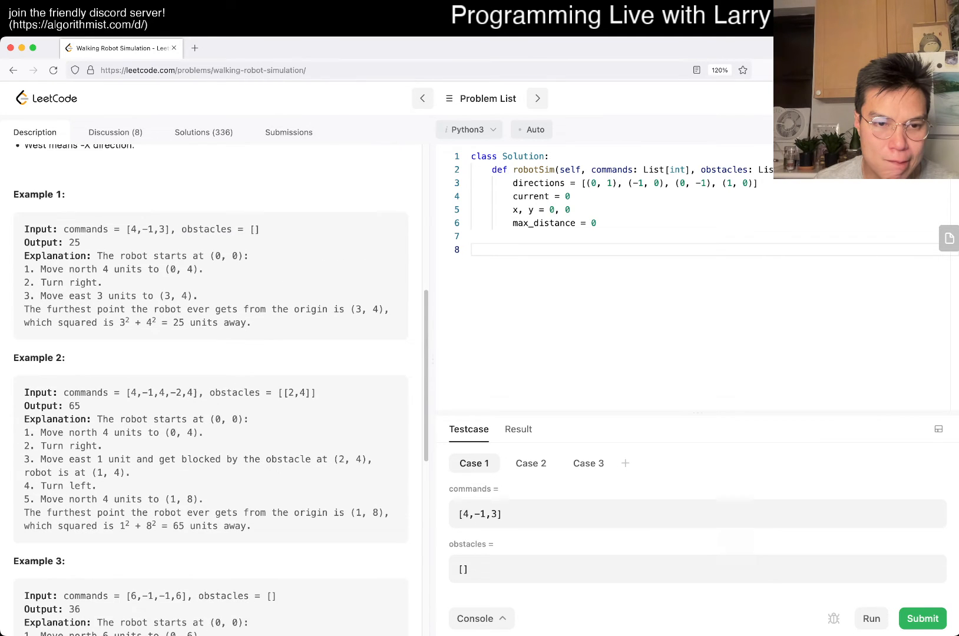
# Build obs = set() and add each obstacle's (x, y) tuple in a for loop.
pyautogui.scroll(3)
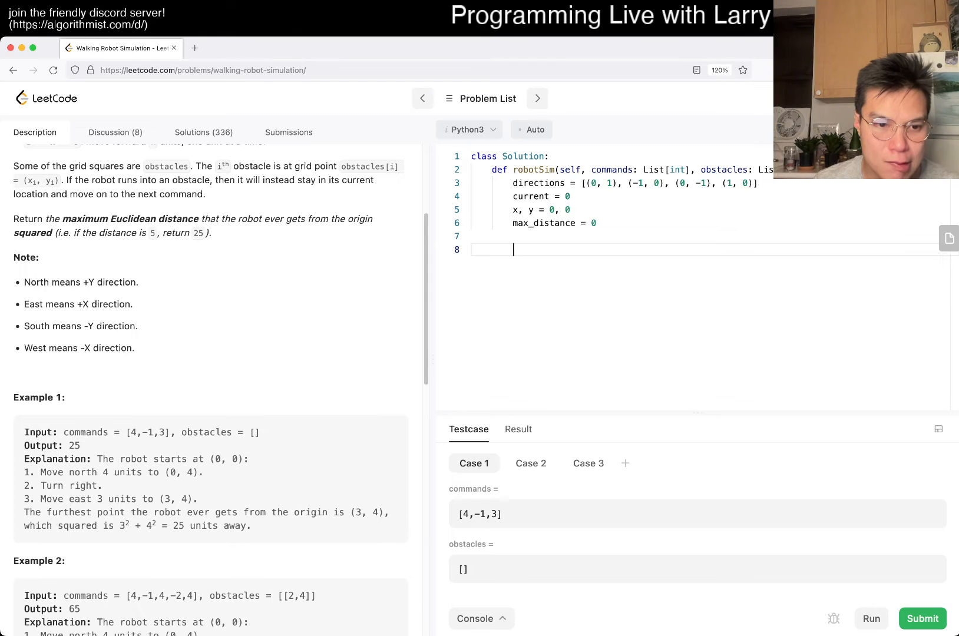
pyautogui.scroll(-3)
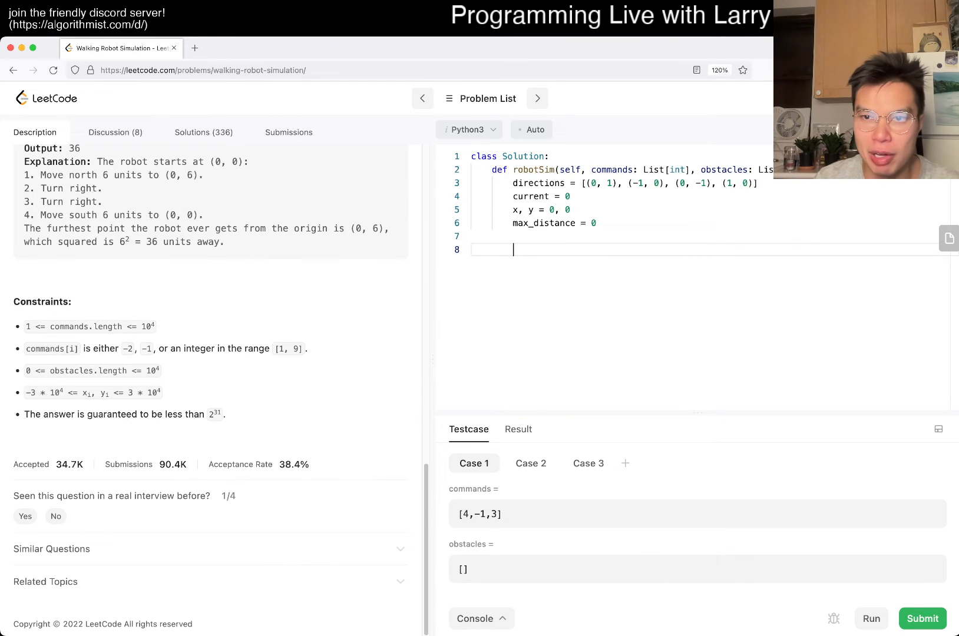
pyautogui.write('for x, y in obstacles:')
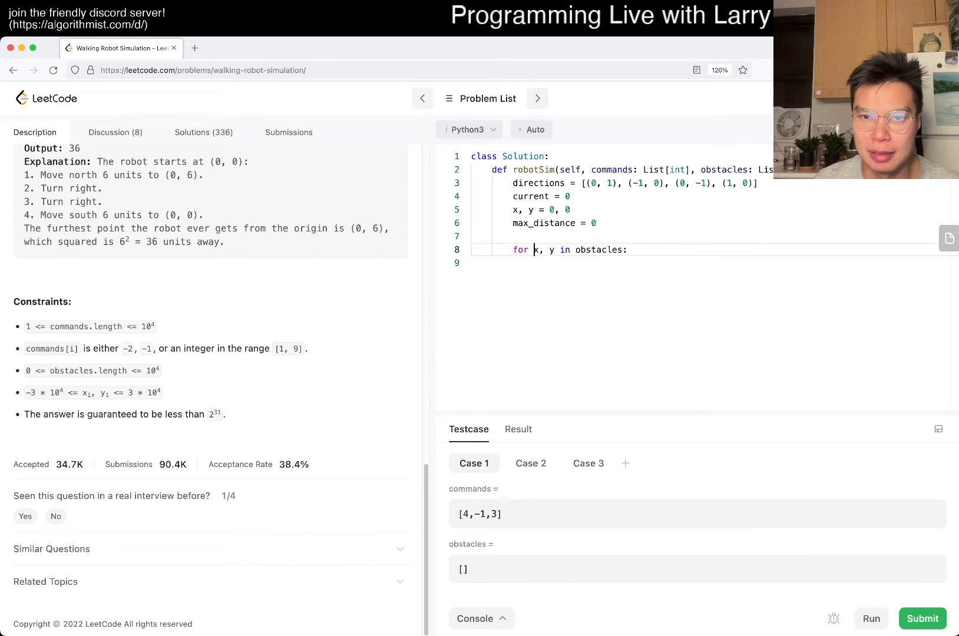
pyautogui.write('o')
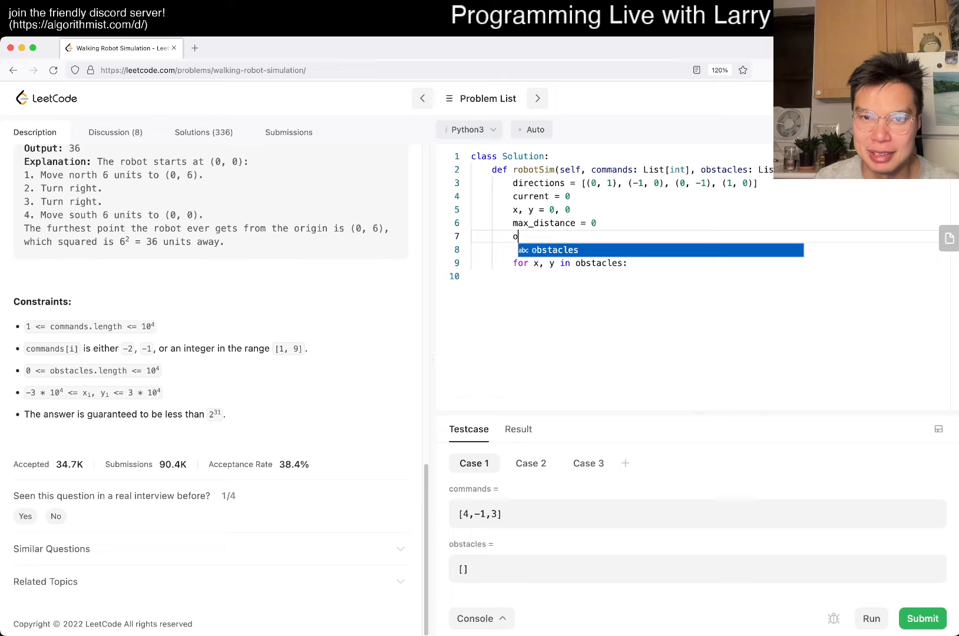
pyautogui.write('bs = set()')
pyautogui.click(711, 275)
pyautogui.write('obs.')
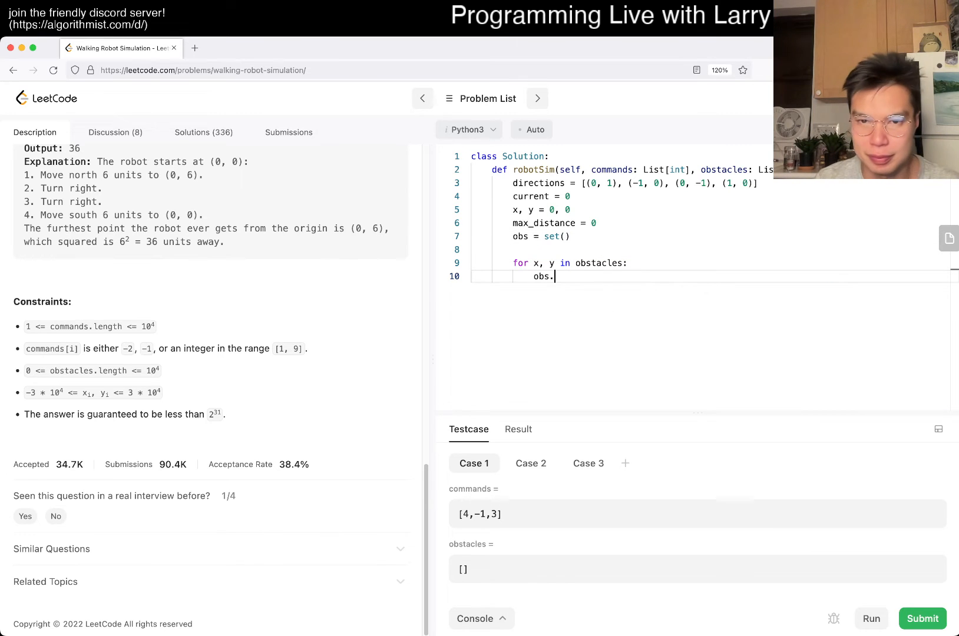
pyautogui.write('add((x, y))')
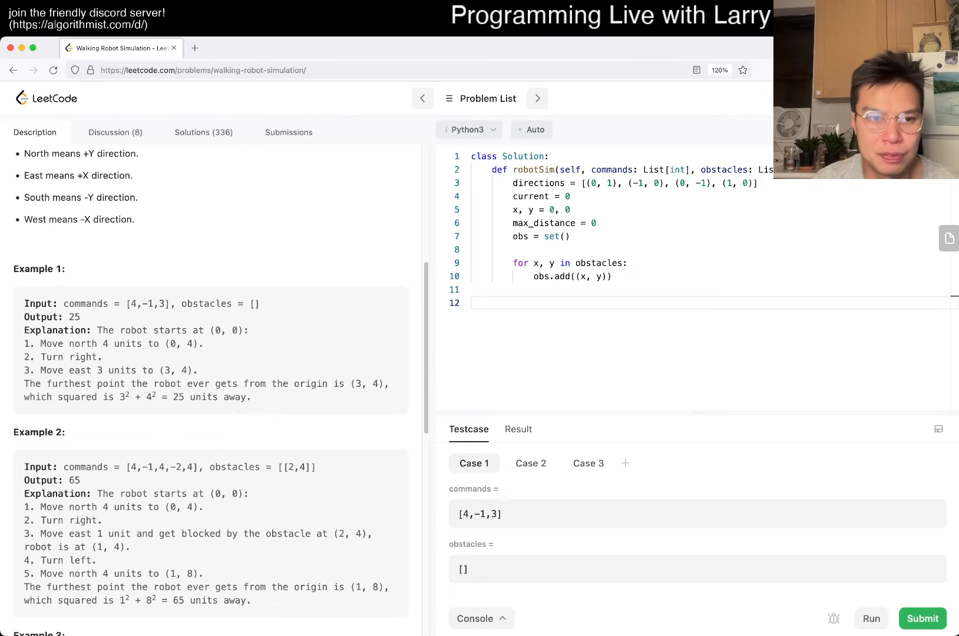
# Loop over commands, setting current = (current + 3) % 4 for -2 and (current + 1) % 4 for -1, then start else.
pyautogui.write('for')
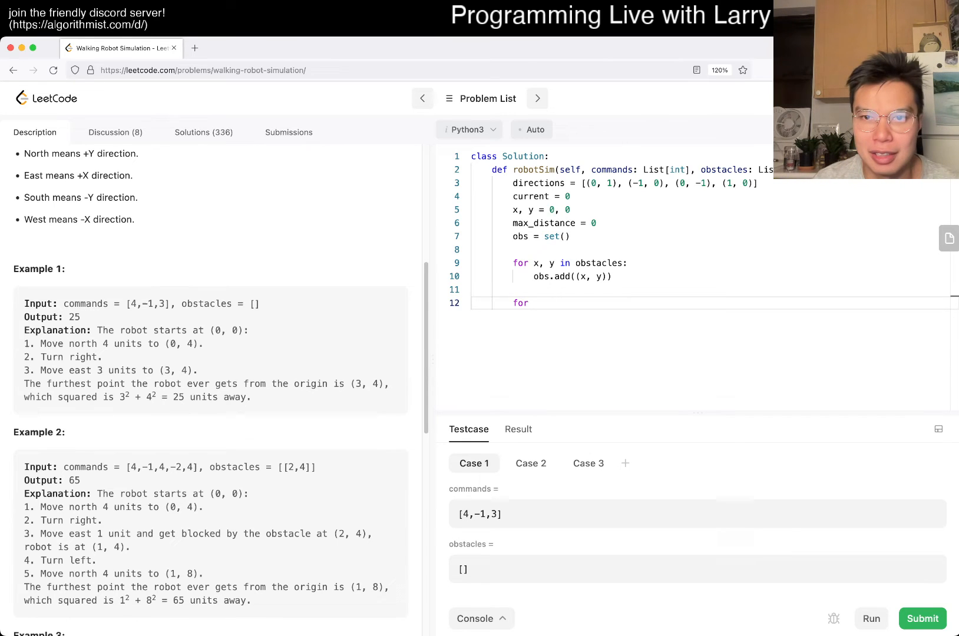
pyautogui.write('c in commands:')
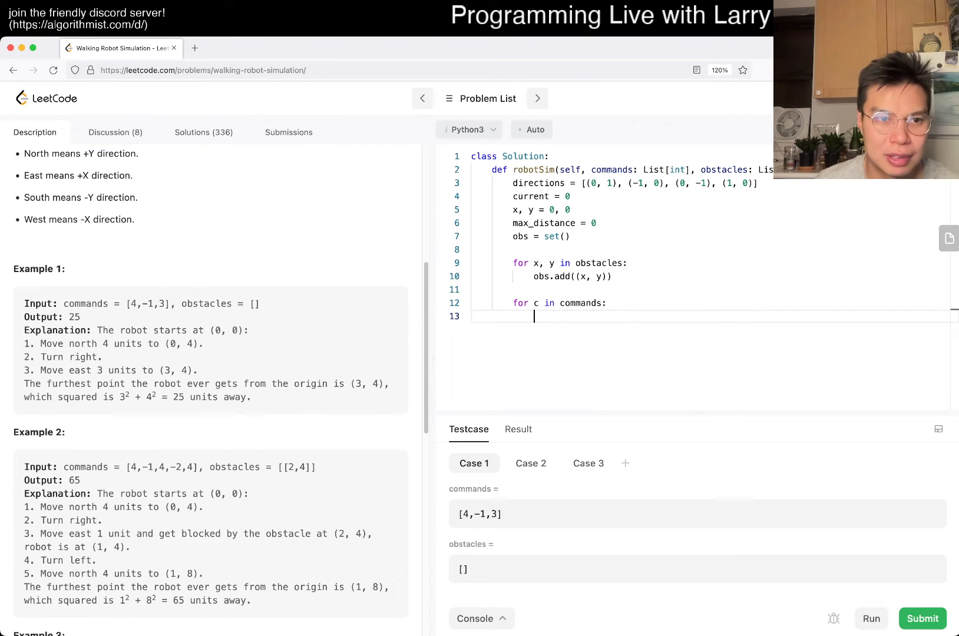
pyautogui.write('if c == -2:')
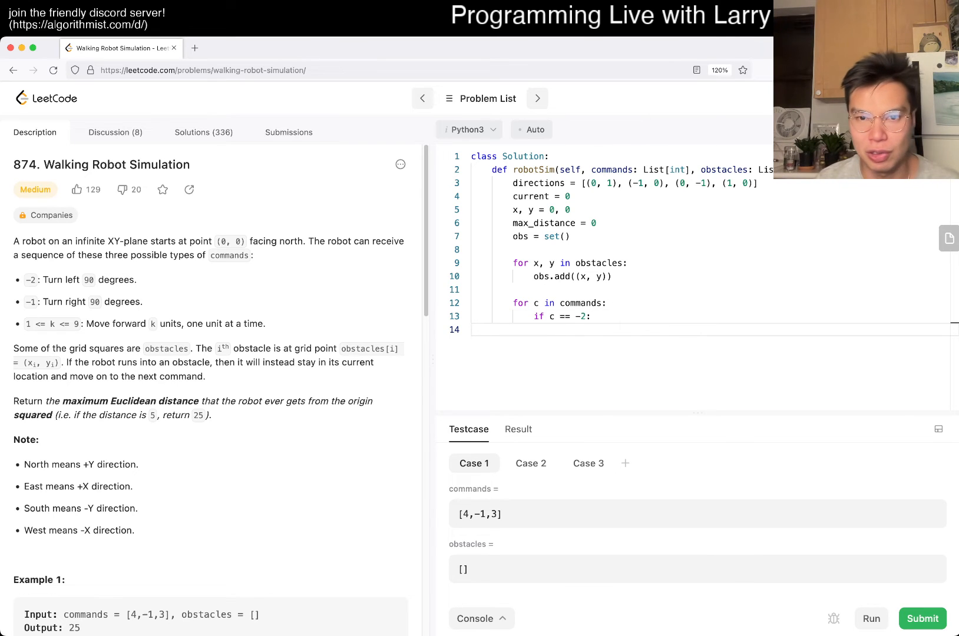
pyautogui.write('current = cur')
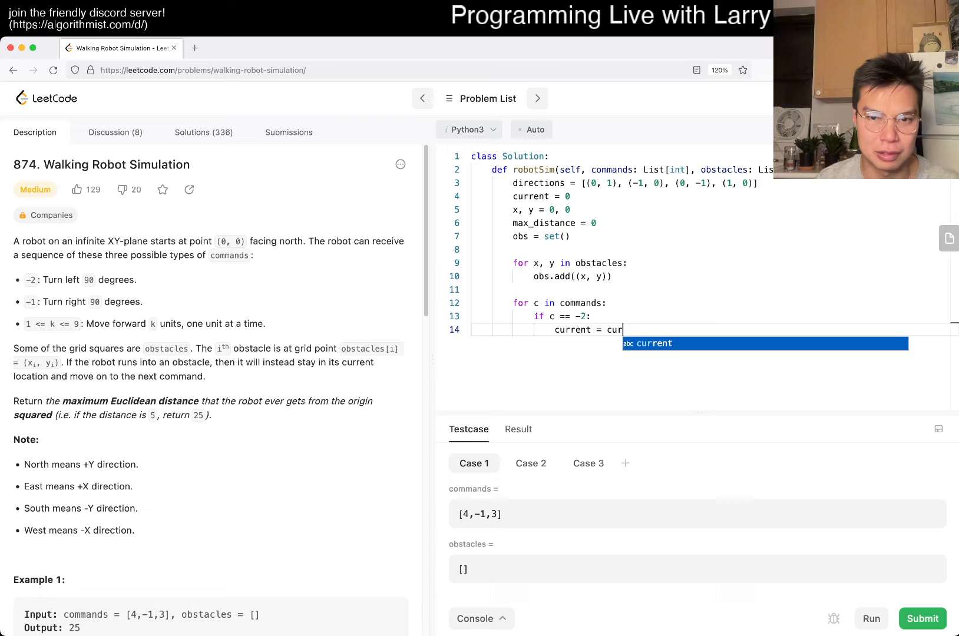
pyautogui.write('rent + 3')
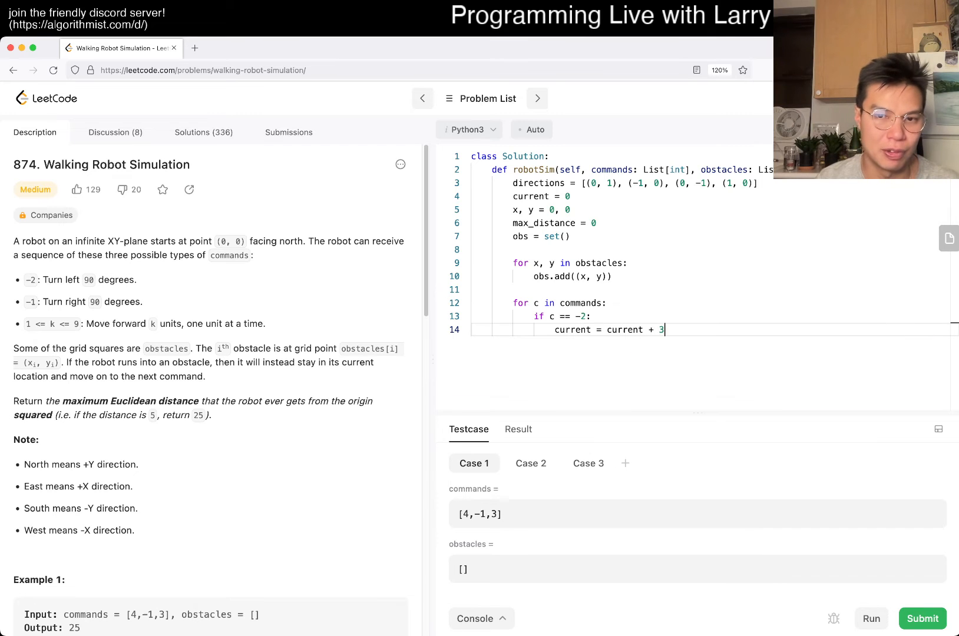
pyautogui.write(') % 4')
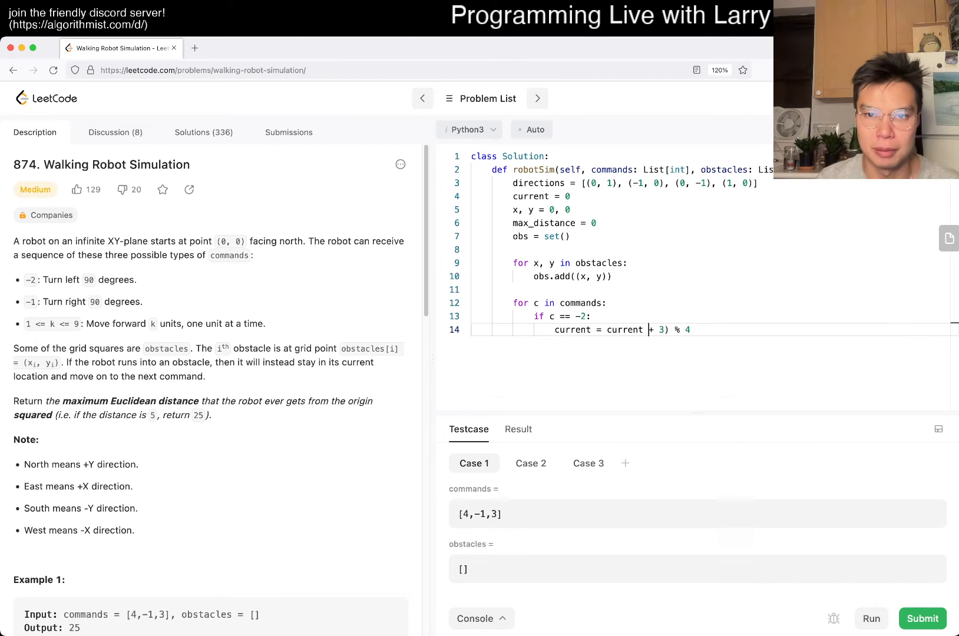
pyautogui.write('(')
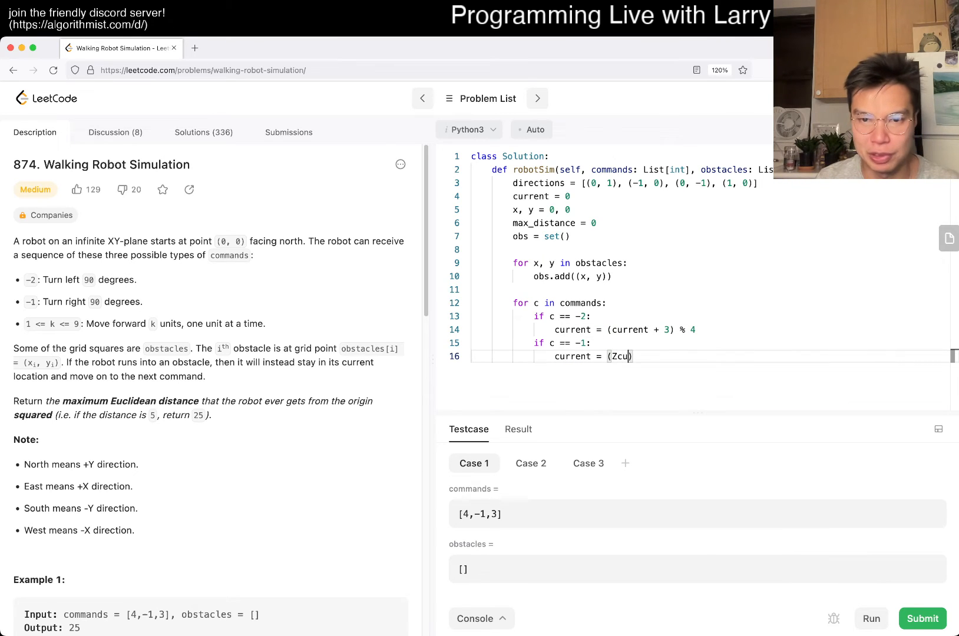
pyautogui.write('current + 1) %')
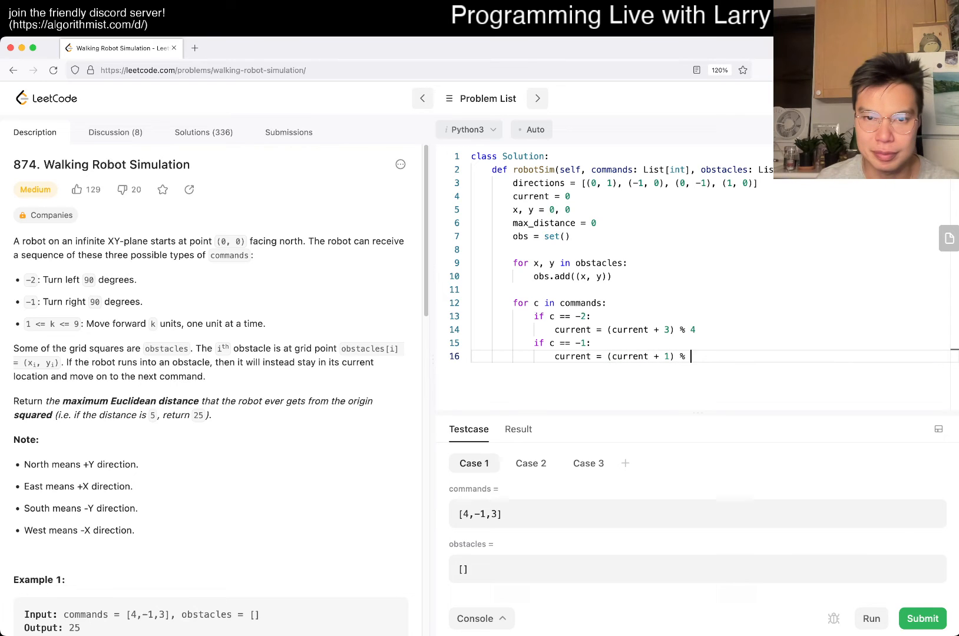
pyautogui.write('4')
pyautogui.click(621, 343)
pyautogui.write('el')
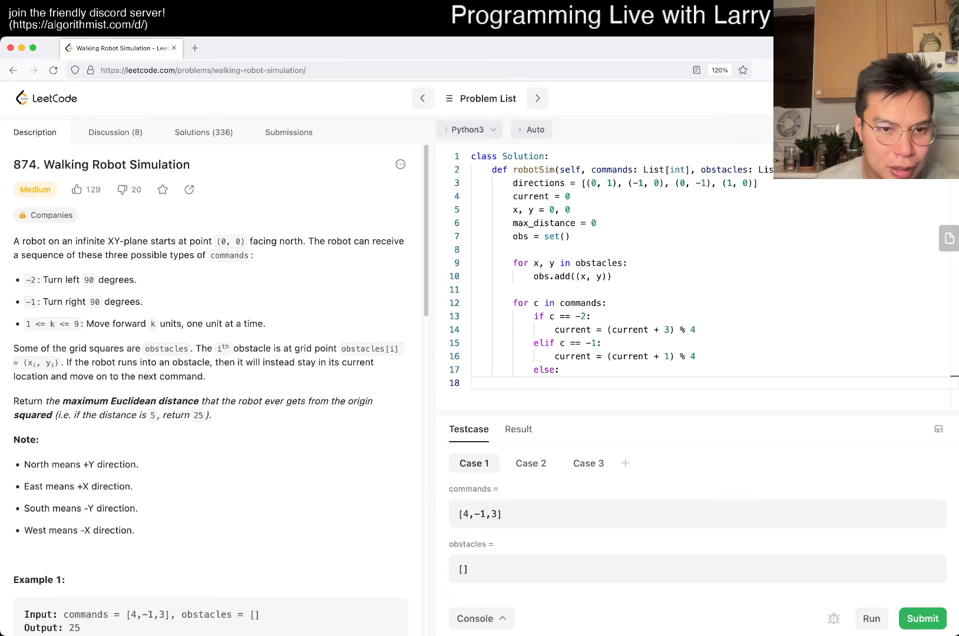
pyautogui.scroll(-3)
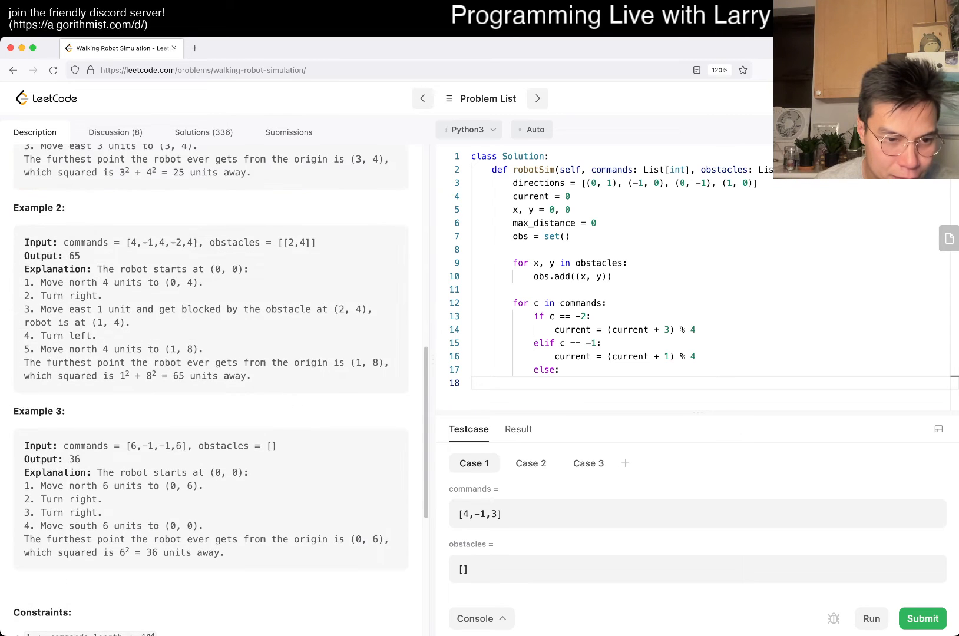
pyautogui.scroll(-3)
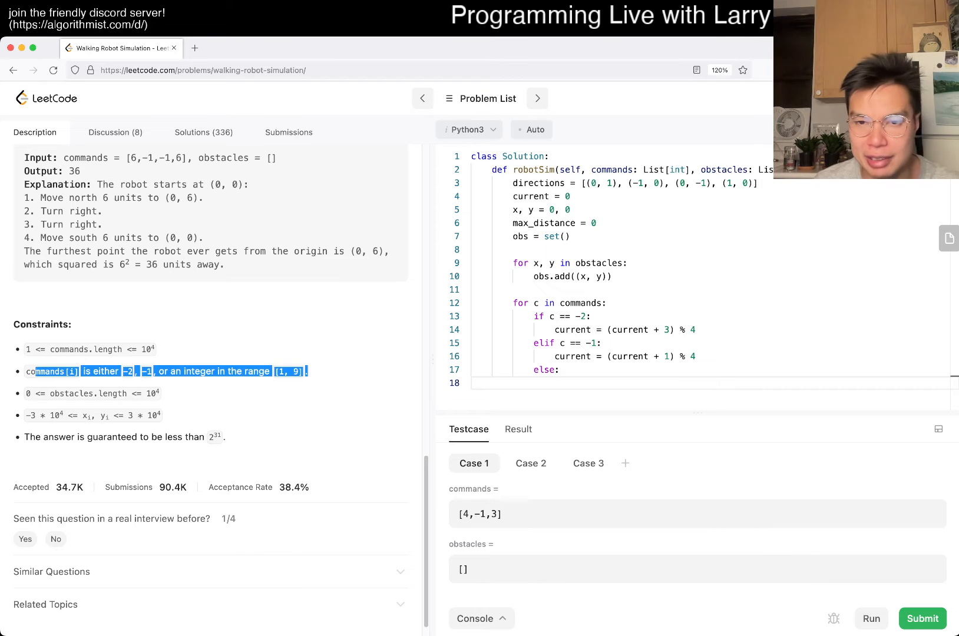
# In the else branch, write the for _ in range(c): loop header.
pyautogui.scroll(3)
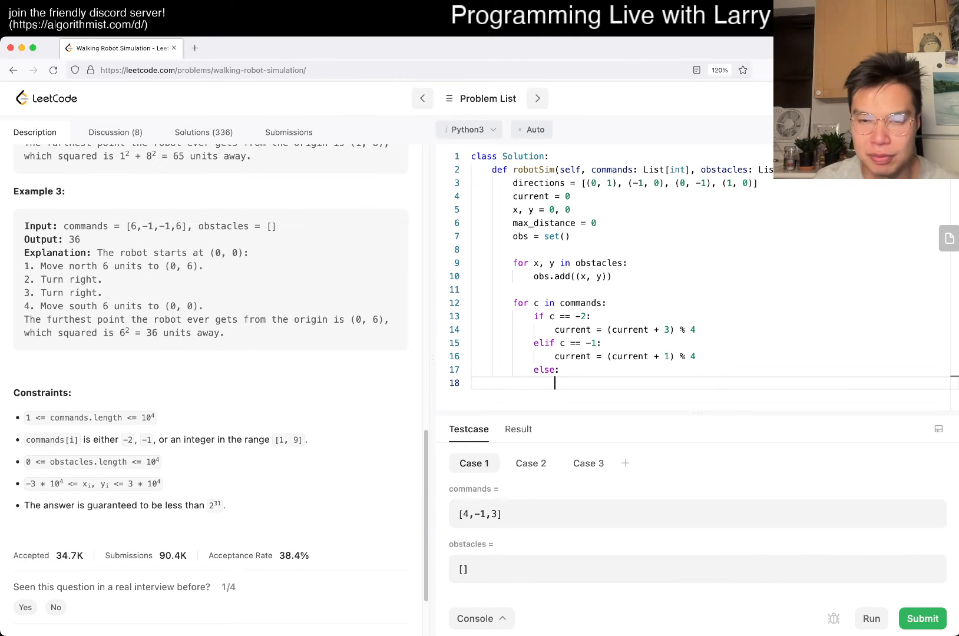
pyautogui.write('for')
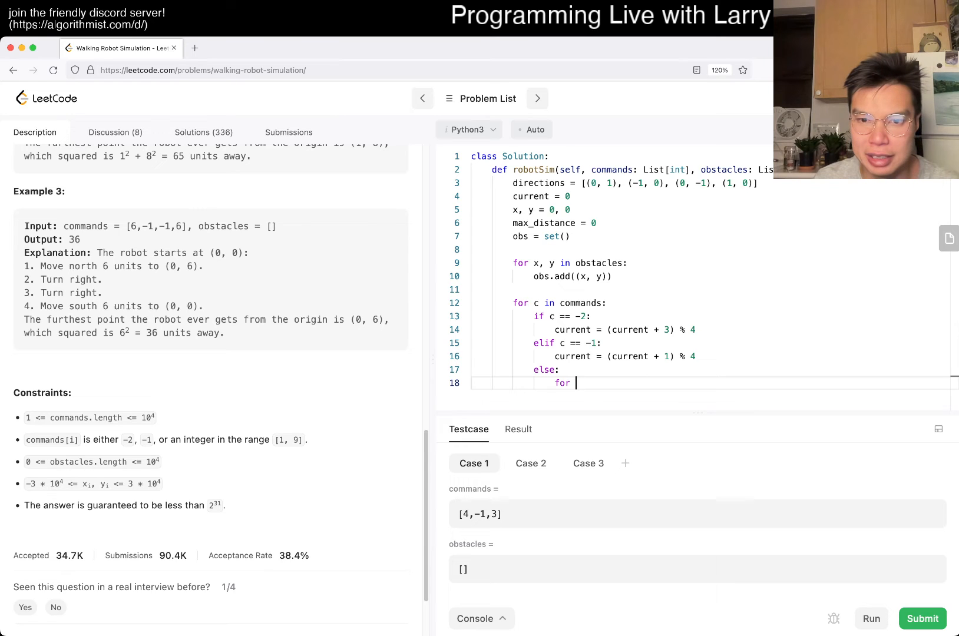
pyautogui.write('d in')
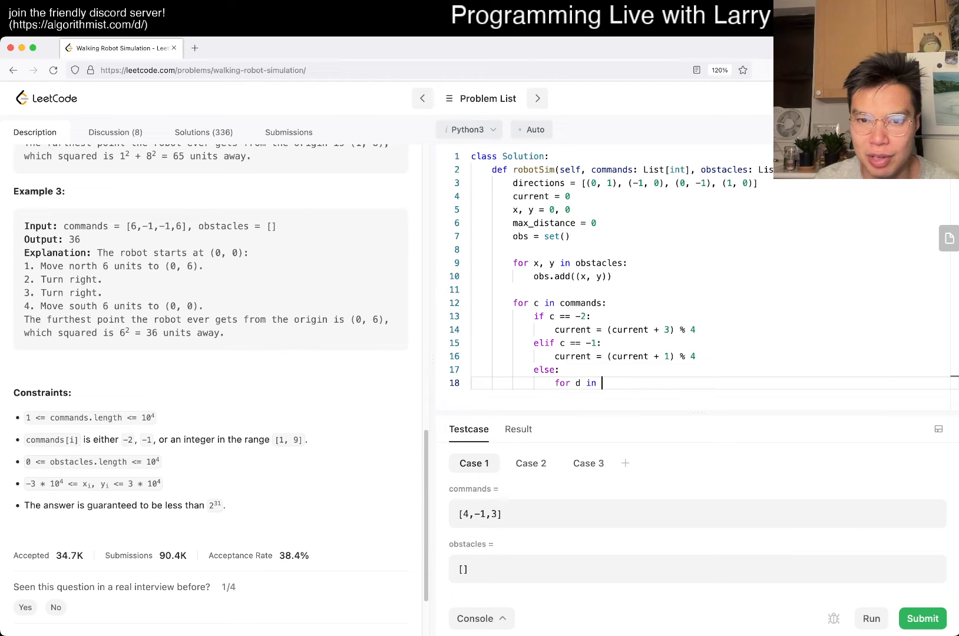
pyautogui.write('range()')
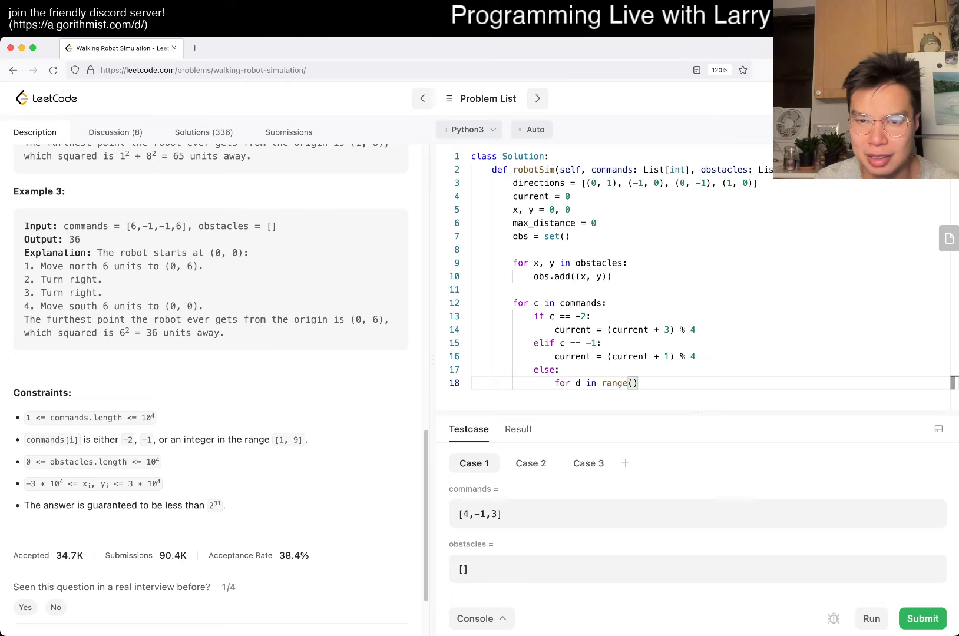
pyautogui.write('c')
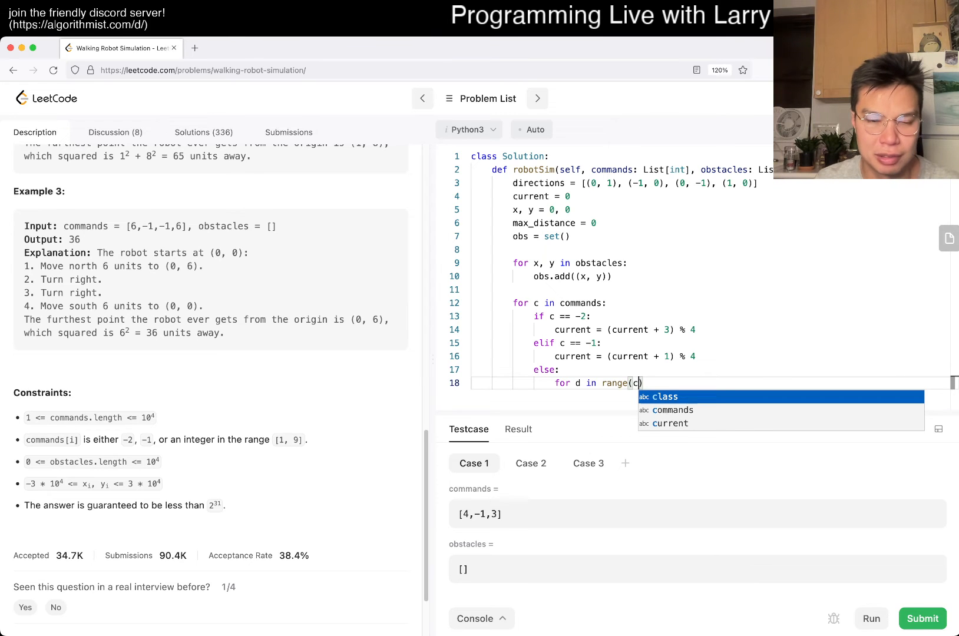
pyautogui.press('Escape')
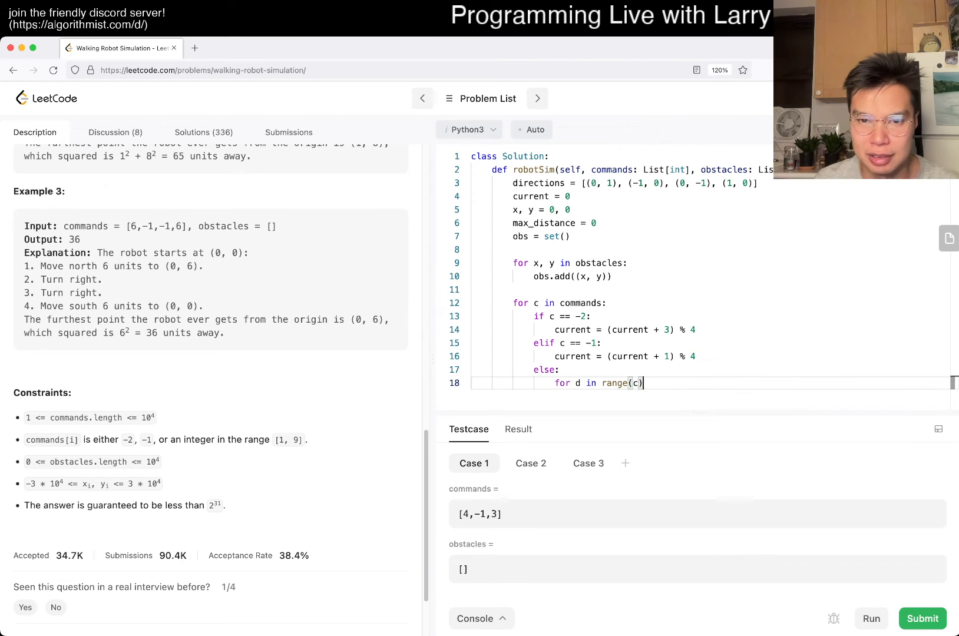
pyautogui.write(':')
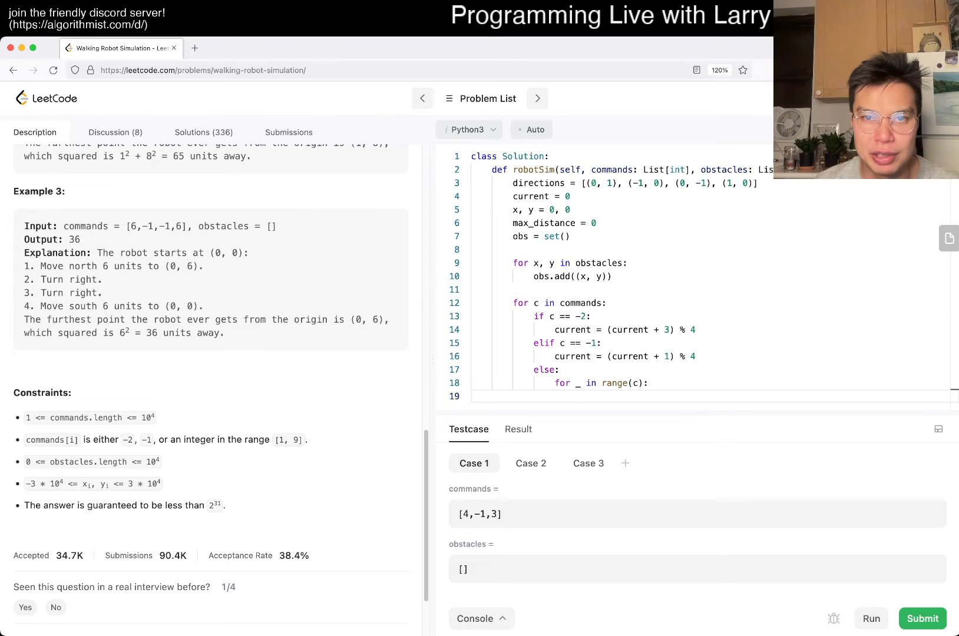
# Inside that loop, read dx, dy = directions[current] and compute nx, ny = x + dx, y + dy.
pyautogui.scroll(3)
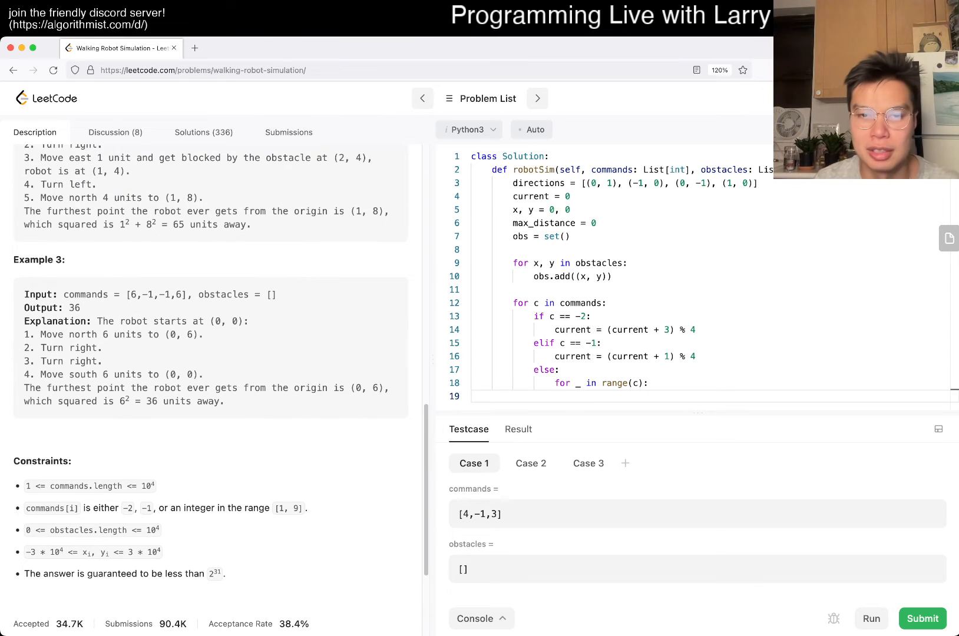
pyautogui.write('nx, ny = x +')
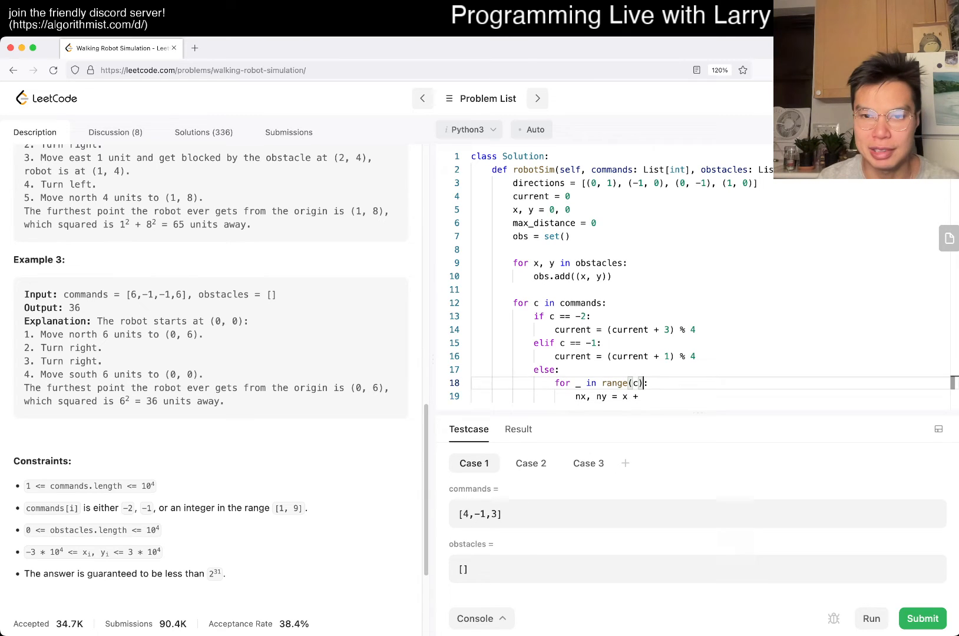
pyautogui.write('dx, dy = directions[current')
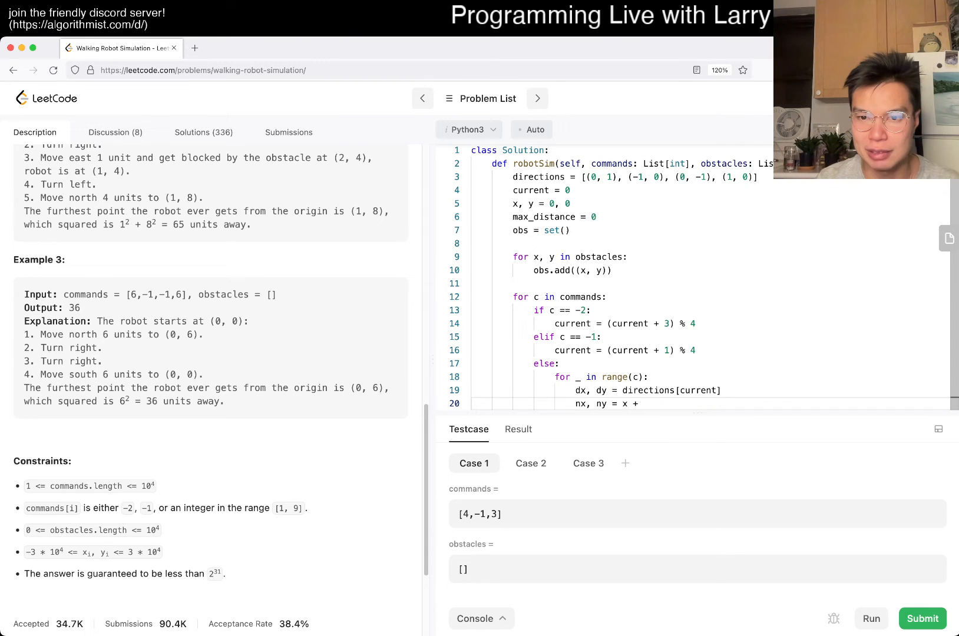
pyautogui.write('dx, y + dy')
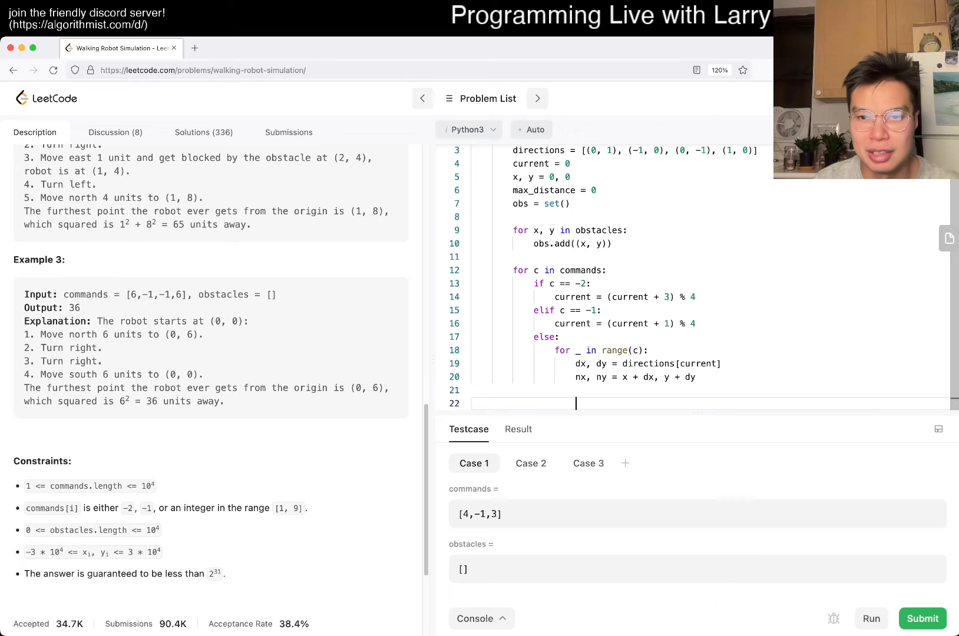
# Break when (nx, ny) is in obs, otherwise set x, y = nx, ny.
pyautogui.write('if (nx, ny) in obst')
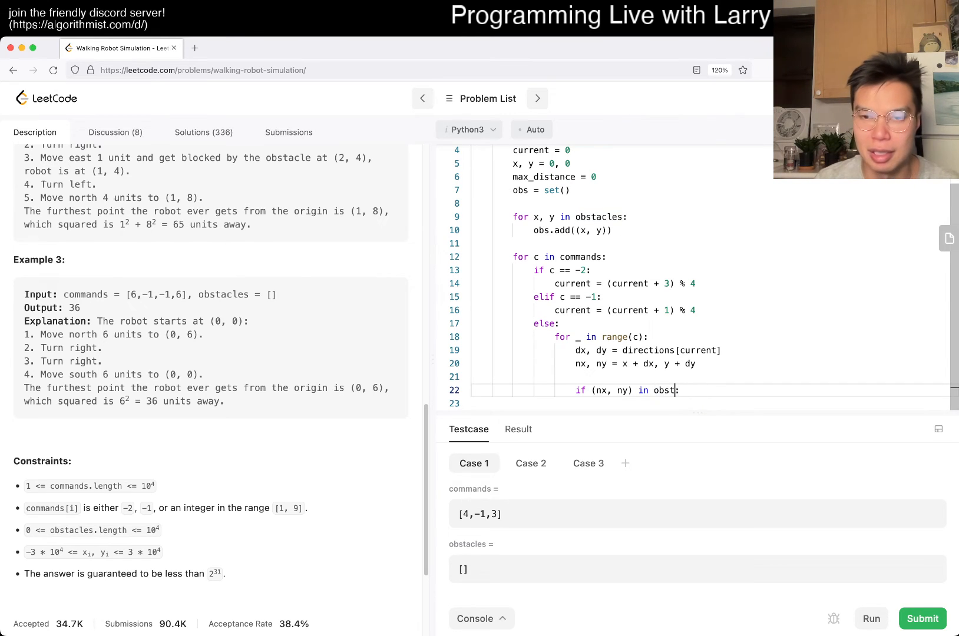
pyautogui.write(':')
pyautogui.click(709, 403)
pyautogui.write('break')
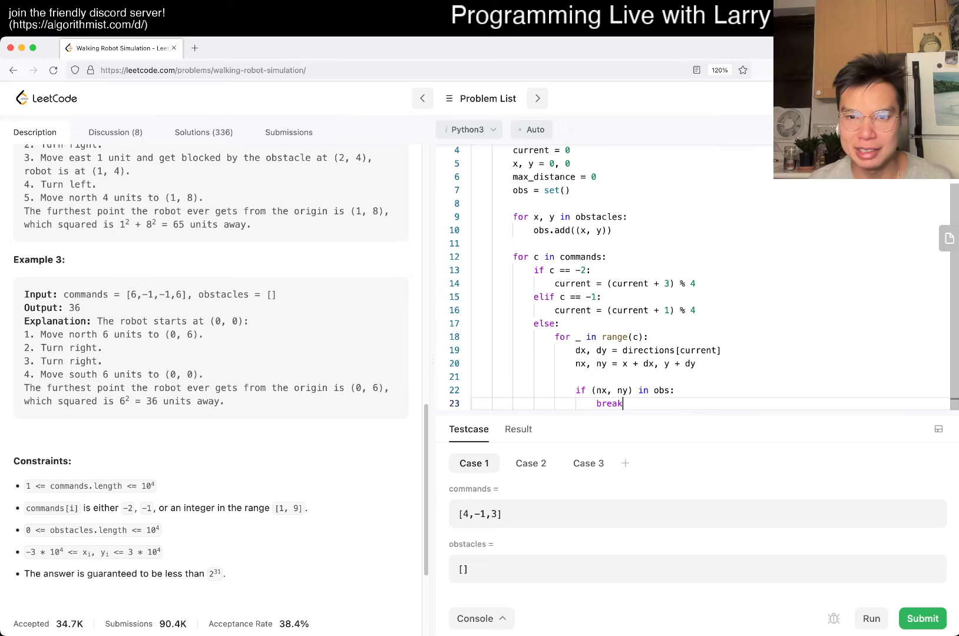
pyautogui.doubleClick(599, 337)
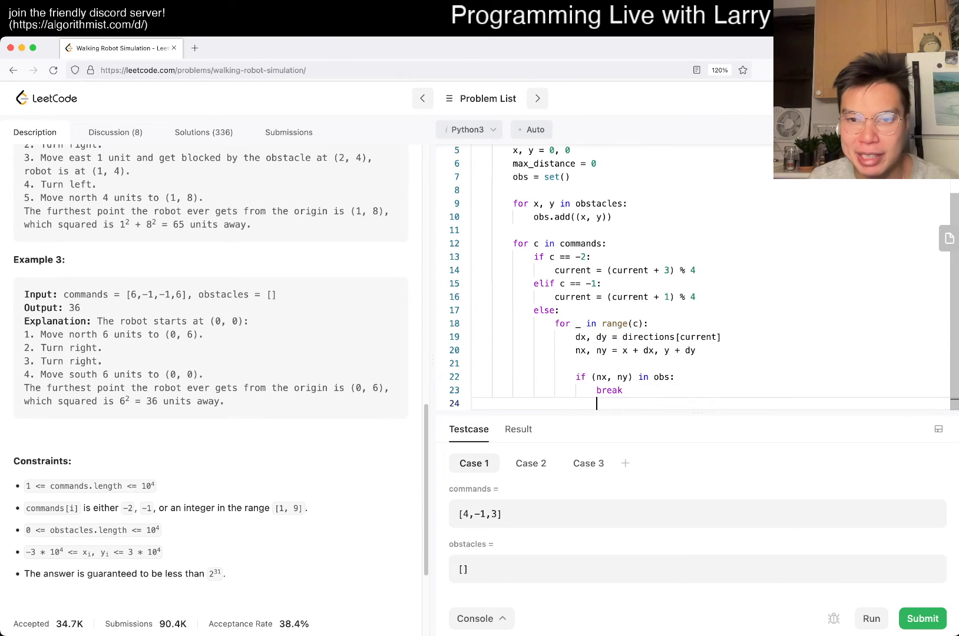
pyautogui.write('x, y')
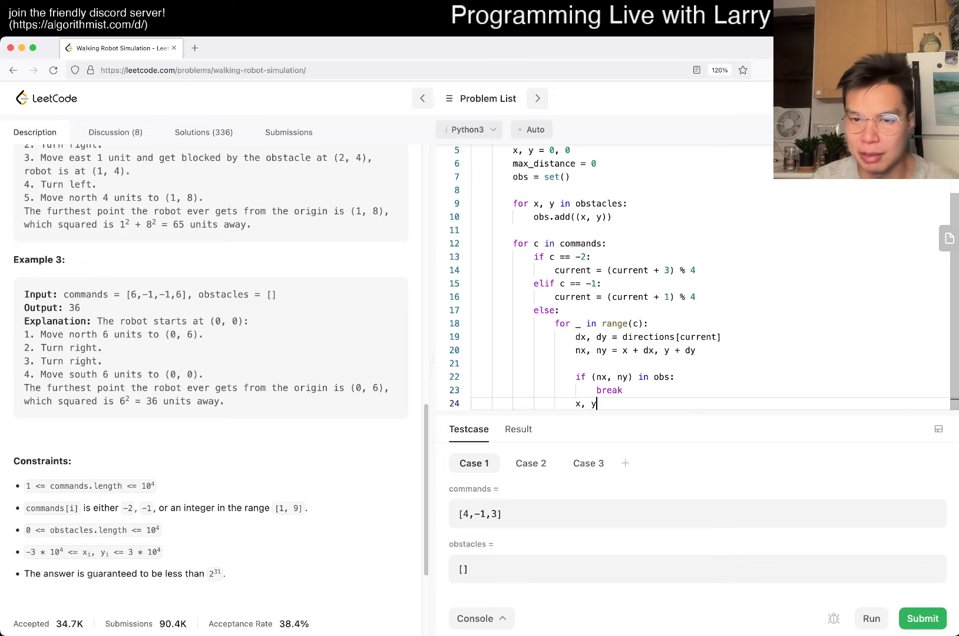
pyautogui.write('= nx, ny')
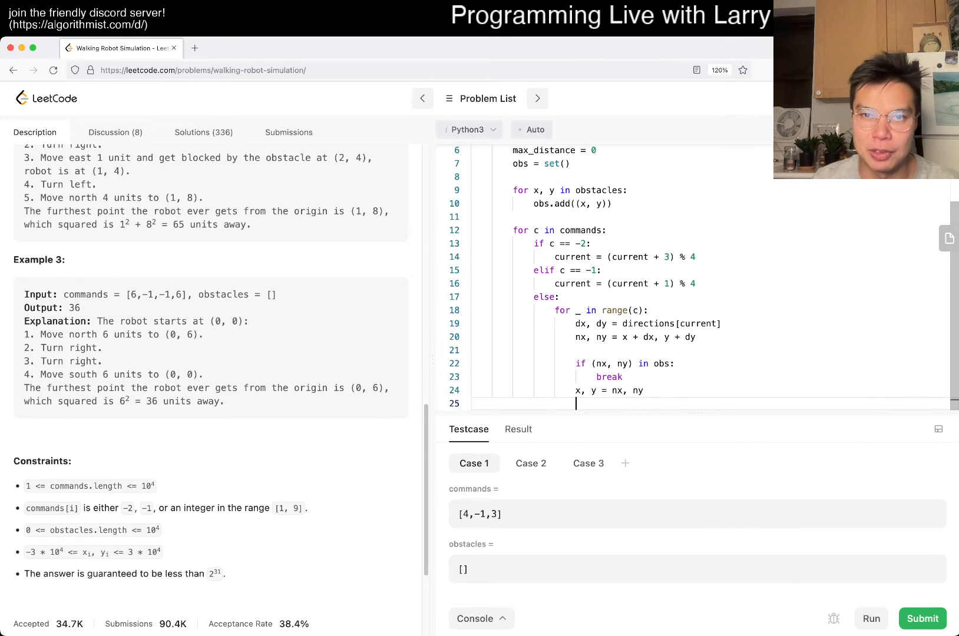
# Update max_distance = max(max_distance, x * x + y * y) after each move.
pyautogui.write('max_distance = max(max')
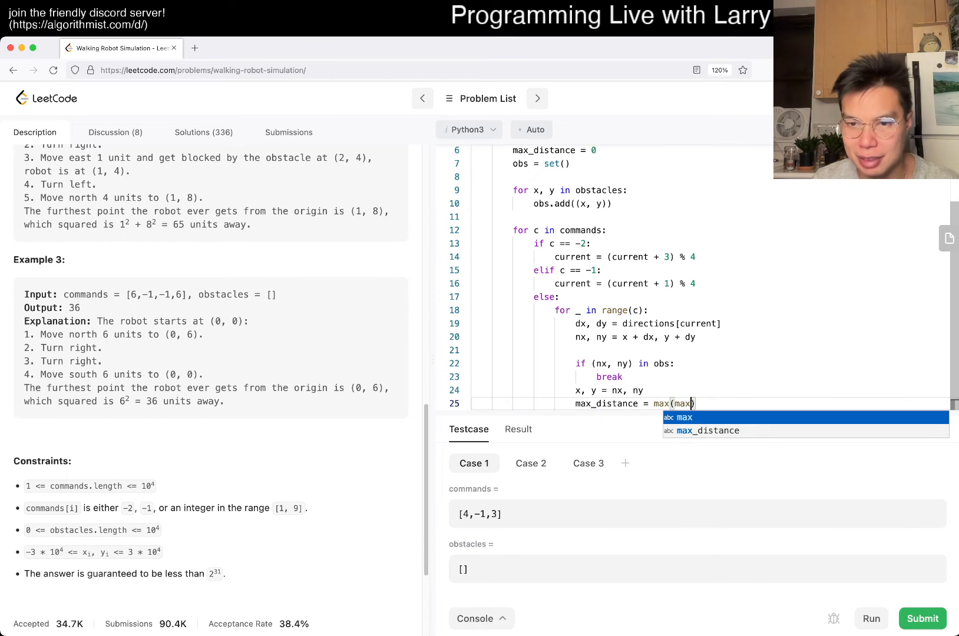
pyautogui.write('max_distance, x')
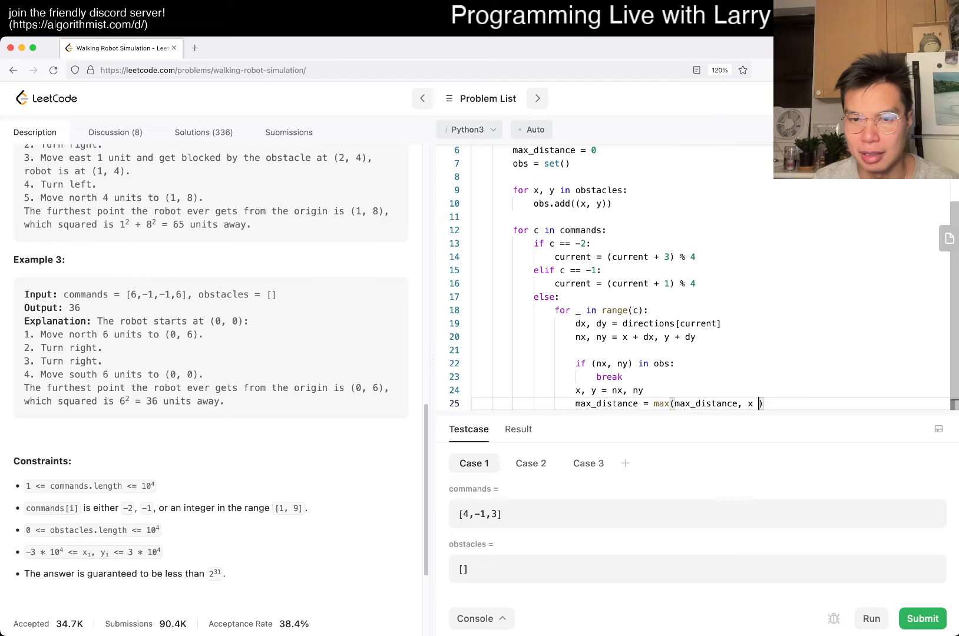
pyautogui.write('* x + y')
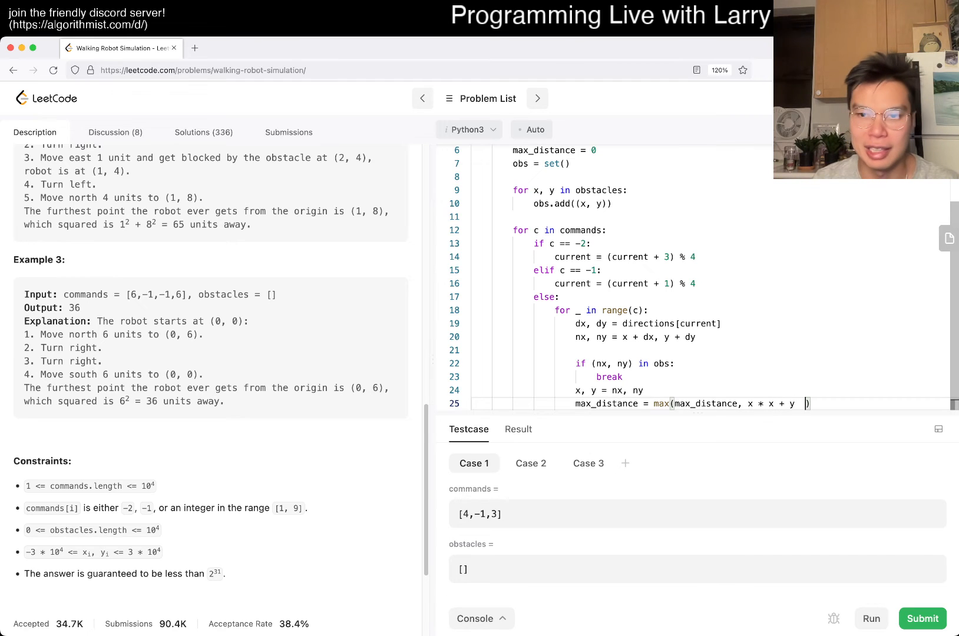
pyautogui.write('* y')
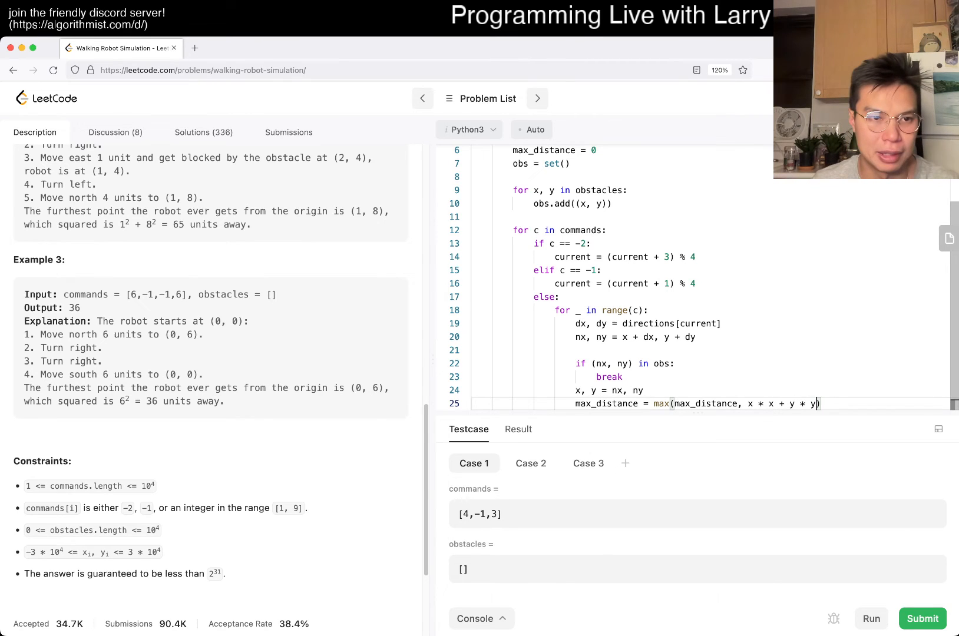
pyautogui.scroll(3)
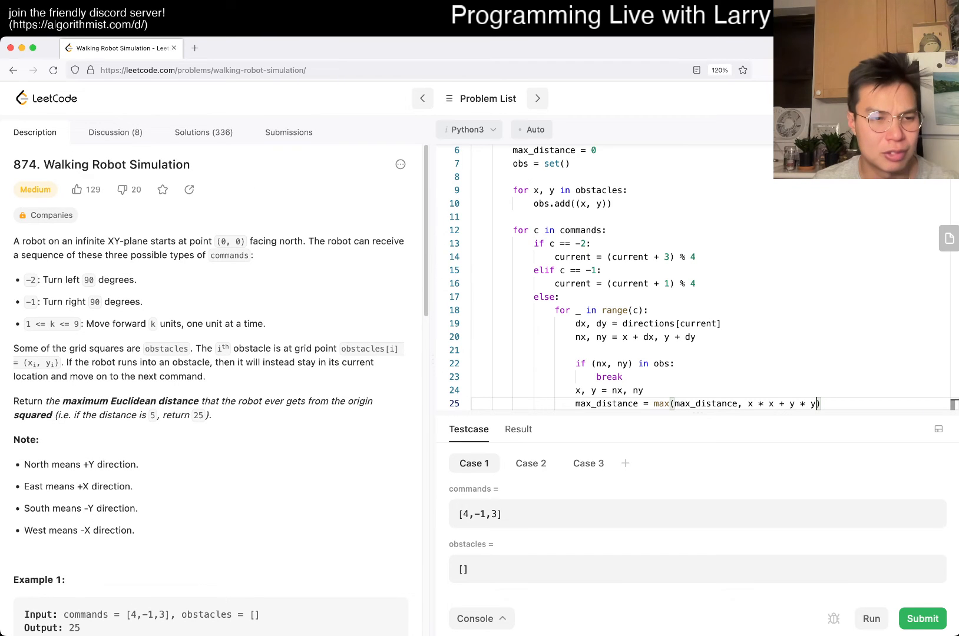
pyautogui.doubleClick(32, 416)
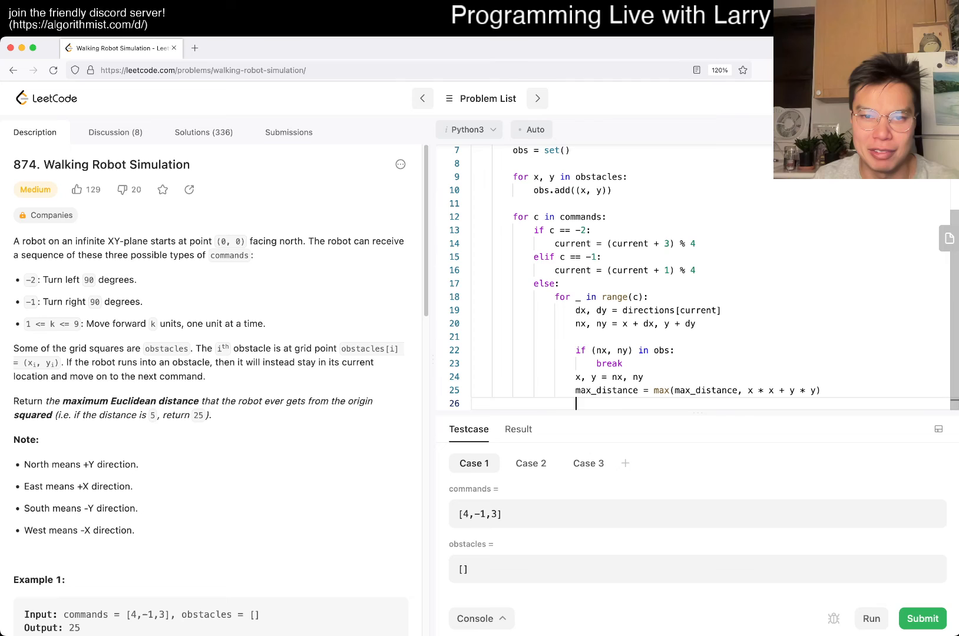
# Return max_distance, run to see Case 2 fail with 148 vs 65, then add a print(x, y) debug line.
pyautogui.write('return max_distance')
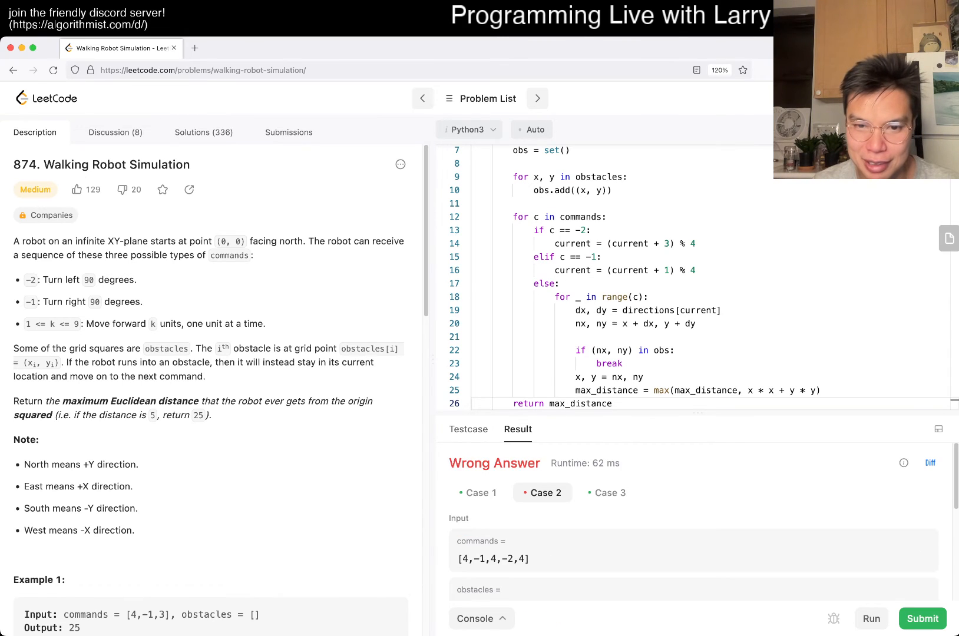
pyautogui.click(478, 493)
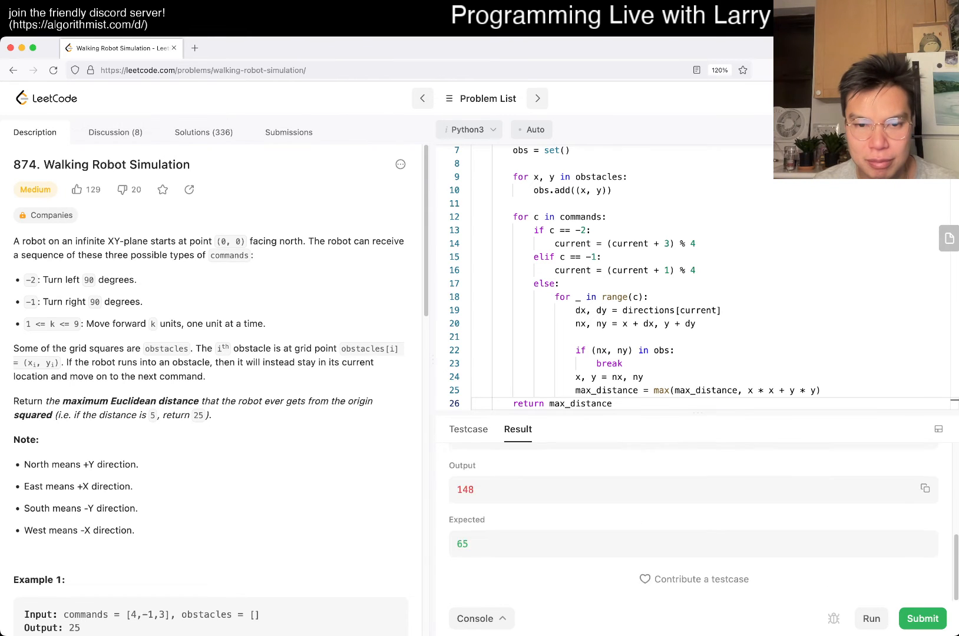
pyautogui.scroll(3)
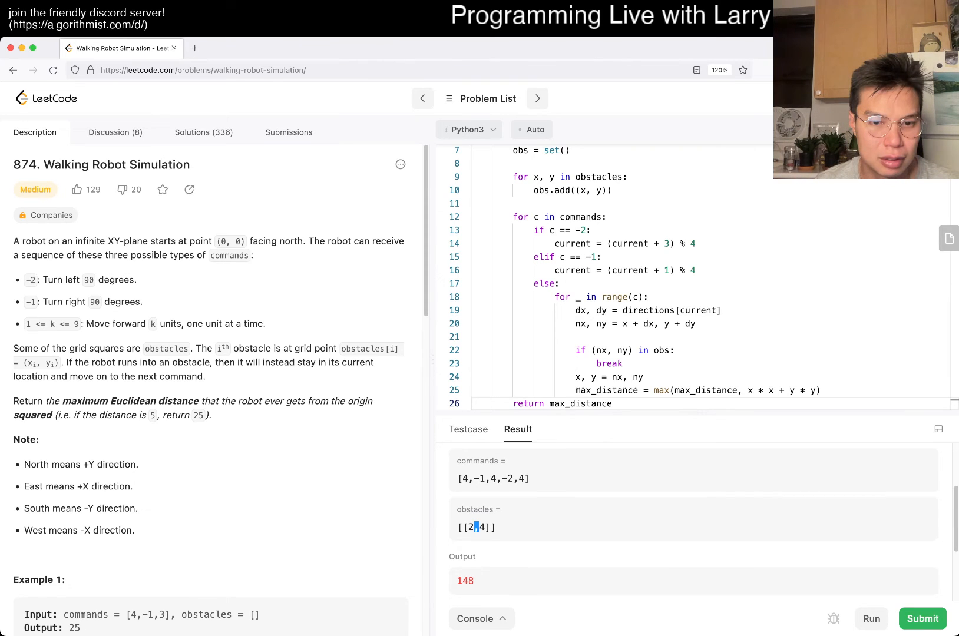
pyautogui.scroll(-3)
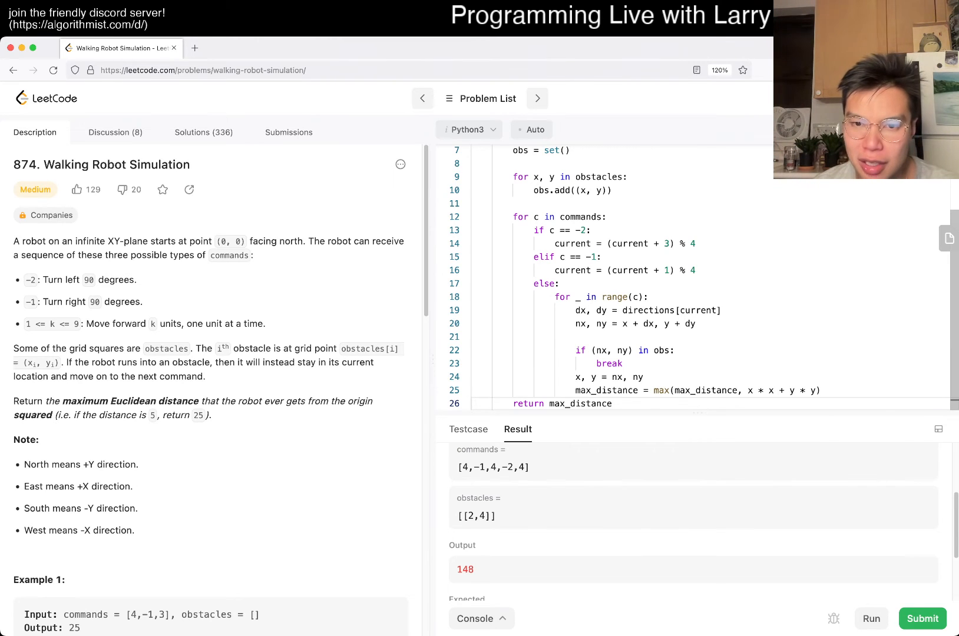
pyautogui.click(823, 390)
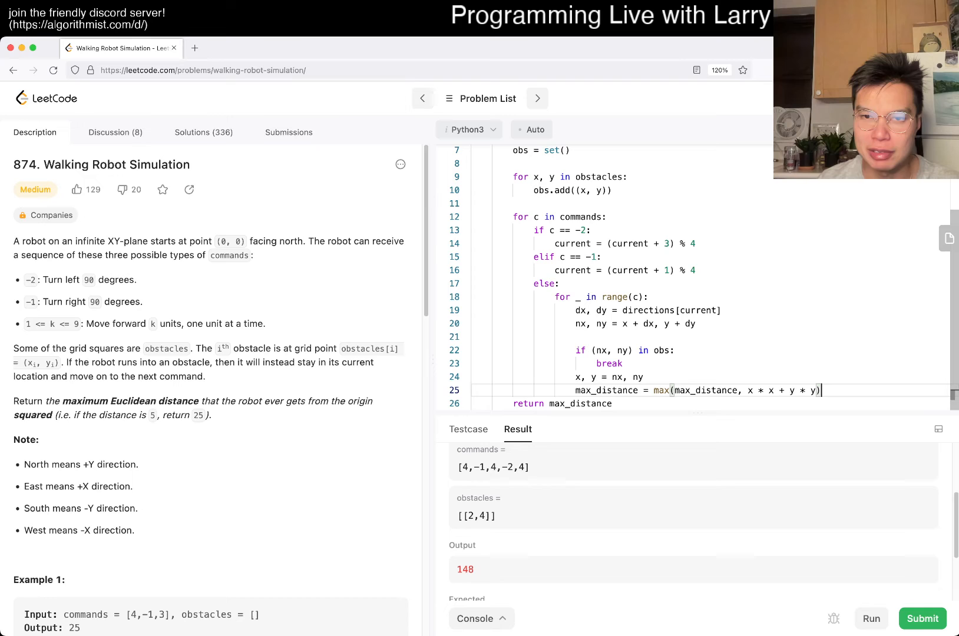
pyautogui.write('print(x, y')
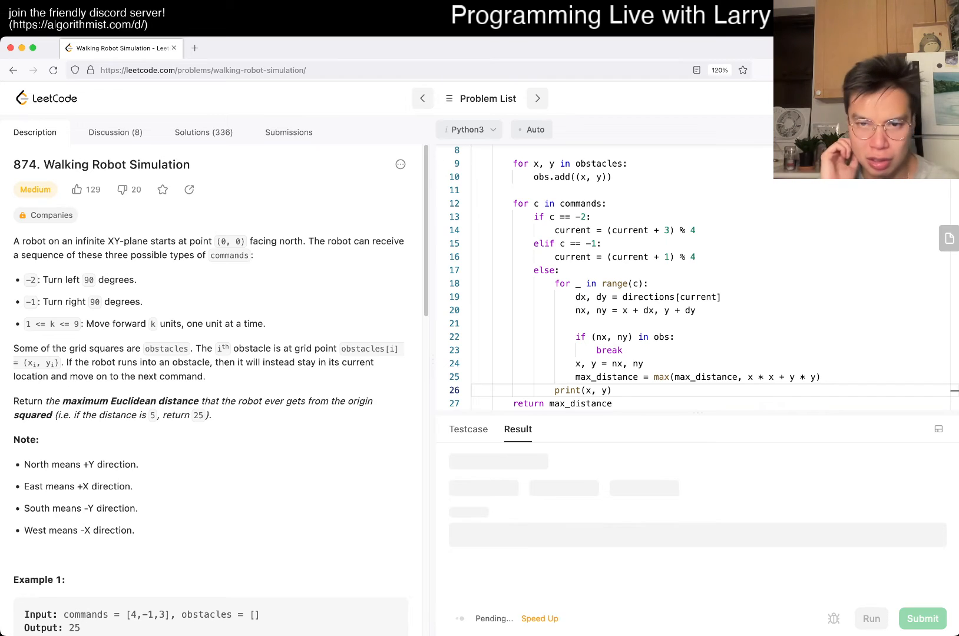
# Run with the debug print and inspect Case 2 Stdout positions 2 8, -2 8, -2 12 (148 vs 65).
pyautogui.click(923, 618)
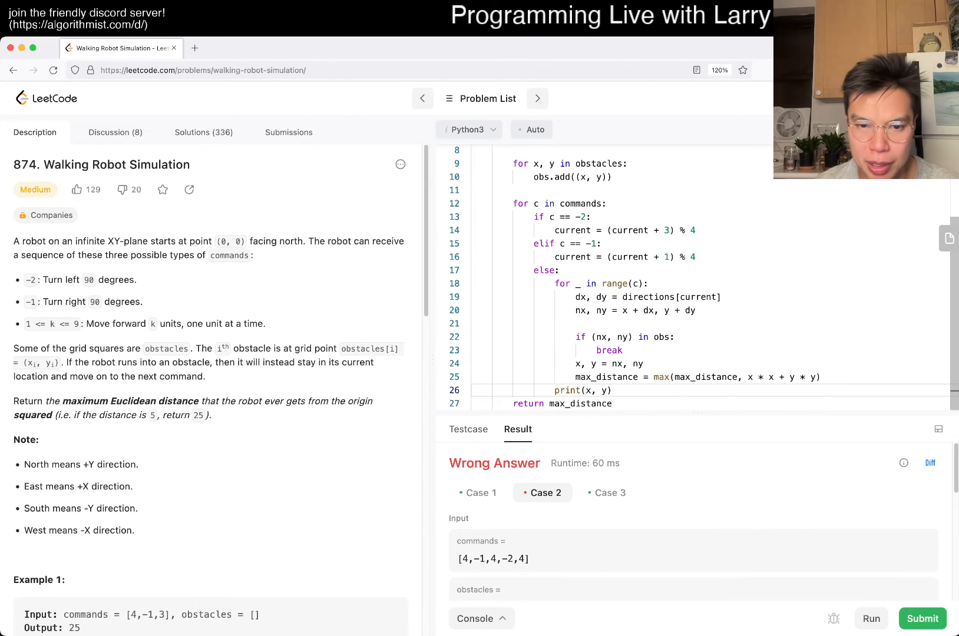
pyautogui.click(870, 618)
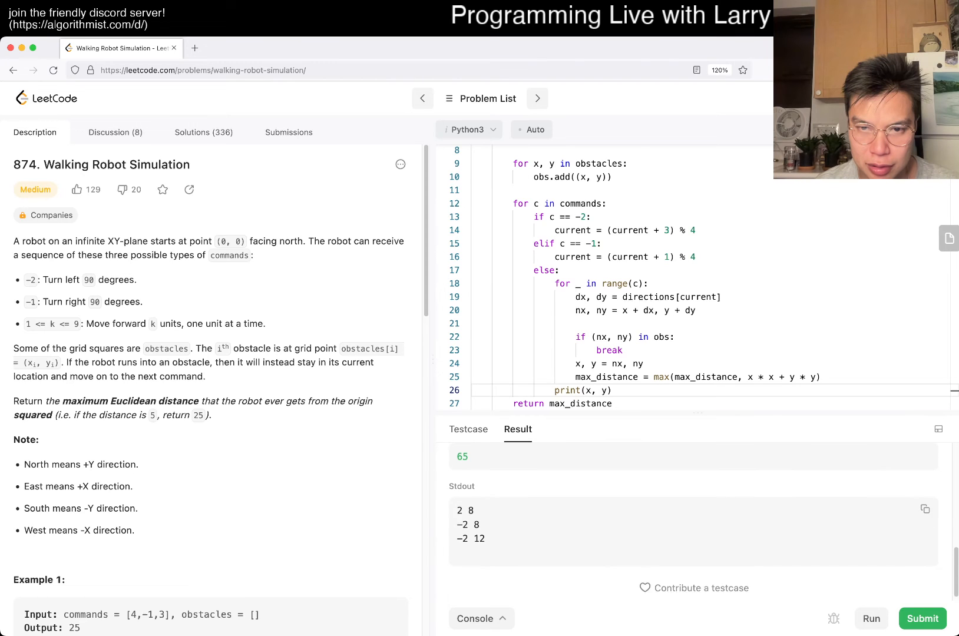
pyautogui.click(871, 618)
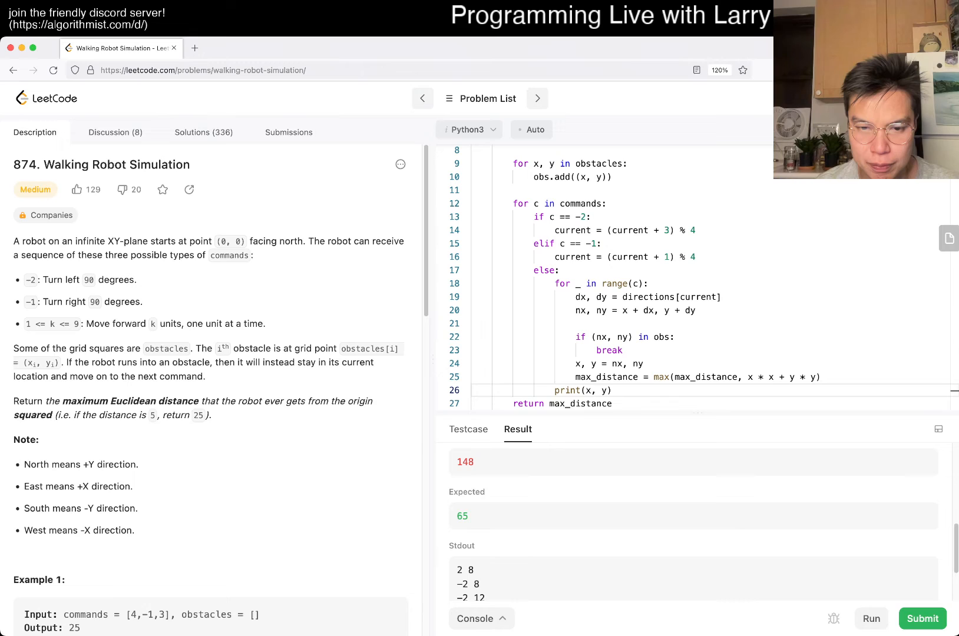
pyautogui.scroll(-3)
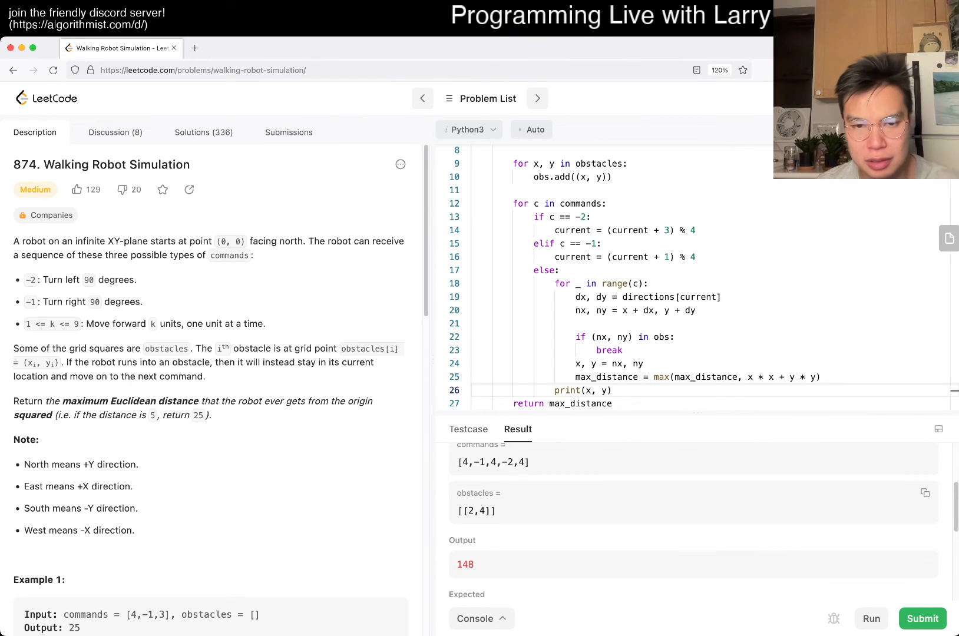
pyautogui.scroll(-3)
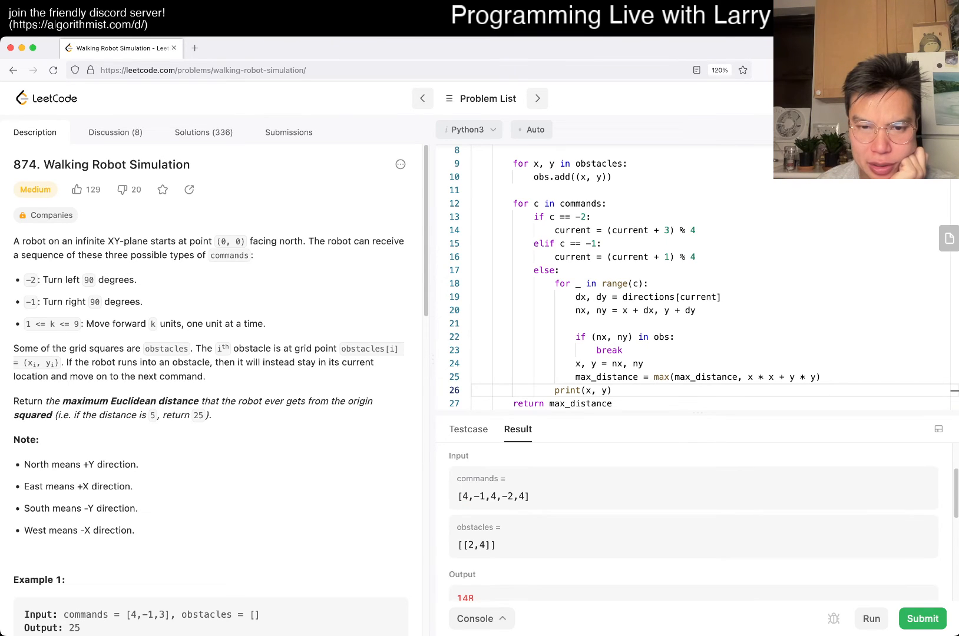
pyautogui.scroll(3)
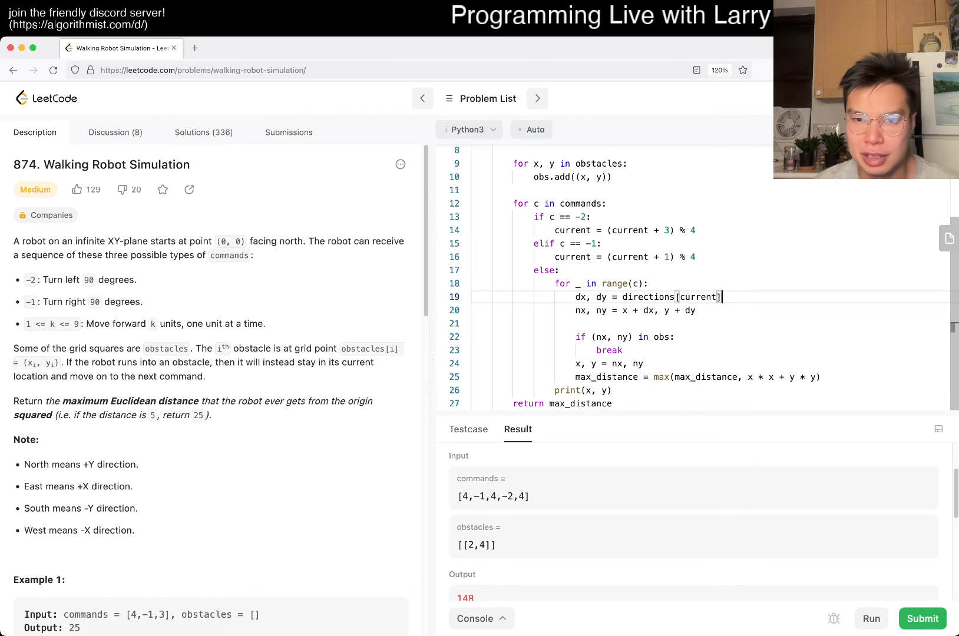
pyautogui.scroll(3)
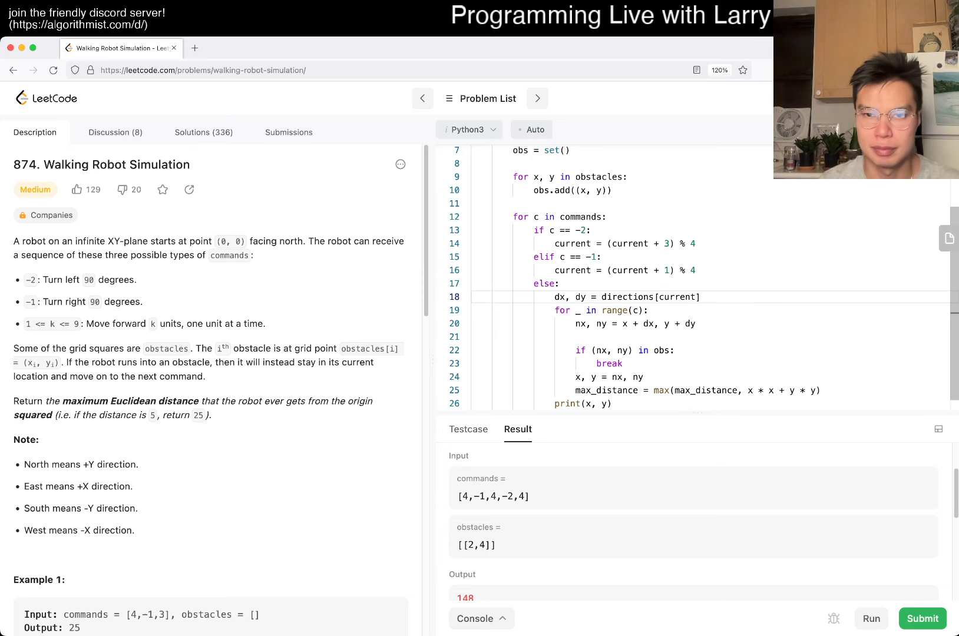
# Add print(dx, dy) inside the loop and run to check the direction values in Stdout.
pyautogui.write('print(dx, dy)')
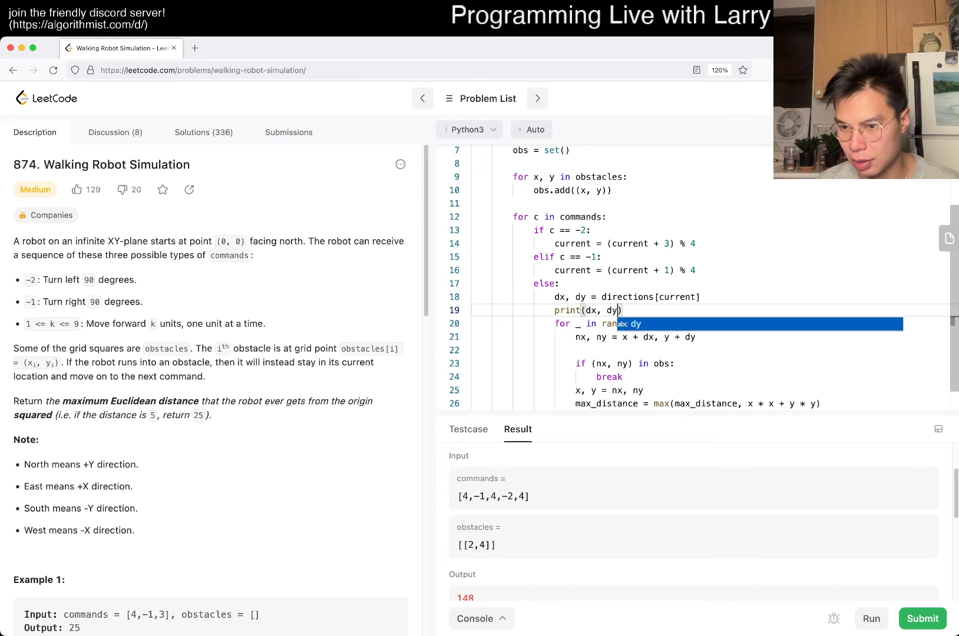
pyautogui.click(869, 618)
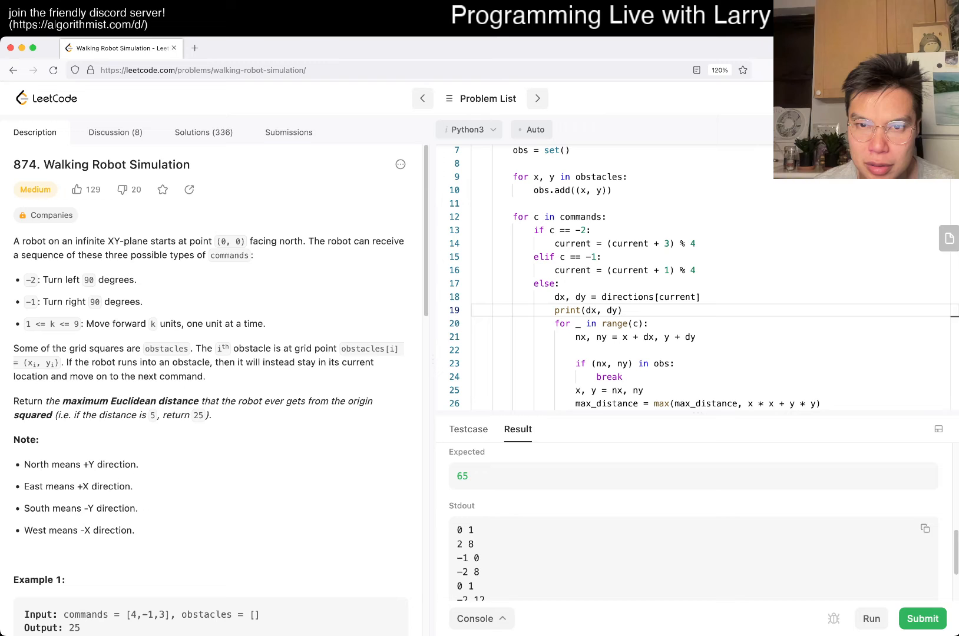
pyautogui.scroll(3)
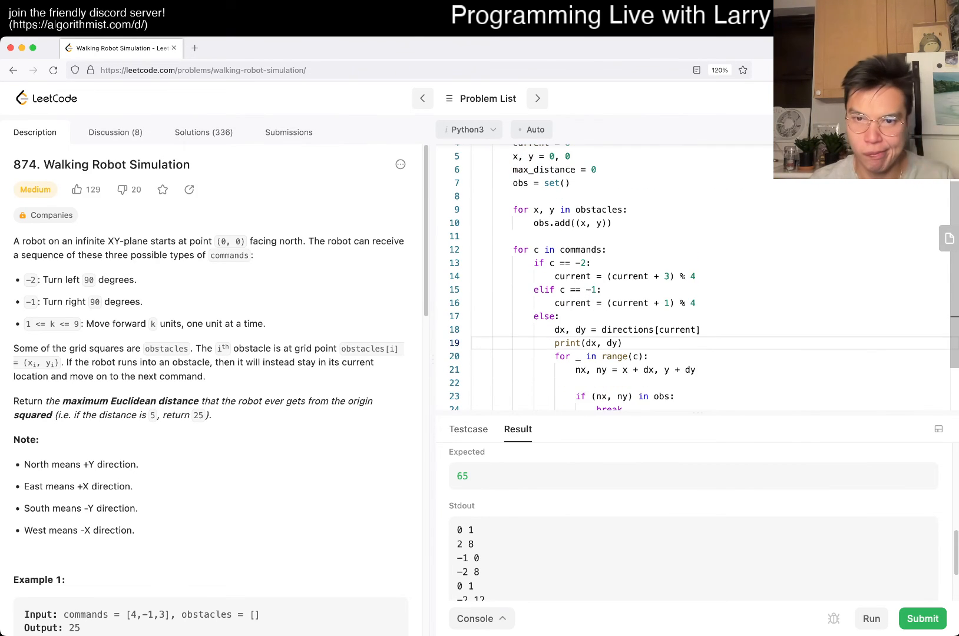
pyautogui.scroll(-3)
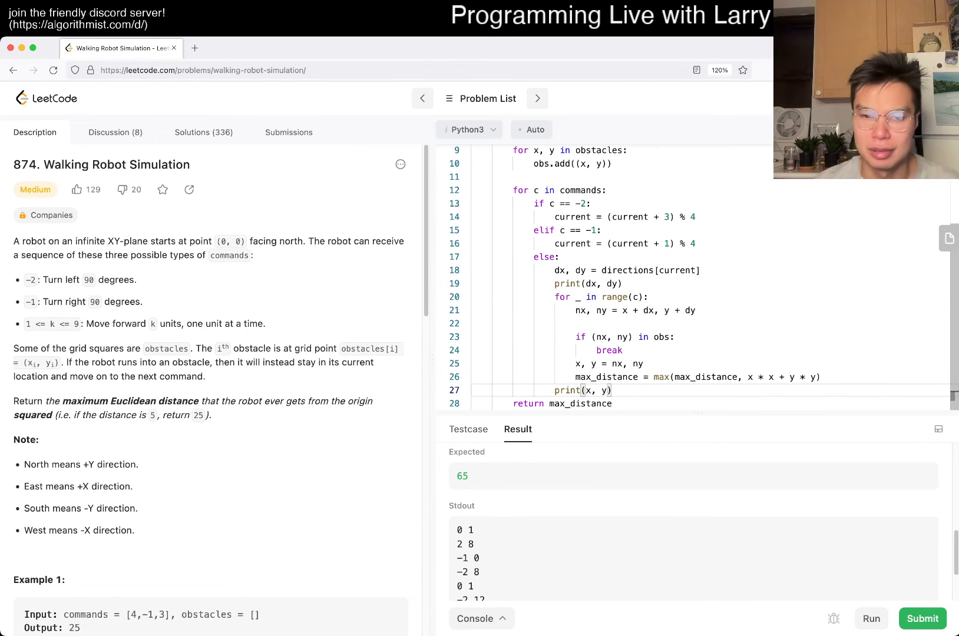
# Extend it to print(dx, dy, x, y), rerun and see the robot starts at 2 4.
pyautogui.write(', x,')
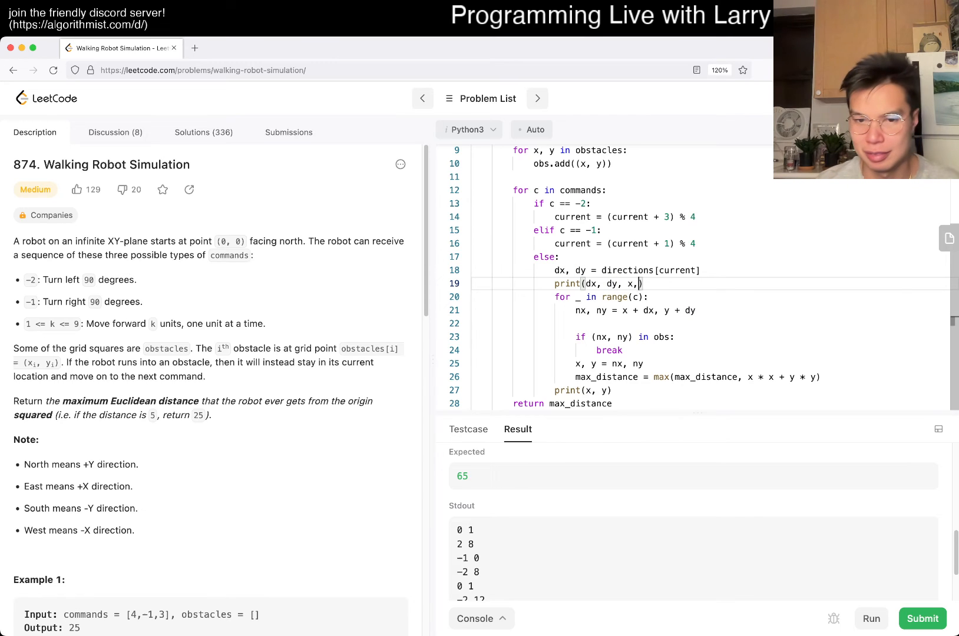
pyautogui.write('y)')
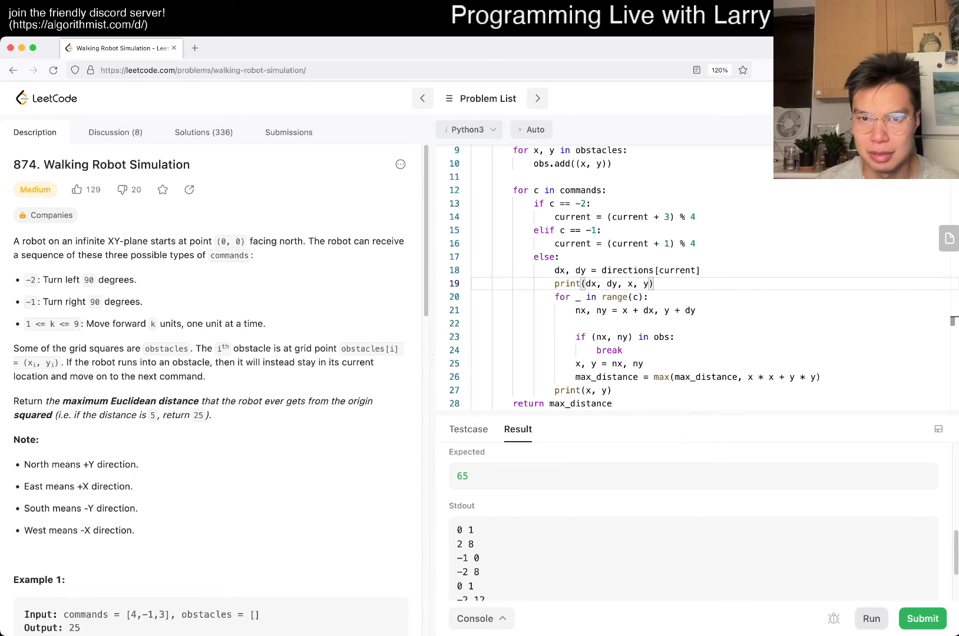
pyautogui.click(871, 618)
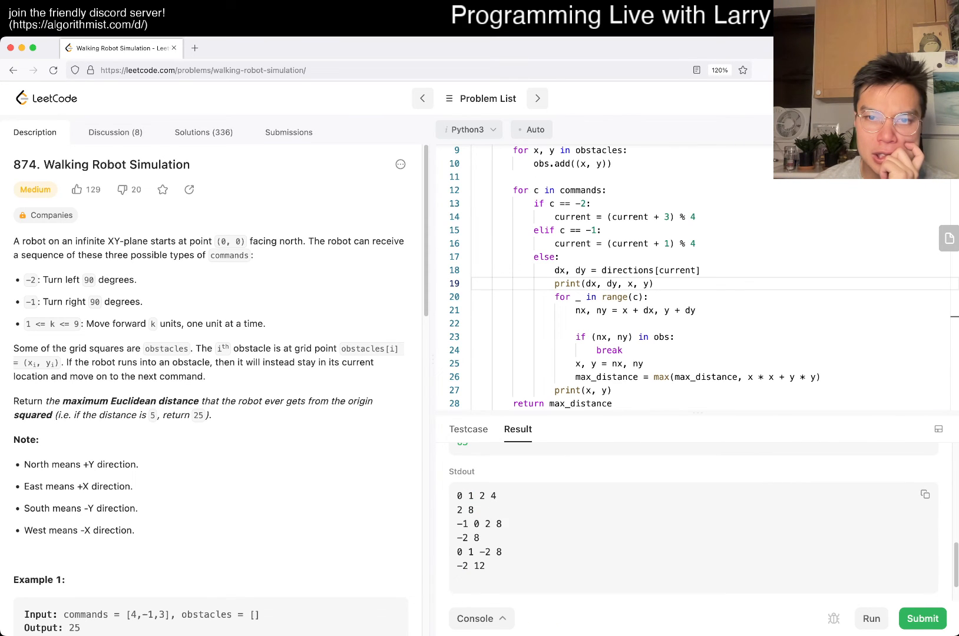
pyautogui.doubleClick(484, 496)
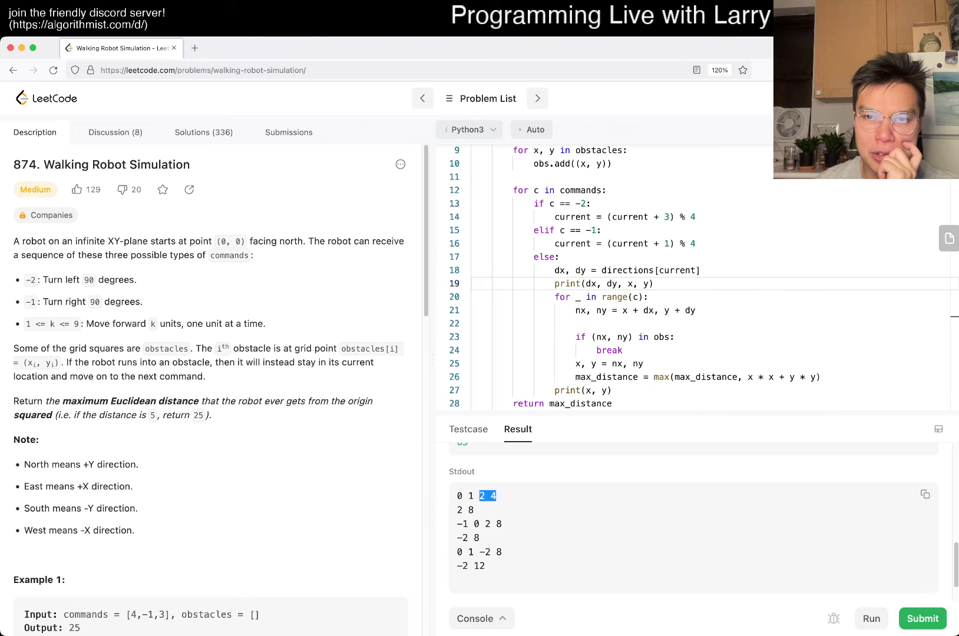
pyautogui.scroll(3)
pyautogui.write('x, y = 0, 0')
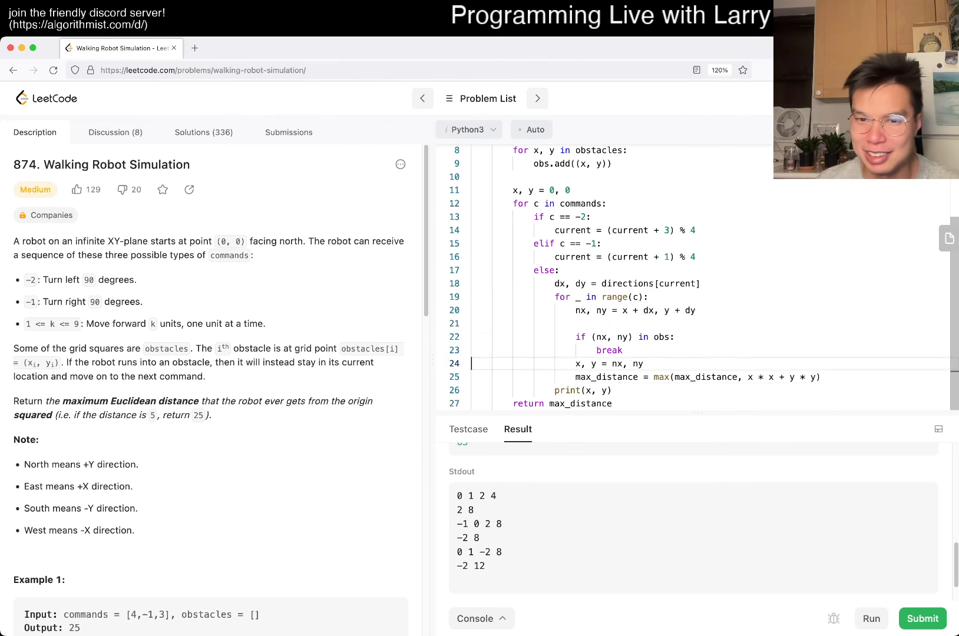
# Run without prints to get Wrong Answer 80 vs 65, then rerun with debug output to trace the direction order.
pyautogui.scroll(3)
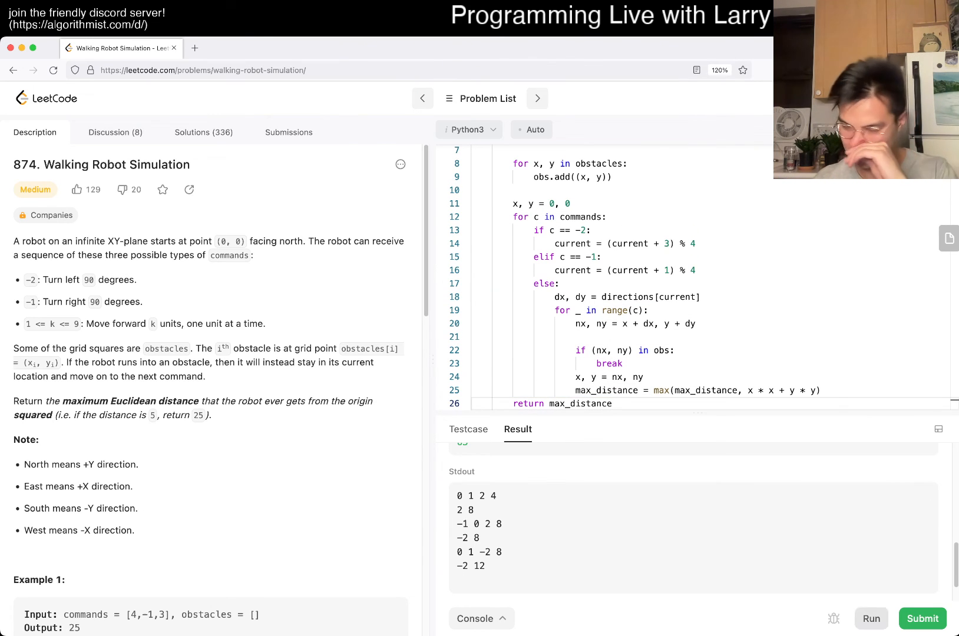
pyautogui.click(921, 619)
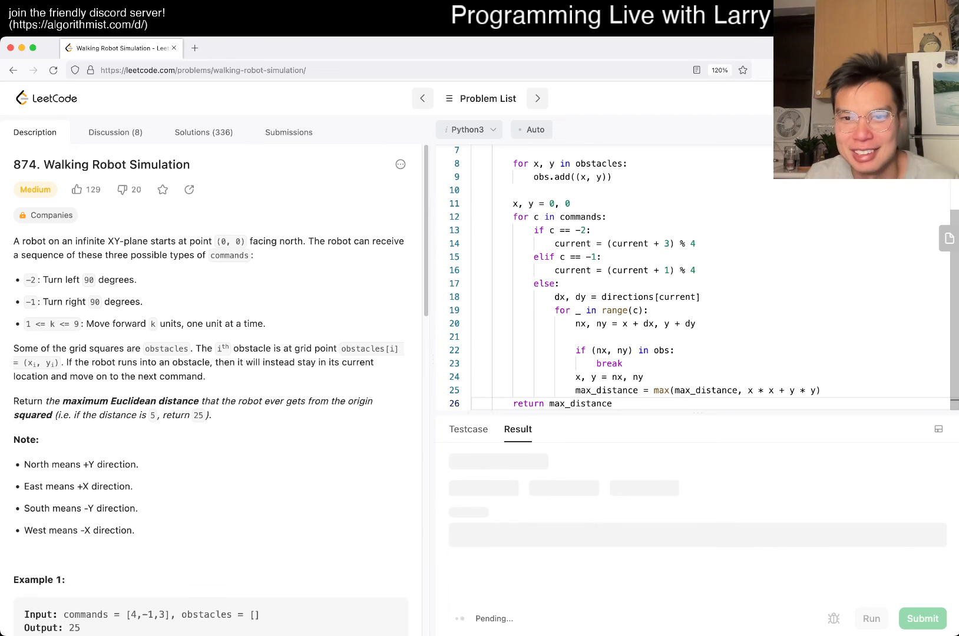
pyautogui.click(921, 619)
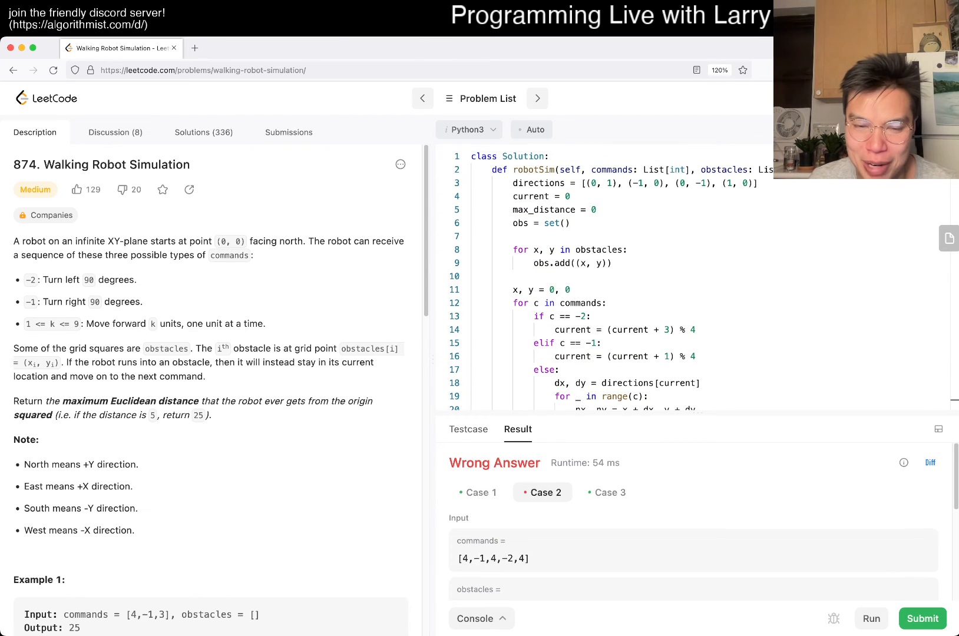
pyautogui.scroll(-3)
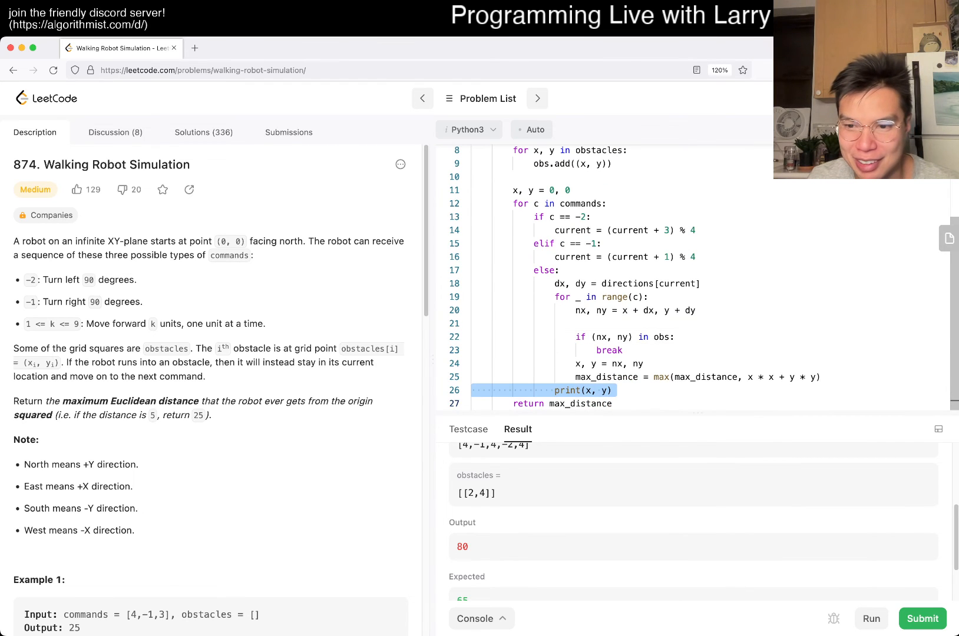
pyautogui.click(869, 619)
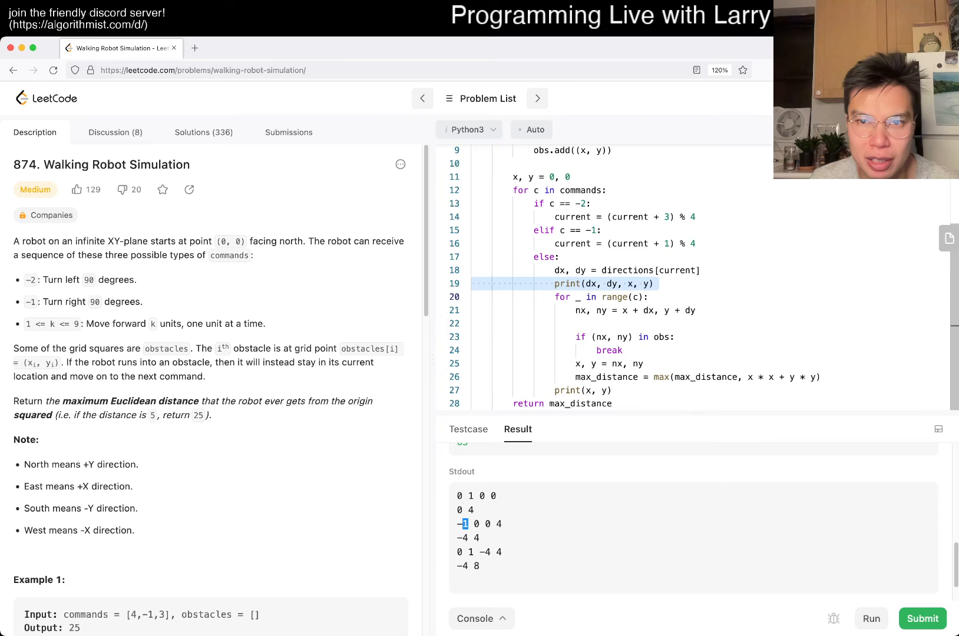
pyautogui.scroll(3)
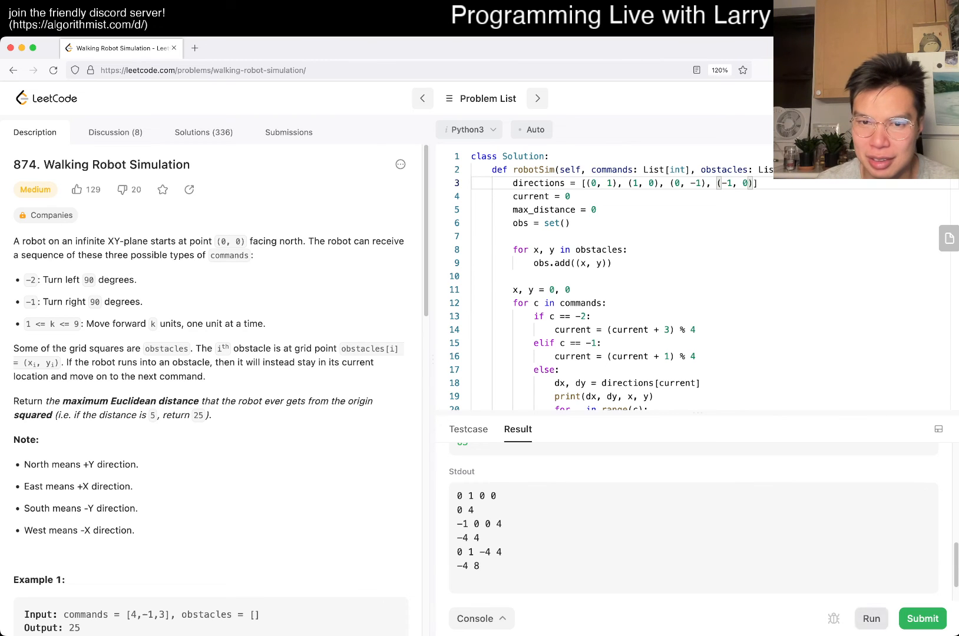
# Run the solution with reordered directions and confirm Accepted on both test cases.
pyautogui.click(871, 618)
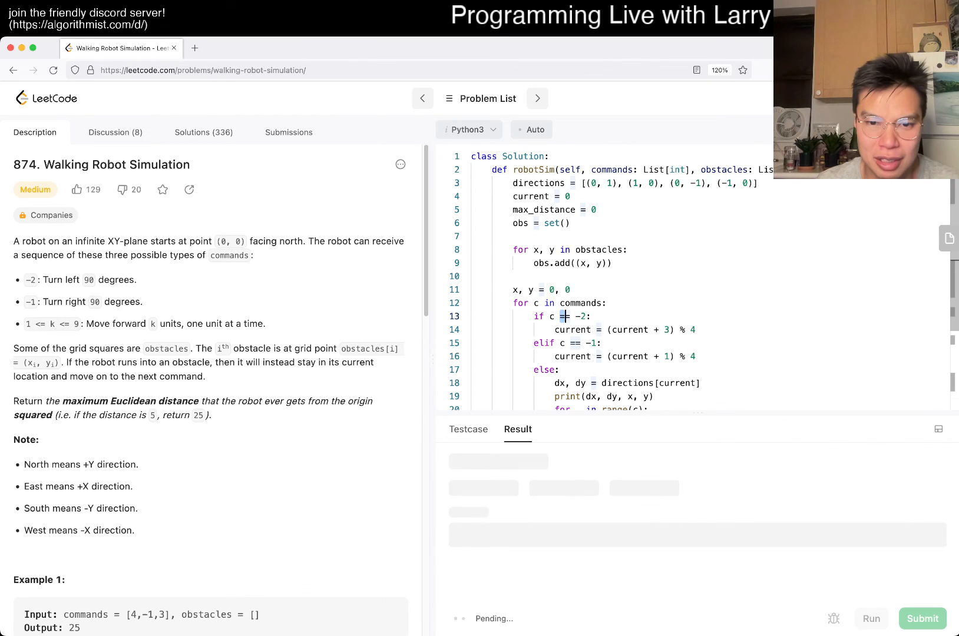
pyautogui.click(921, 619)
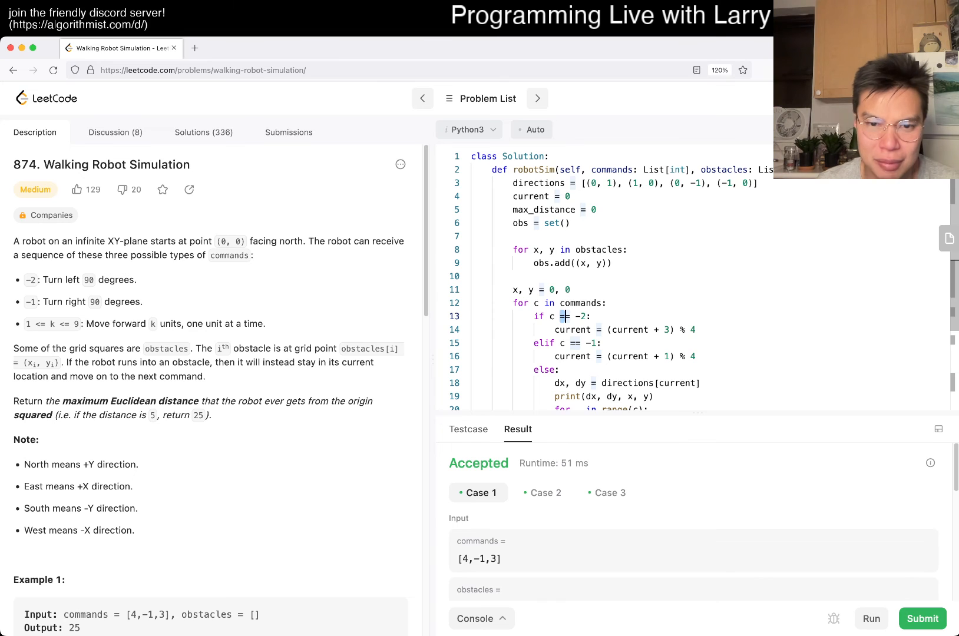
pyautogui.scroll(-3)
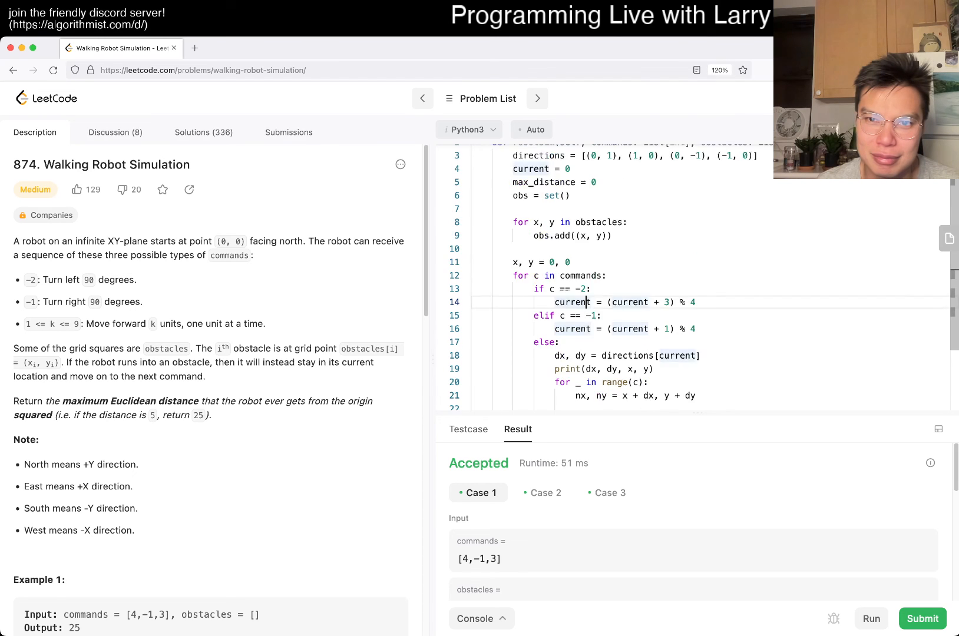
pyautogui.scroll(3)
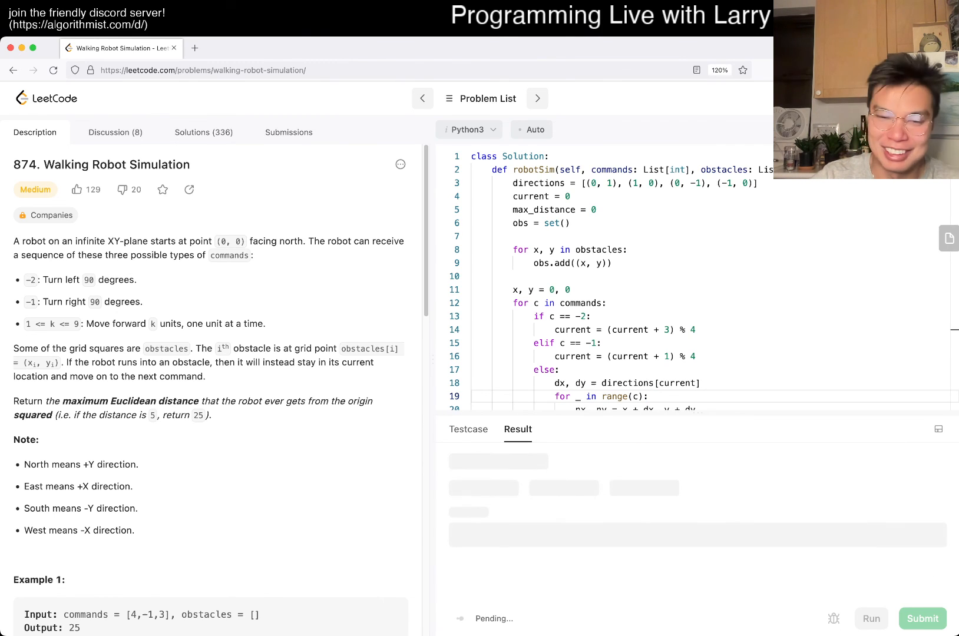
# Submit the solution, review the Accepted result (1101 ms, 20.9 MB), and return to the editor.
pyautogui.click(923, 619)
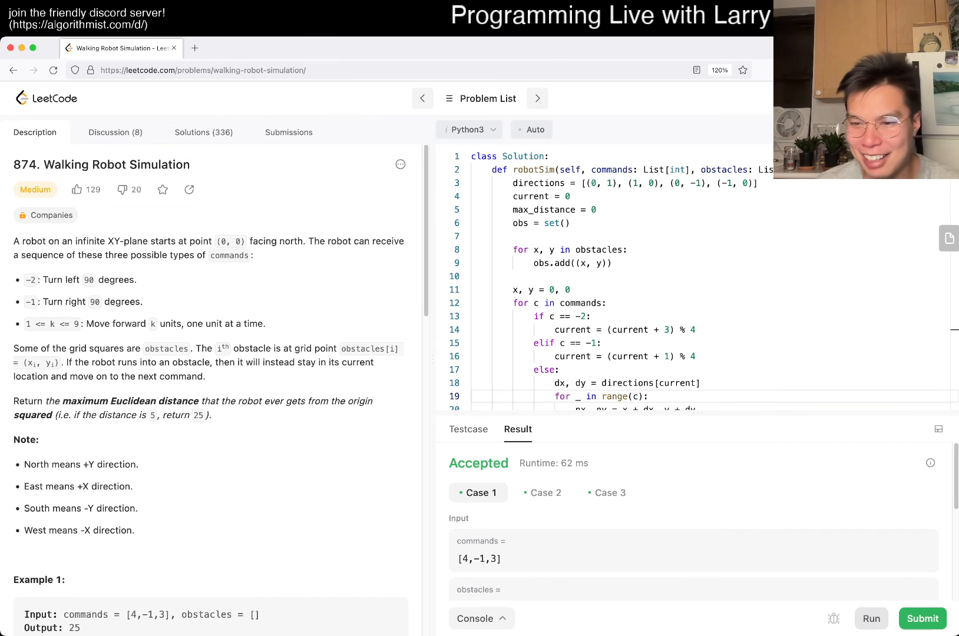
pyautogui.click(922, 619)
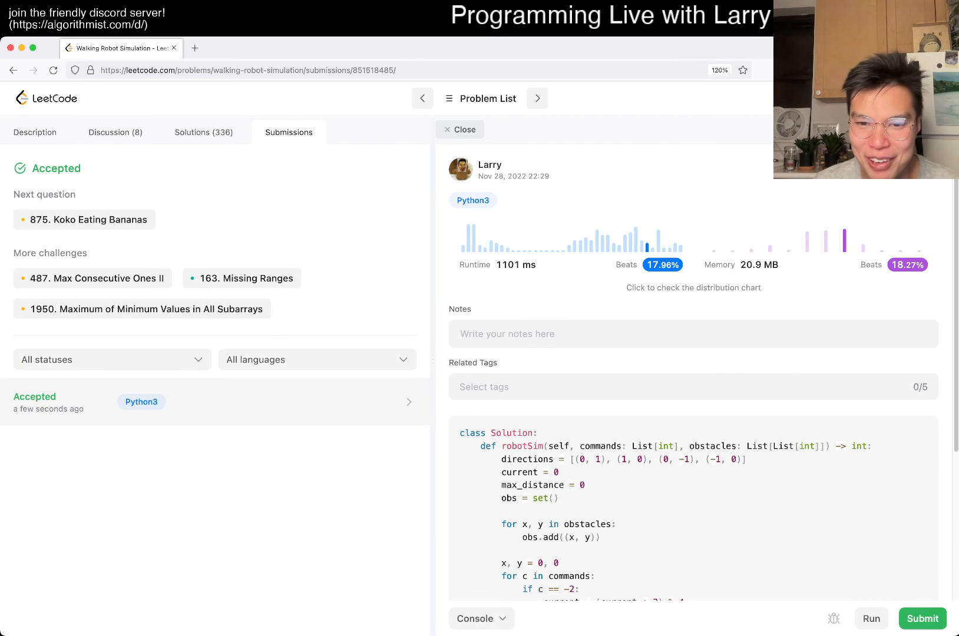
pyautogui.scroll(-3)
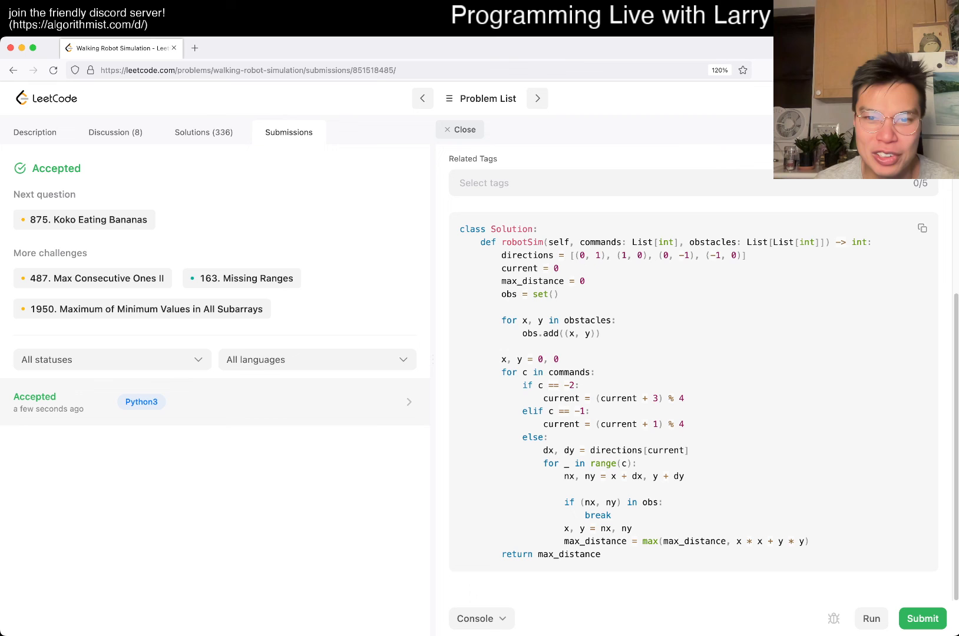
pyautogui.click(34, 132)
pyautogui.write('# Time:')
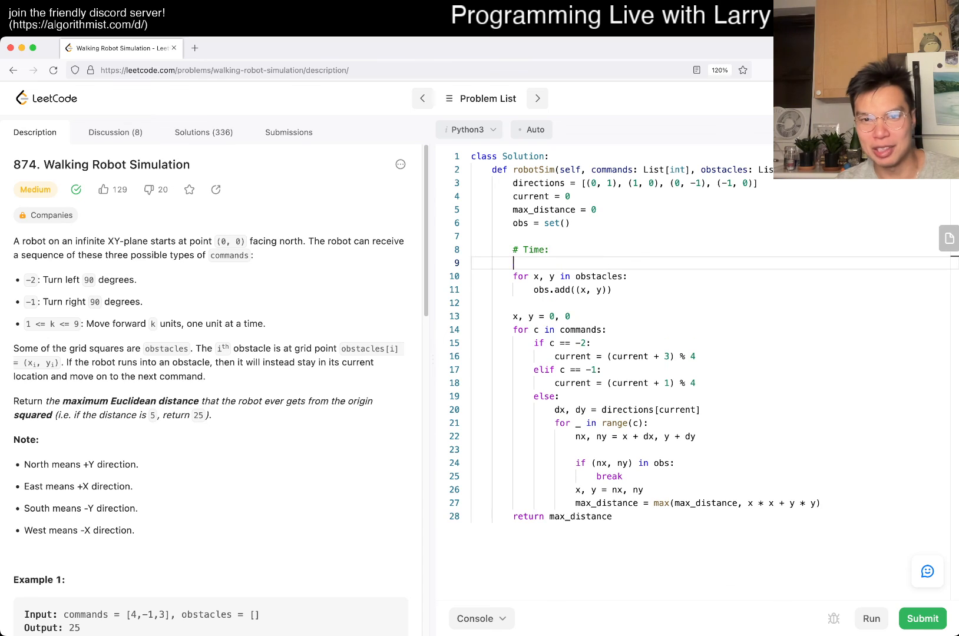
# Write comments '# Time: O(C + O) where C is commands' and '# Space: O(O) O = obstacles'.
pyautogui.write('# Space: O(O)')
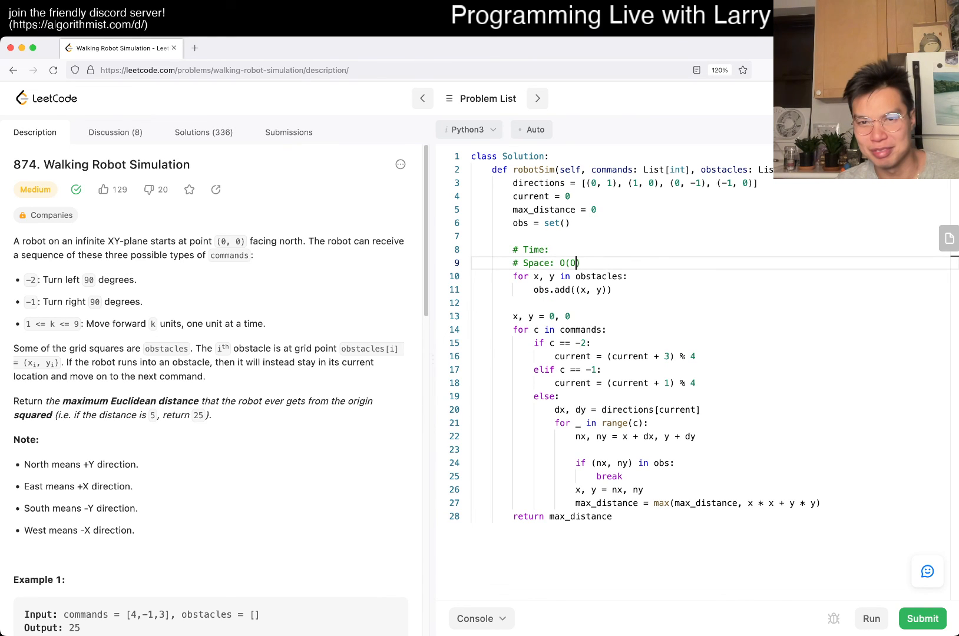
pyautogui.write(')')
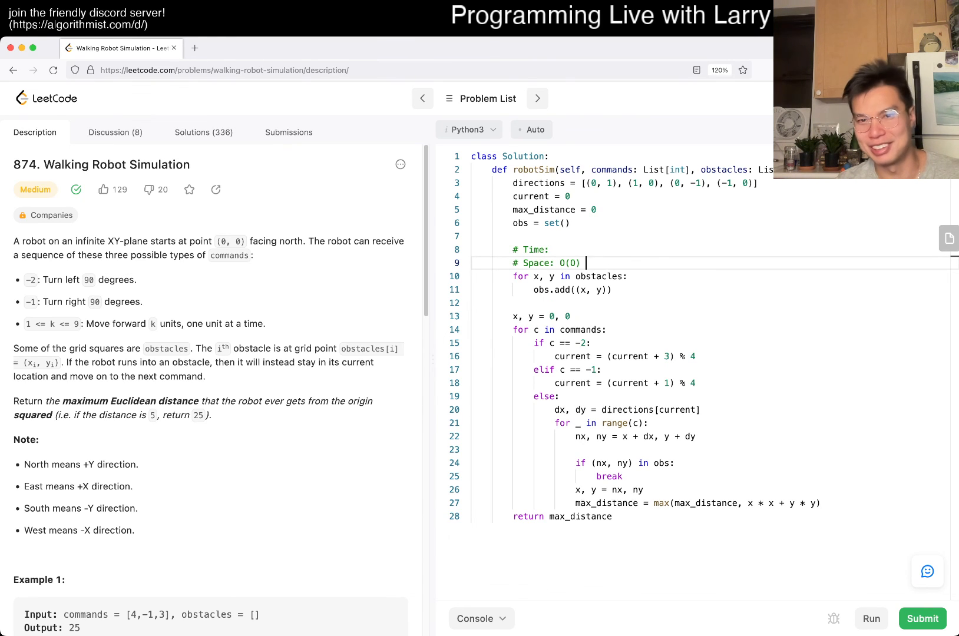
pyautogui.write('O = obstacles')
pyautogui.click(621, 250)
pyautogui.write(' O(')
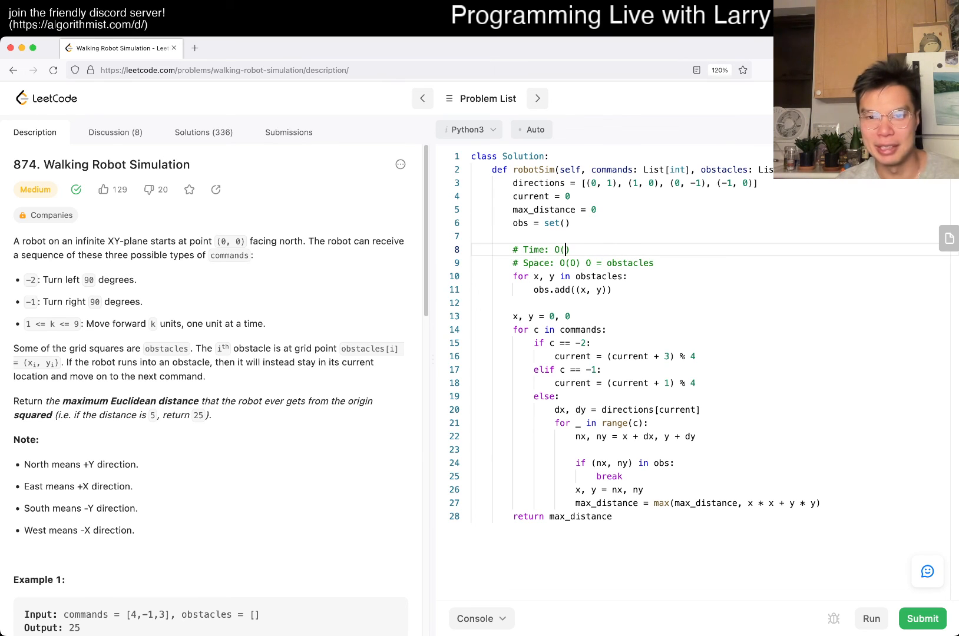
pyautogui.write('C')
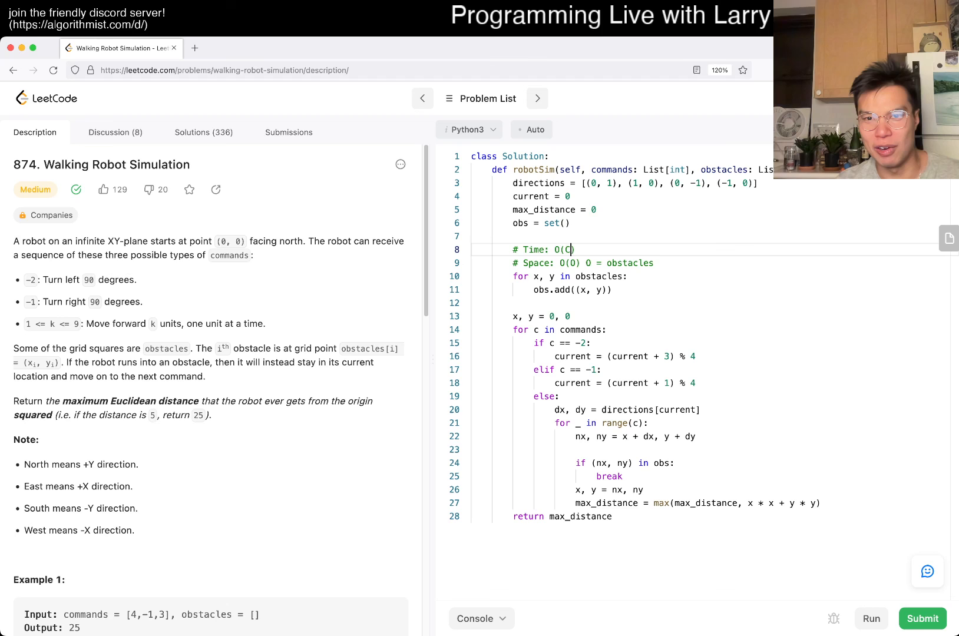
pyautogui.write('+ O) where C')
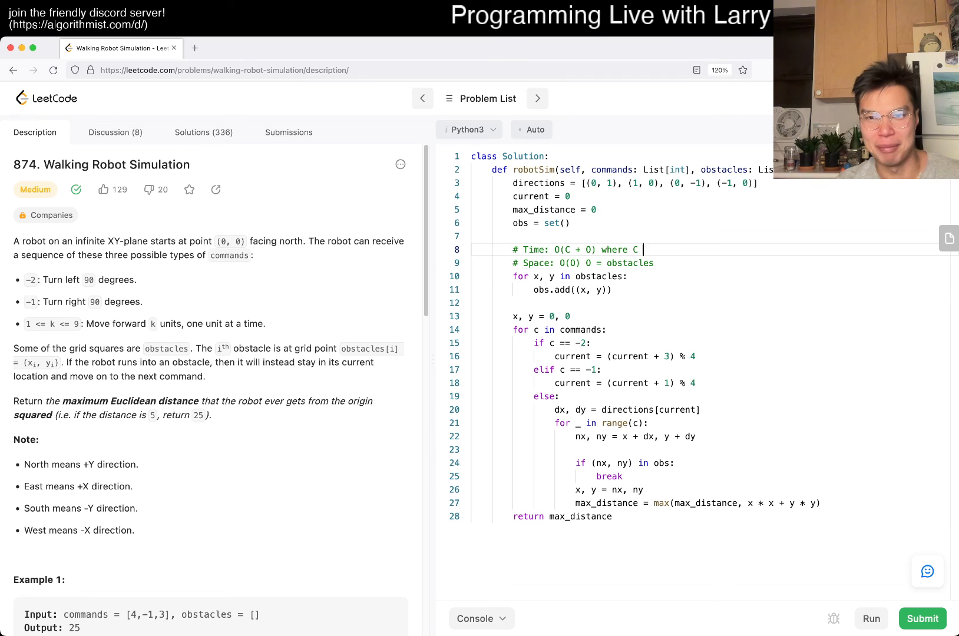
pyautogui.write('is commands')
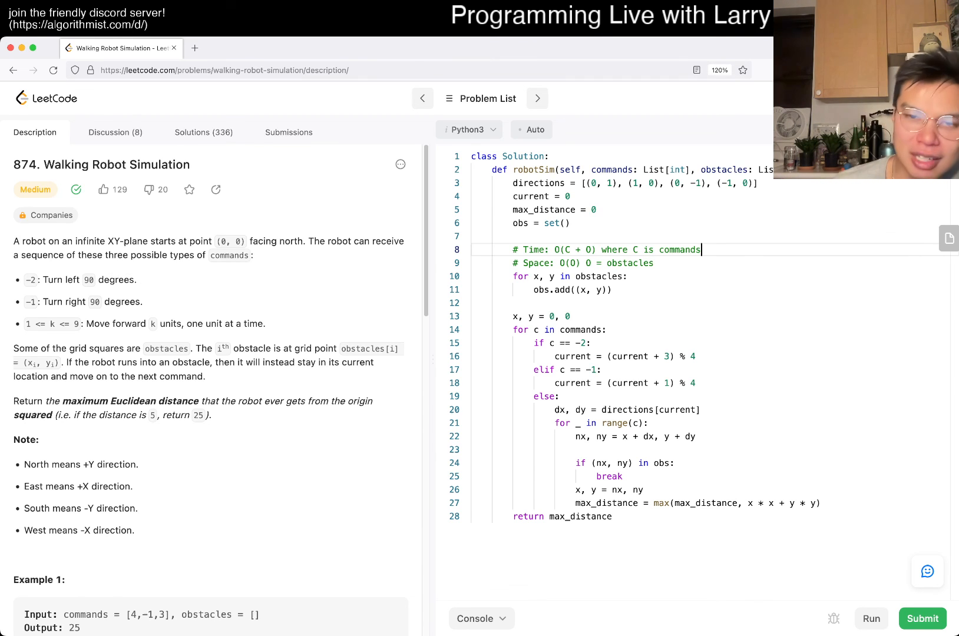